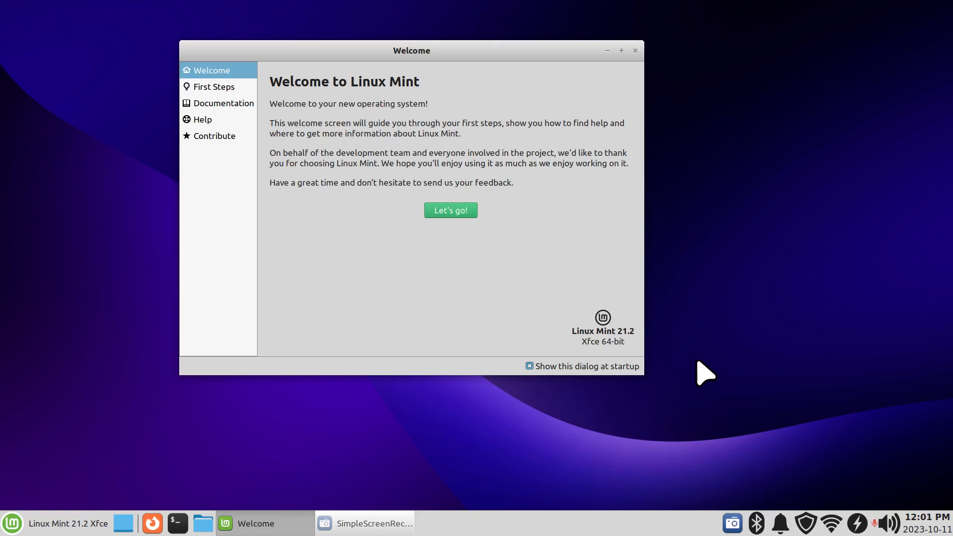
mouse_move(683, 306)
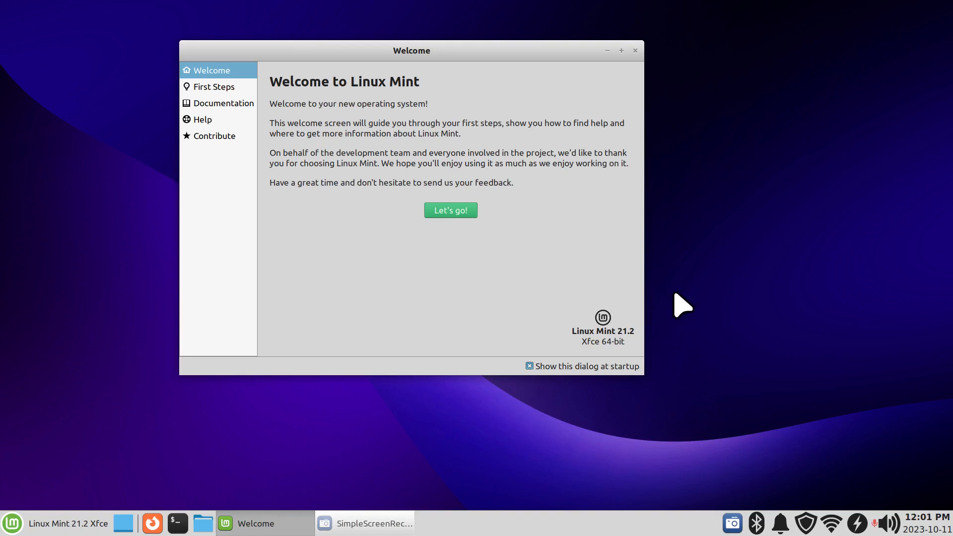
mouse_move(460, 327)
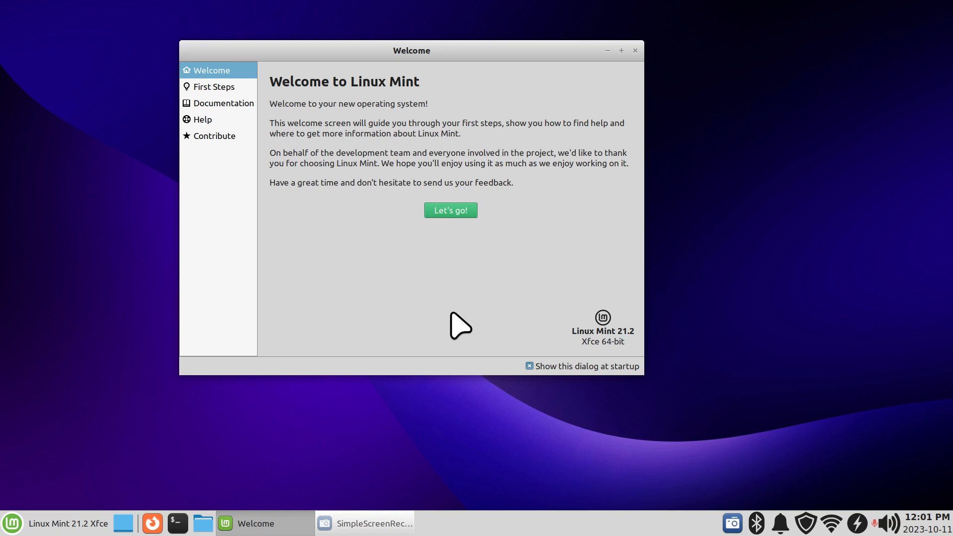
mouse_move(429, 319)
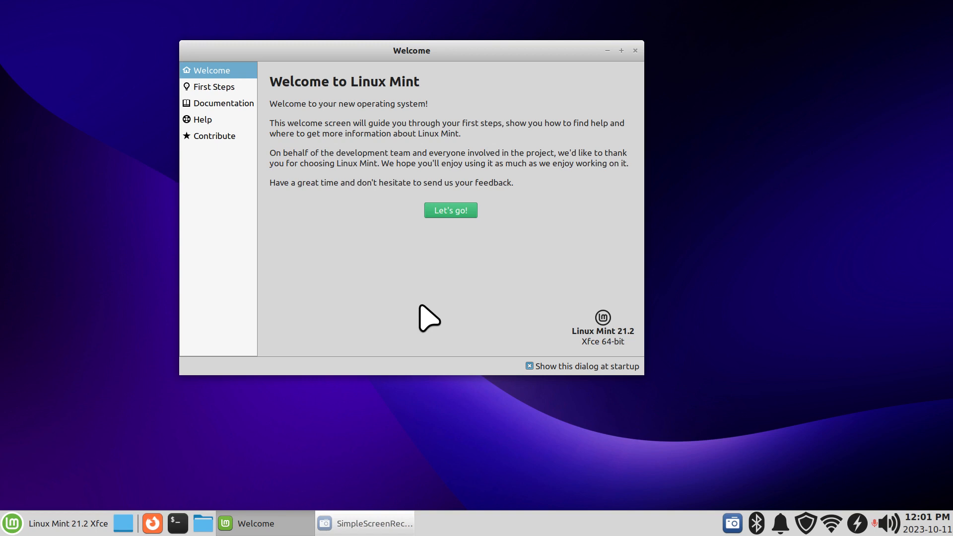
mouse_move(433, 306)
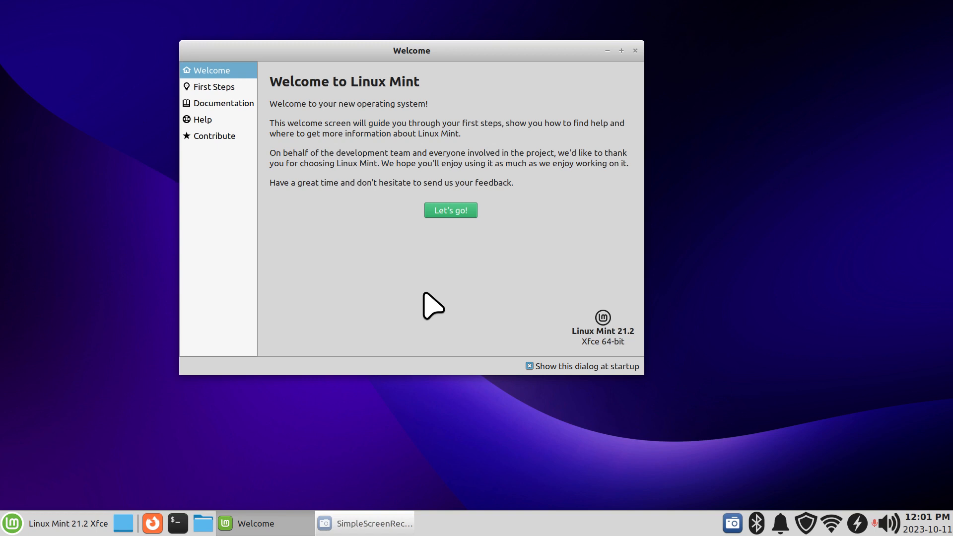
mouse_move(465, 437)
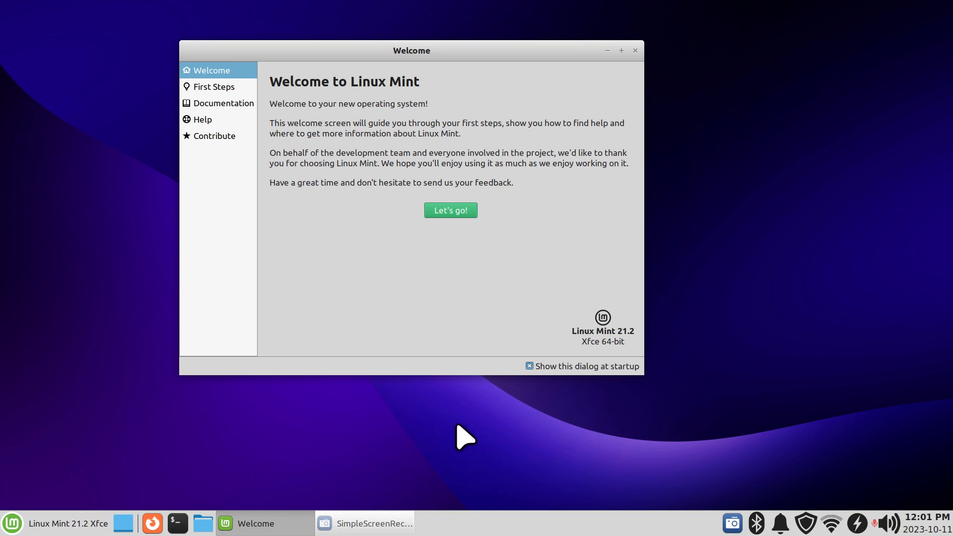
mouse_move(461, 322)
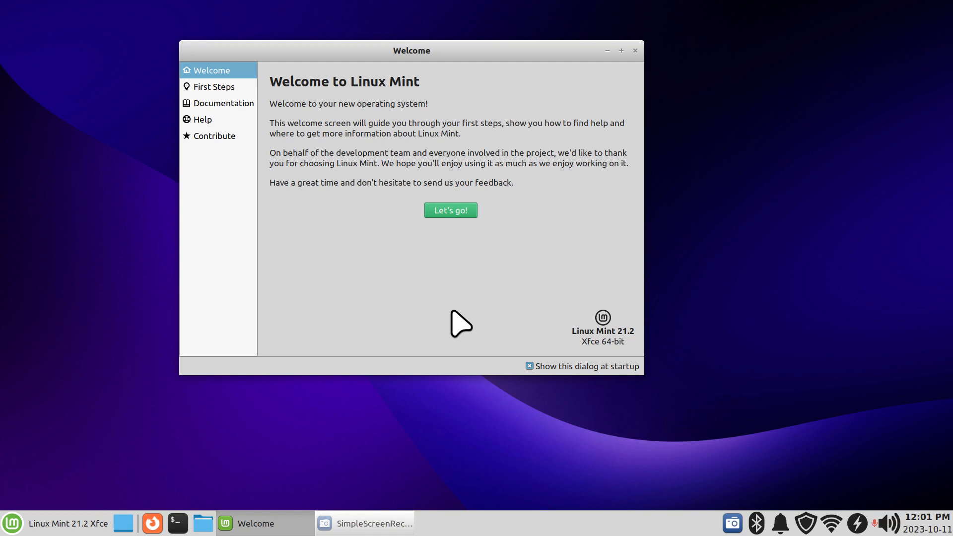
Dismiss the Linux Mint Welcome window to reveal the empty desktop.
click(635, 51)
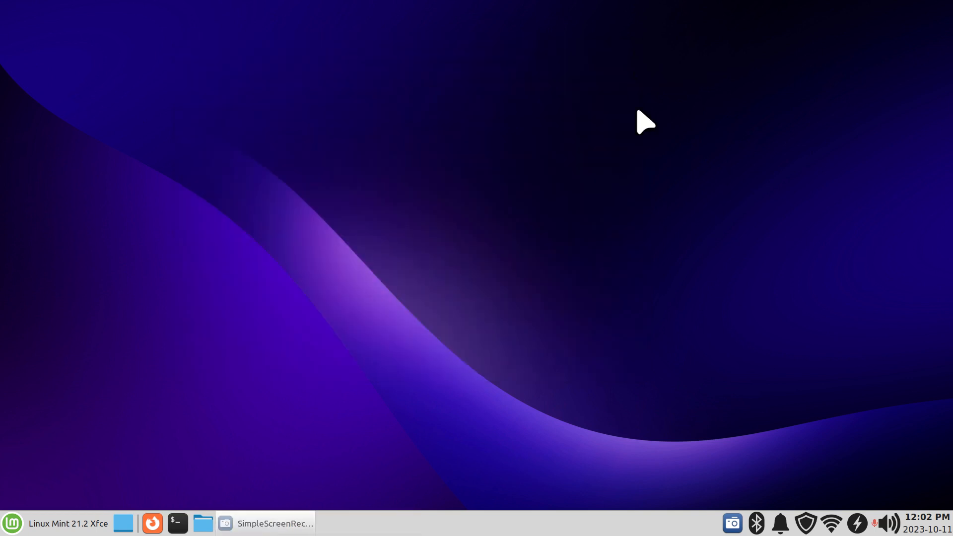
mouse_move(557, 468)
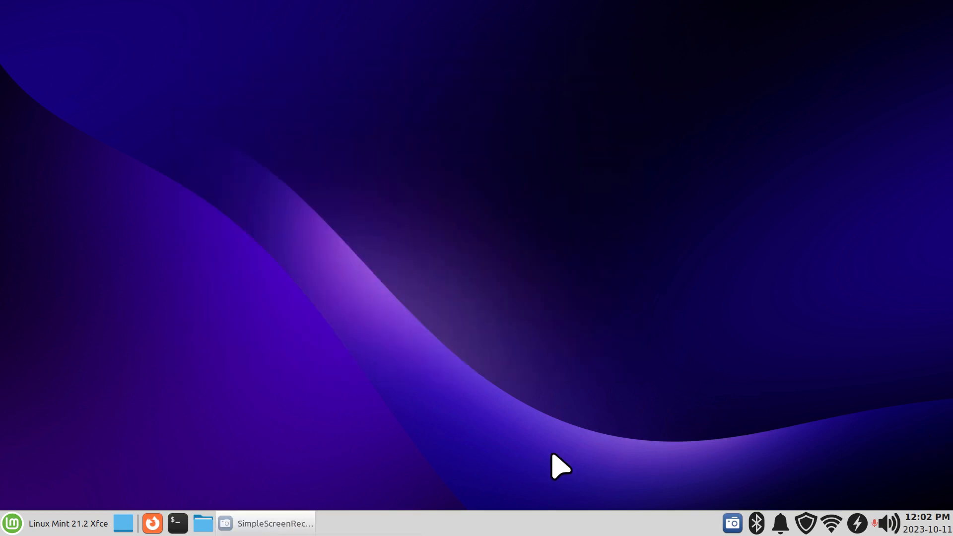
mouse_move(541, 380)
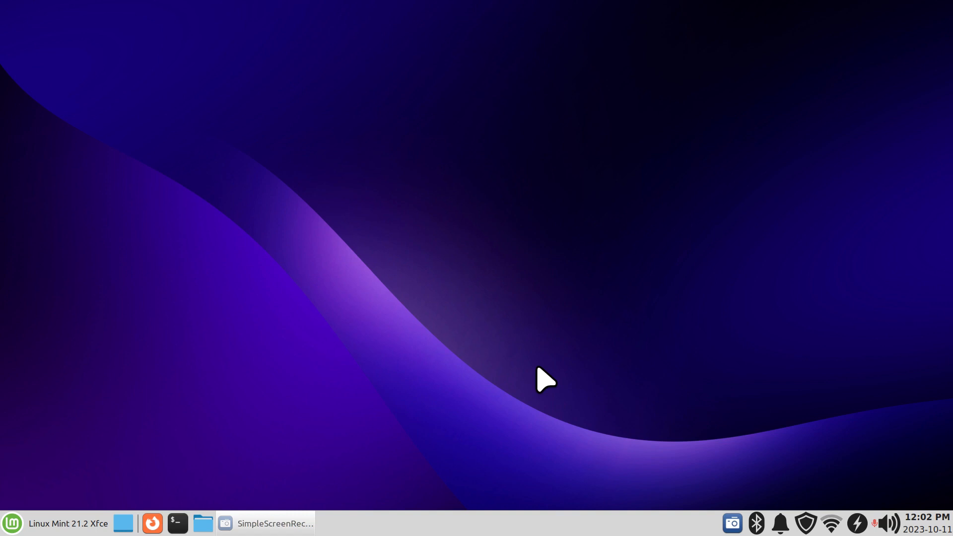
mouse_move(547, 376)
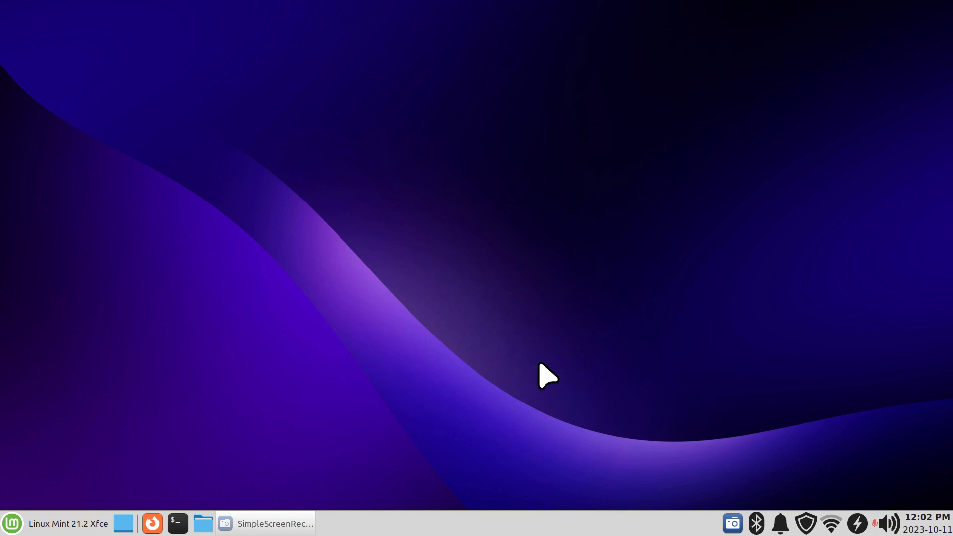
mouse_move(541, 402)
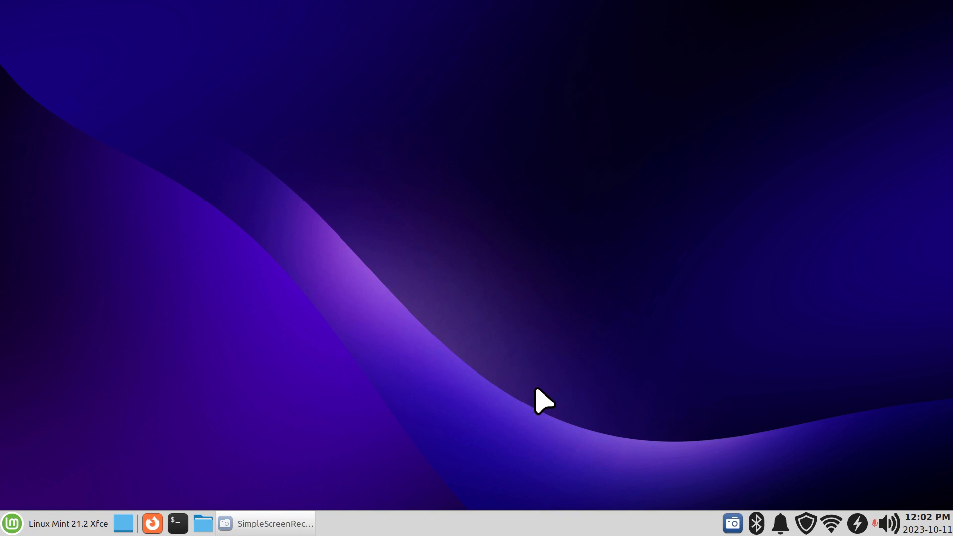
mouse_move(538, 428)
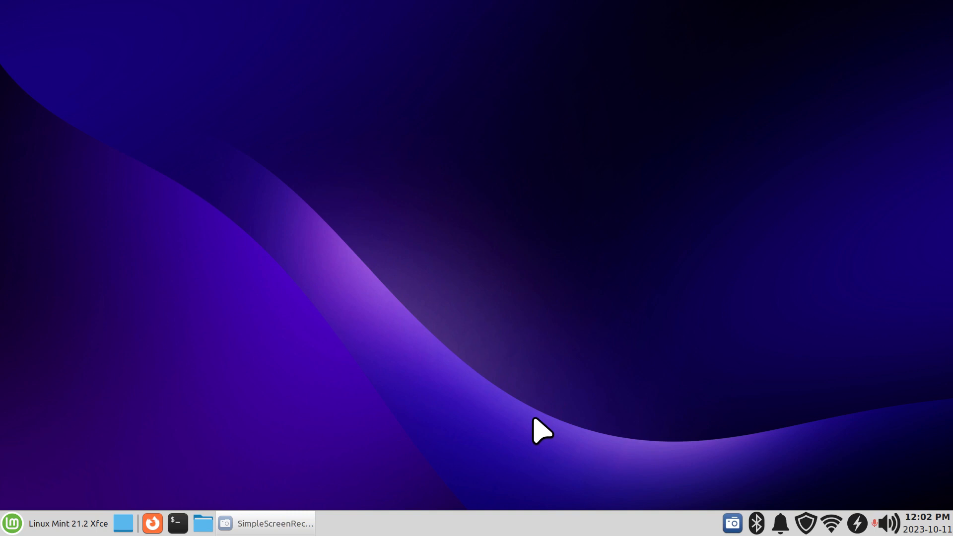
mouse_move(509, 420)
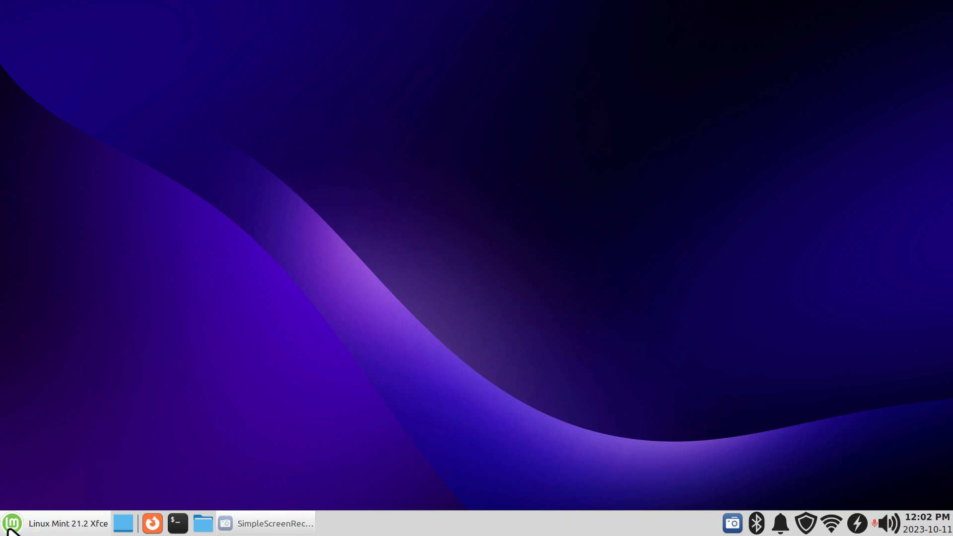
click(11, 523)
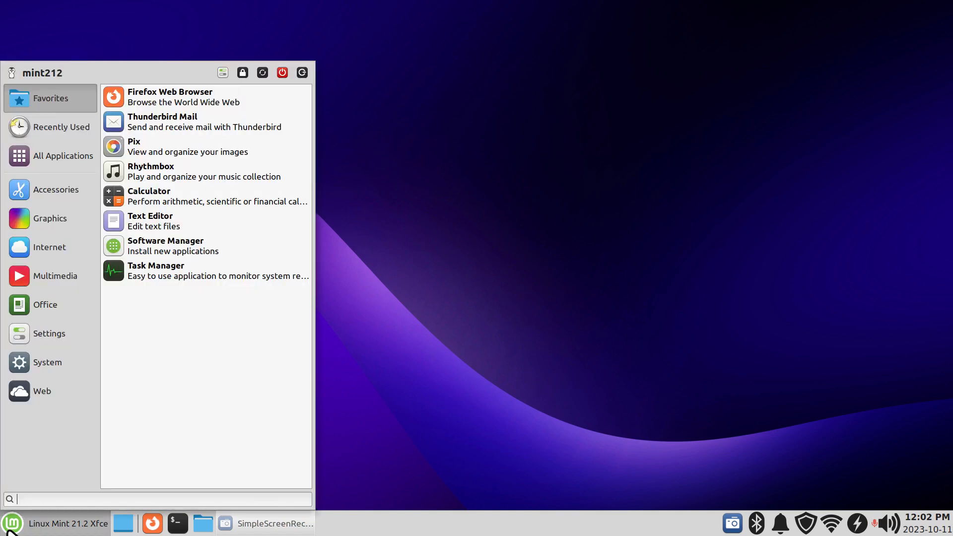
text(sy)
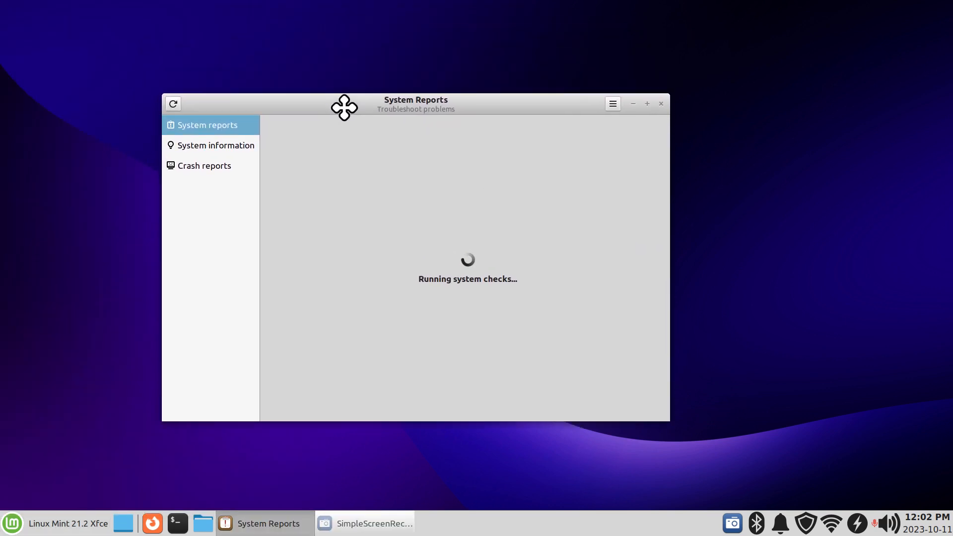
click(216, 150)
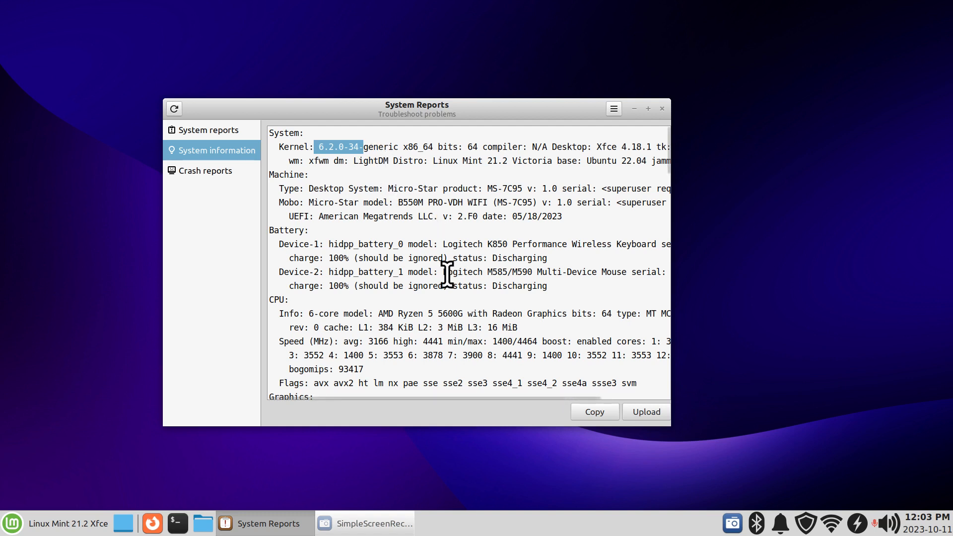
click(662, 108)
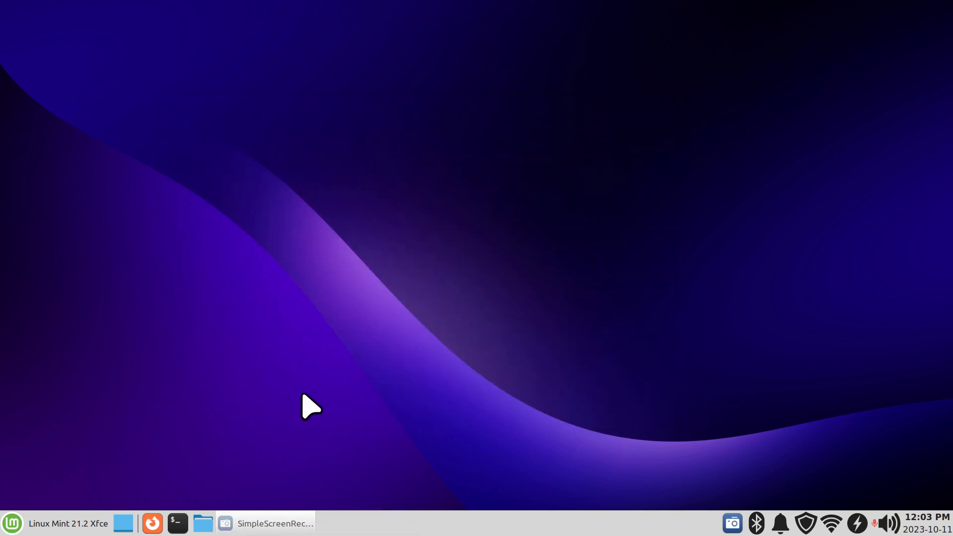
Run inxi -Fxz in a new Terminal and highlight kernel 6.2.0-34-generic.
click(176, 523)
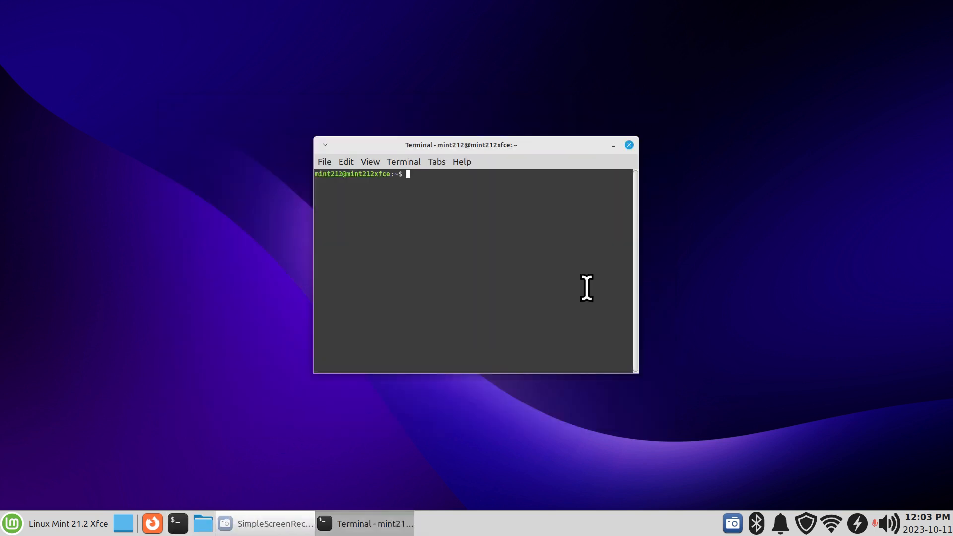
text(inxi -Fxz)
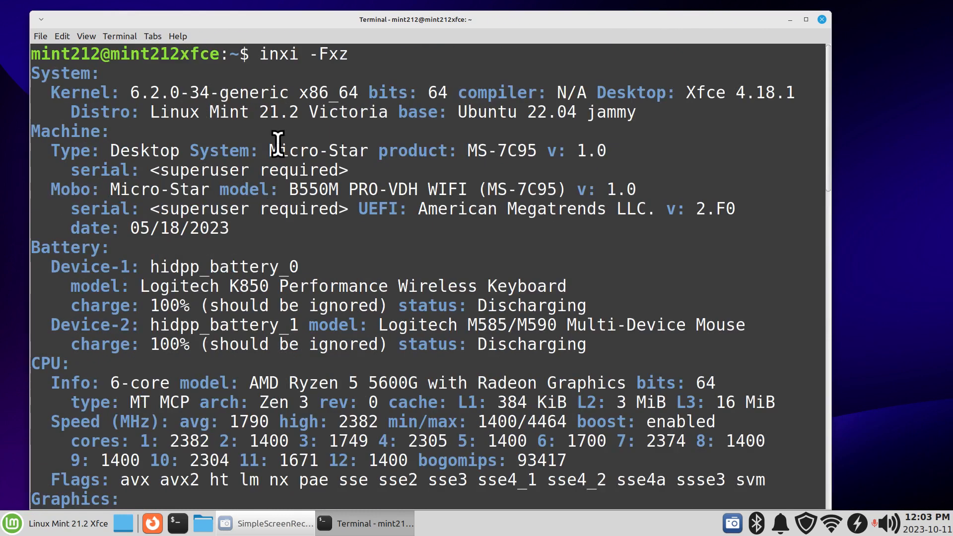
drag(150, 111, 387, 111)
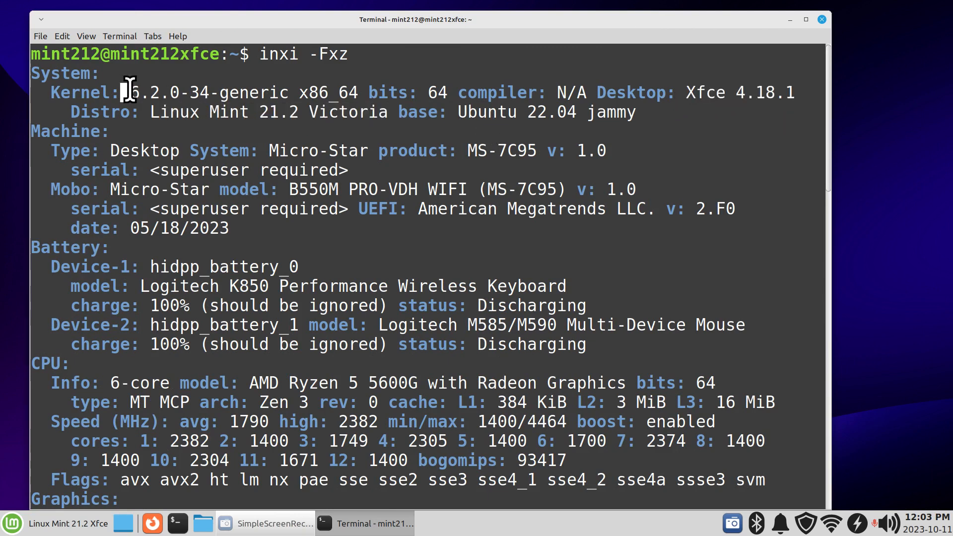
double_click(133, 92)
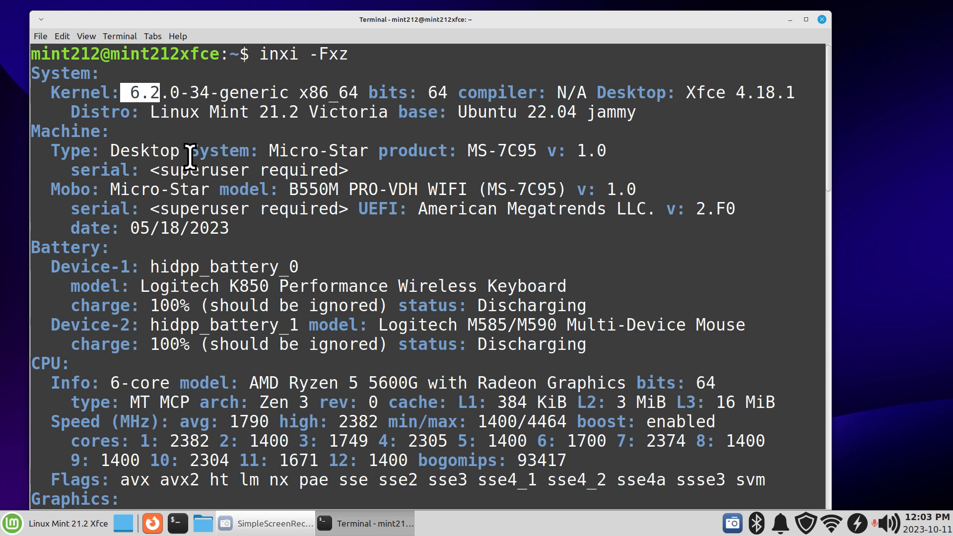
Close the Terminal window showing the inxi output.
click(821, 19)
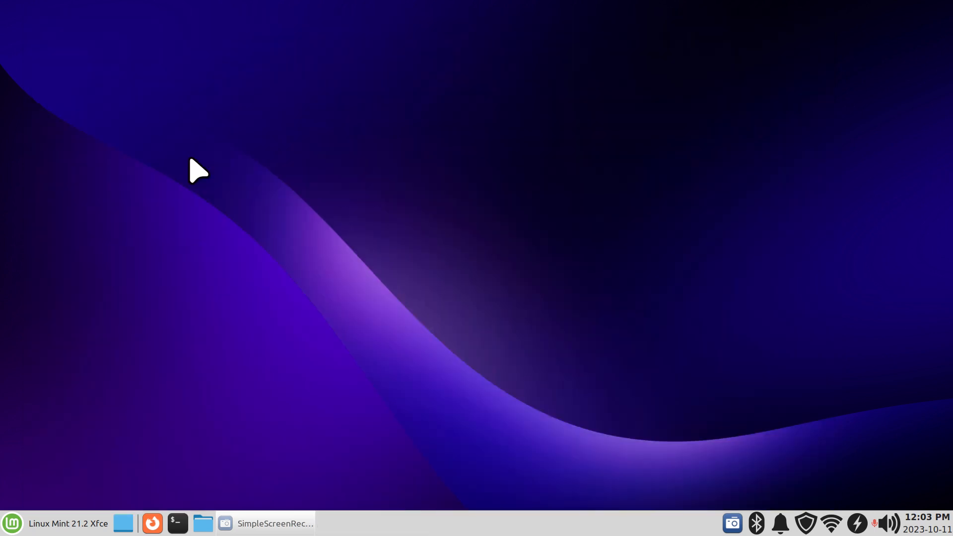
mouse_move(470, 352)
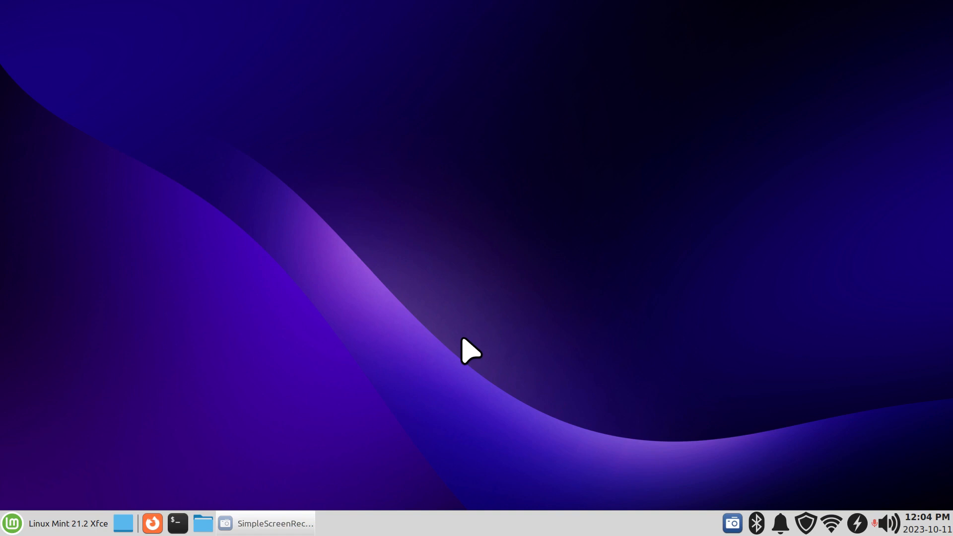
mouse_move(805, 524)
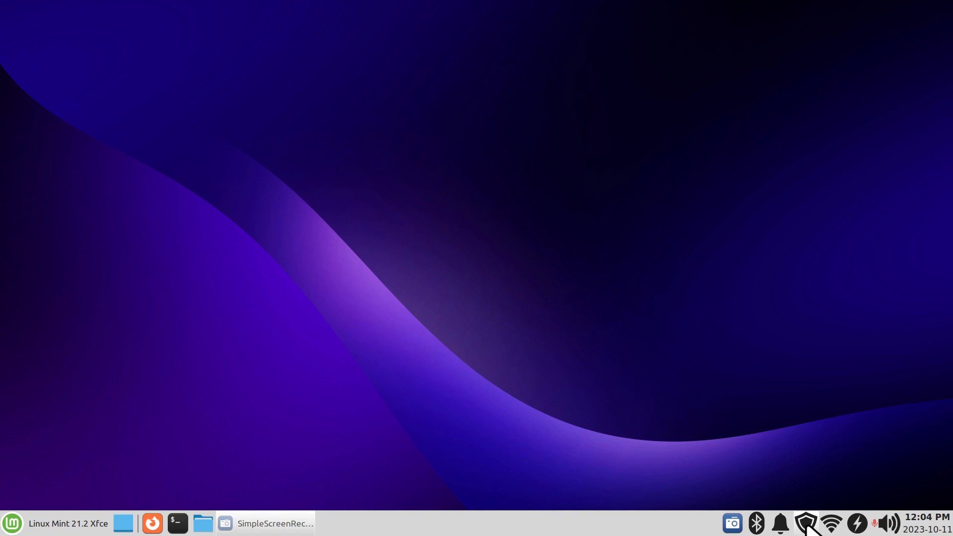
Open Update Manager from the tray and browse its View and Edit menus.
click(805, 523)
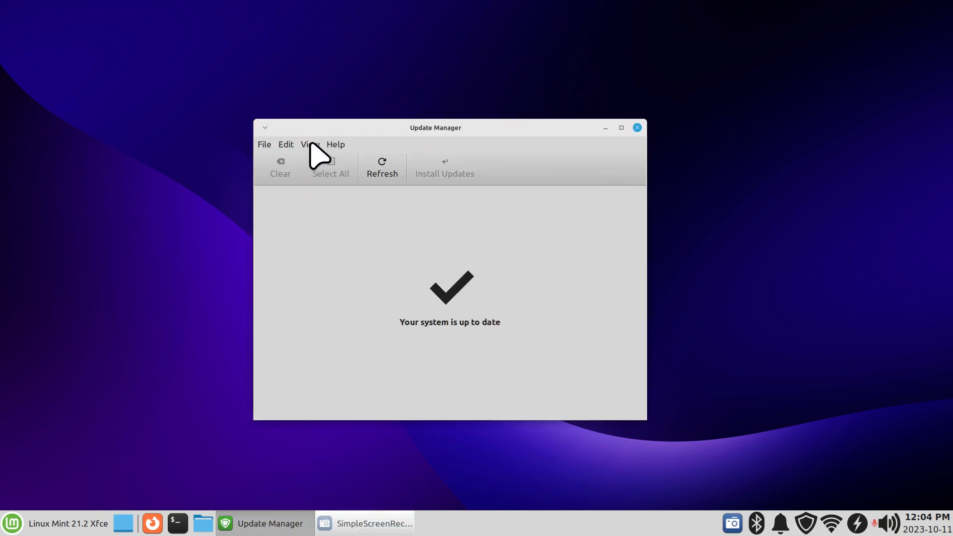
click(309, 144)
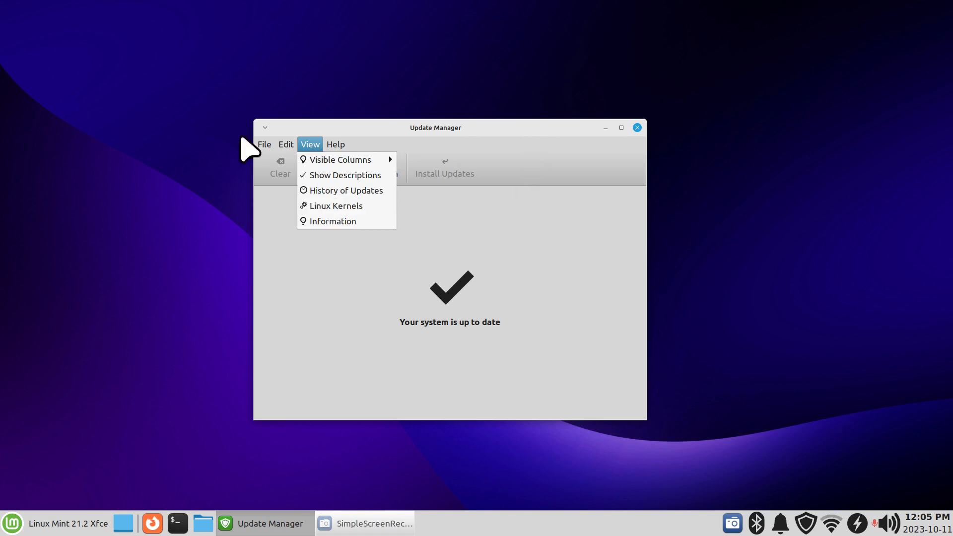
click(285, 144)
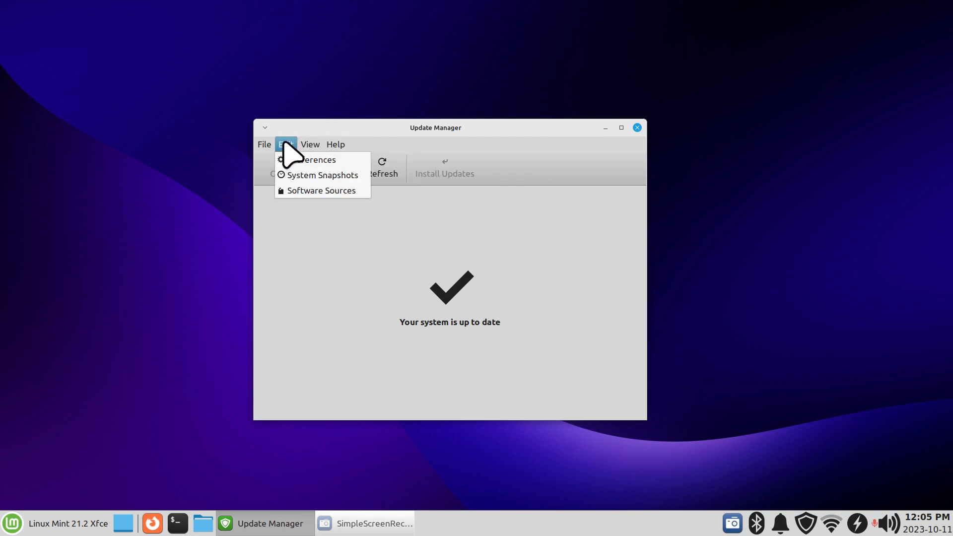
mouse_move(322, 175)
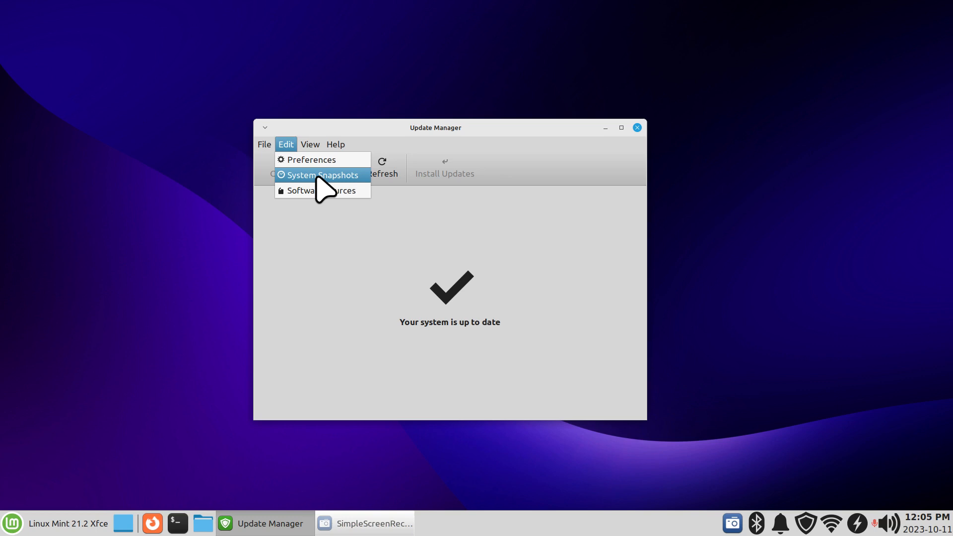
Launch System Snapshots and authenticate with the password to open Timeshift.
click(323, 176)
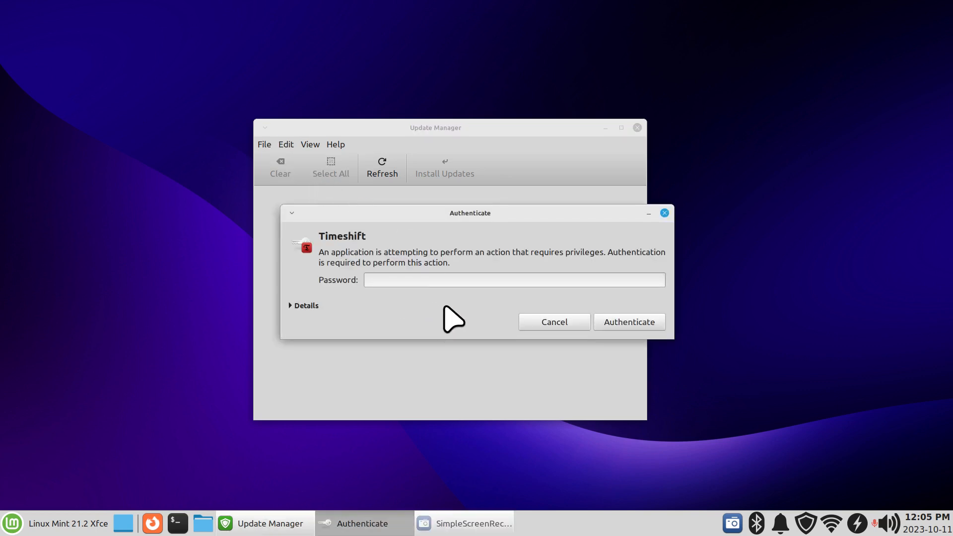
text(password)
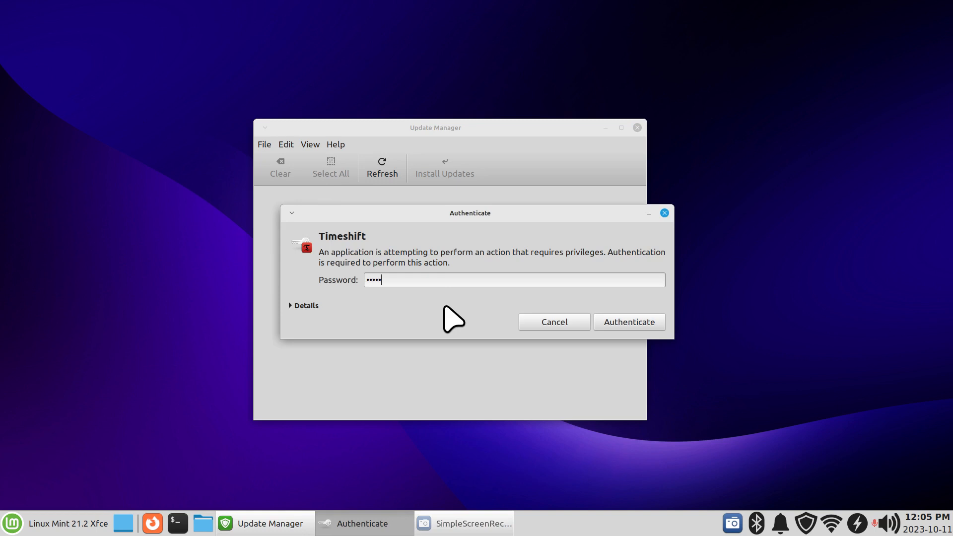
click(629, 322)
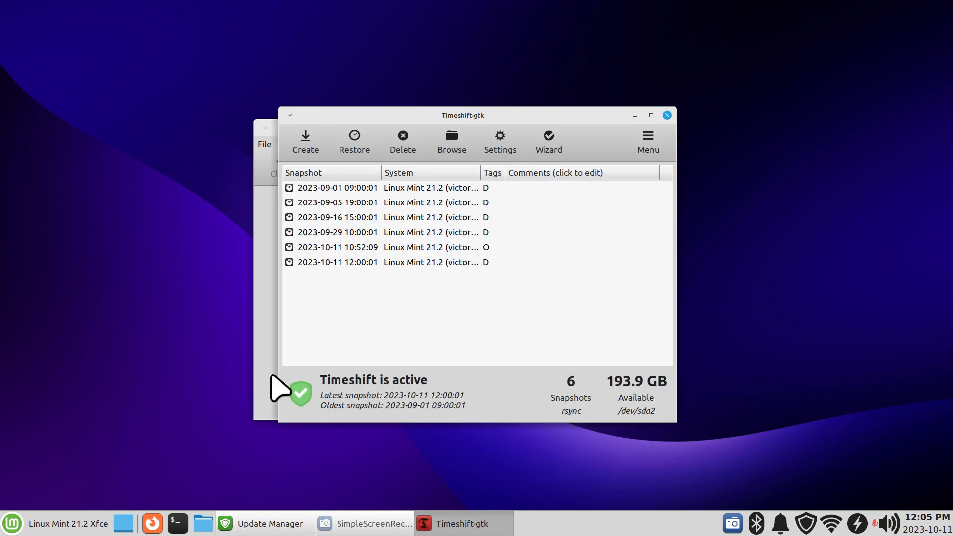
mouse_move(311, 417)
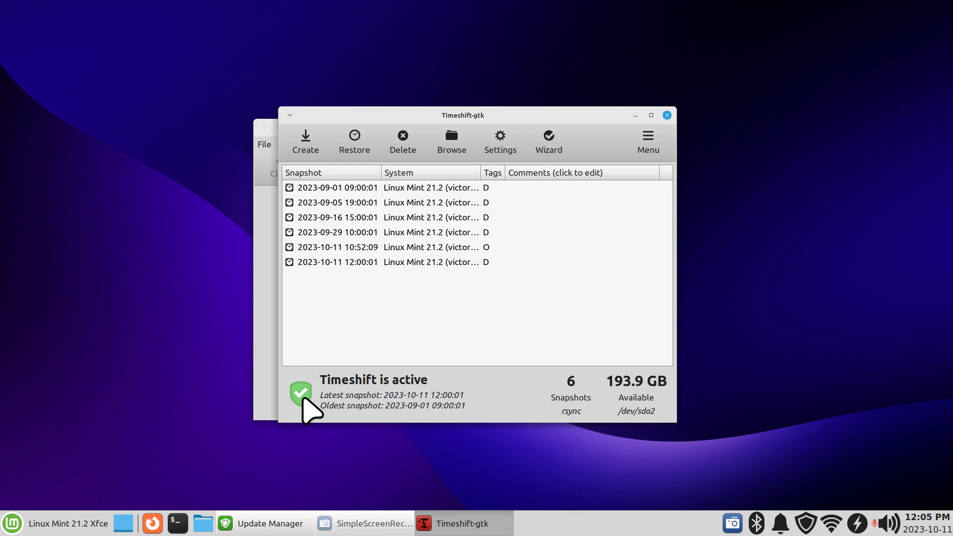
mouse_move(548, 142)
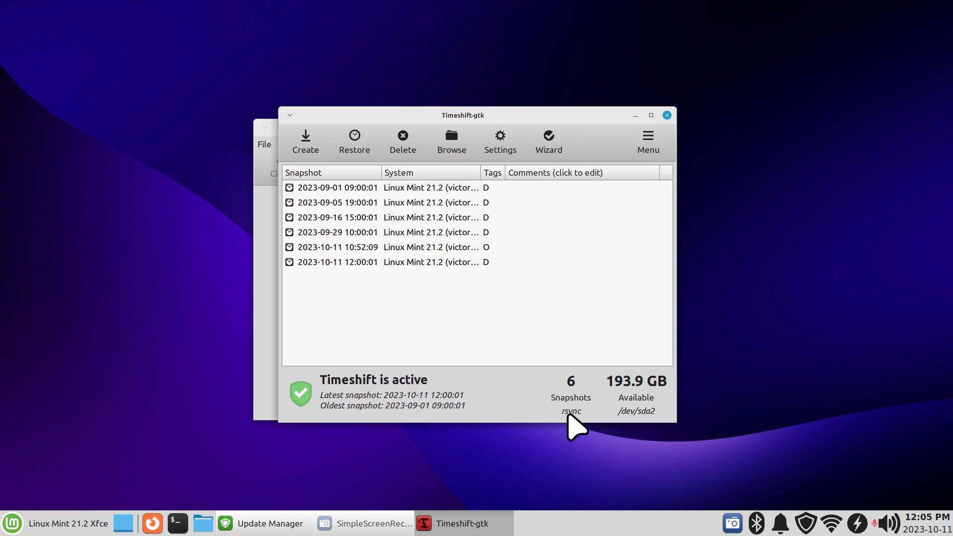
Start the Timeshift Setup Wizard at the RSYNC snapshot type step.
click(547, 143)
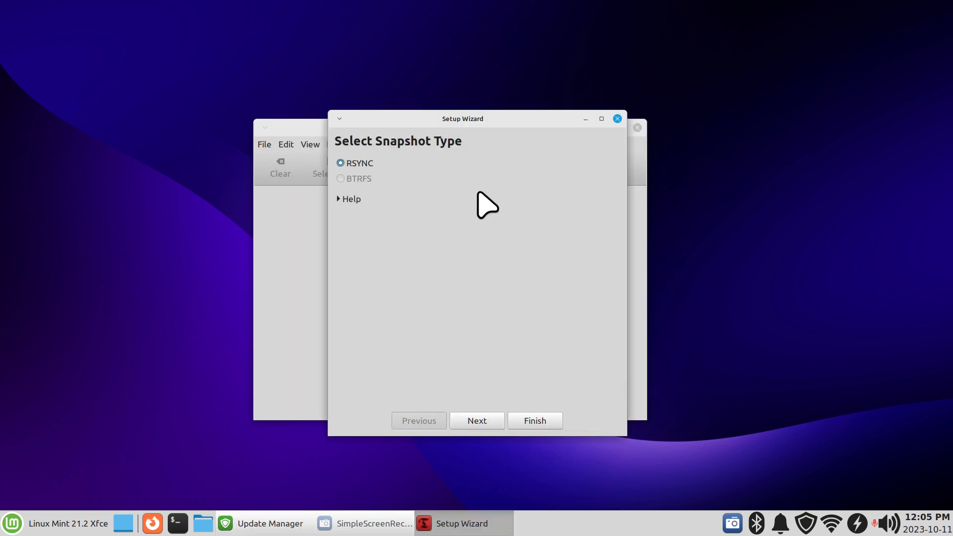
mouse_move(371, 200)
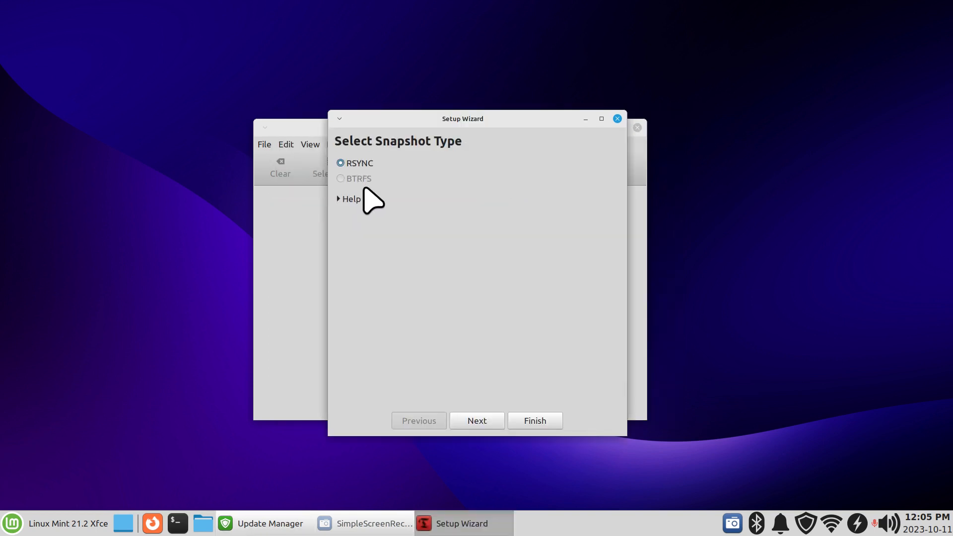
mouse_move(584, 379)
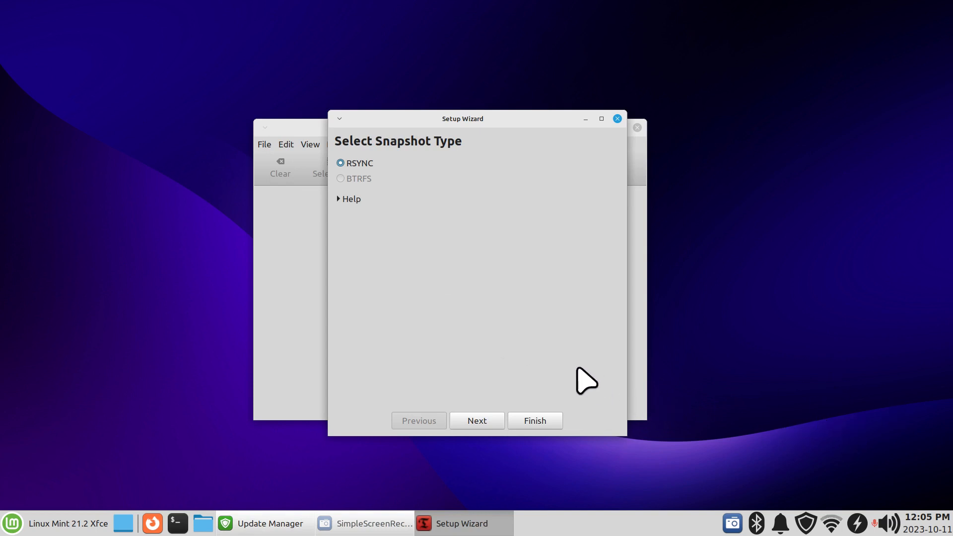
mouse_move(566, 341)
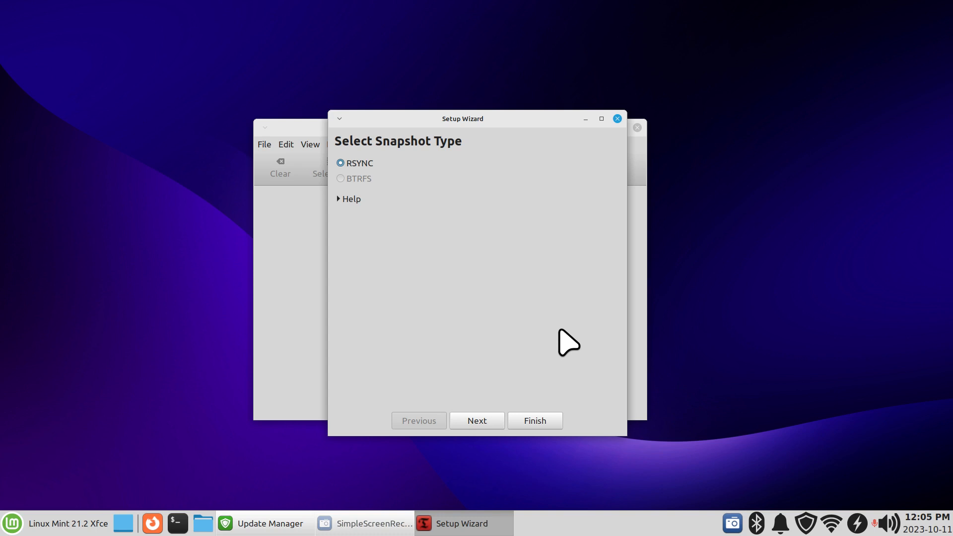
mouse_move(623, 144)
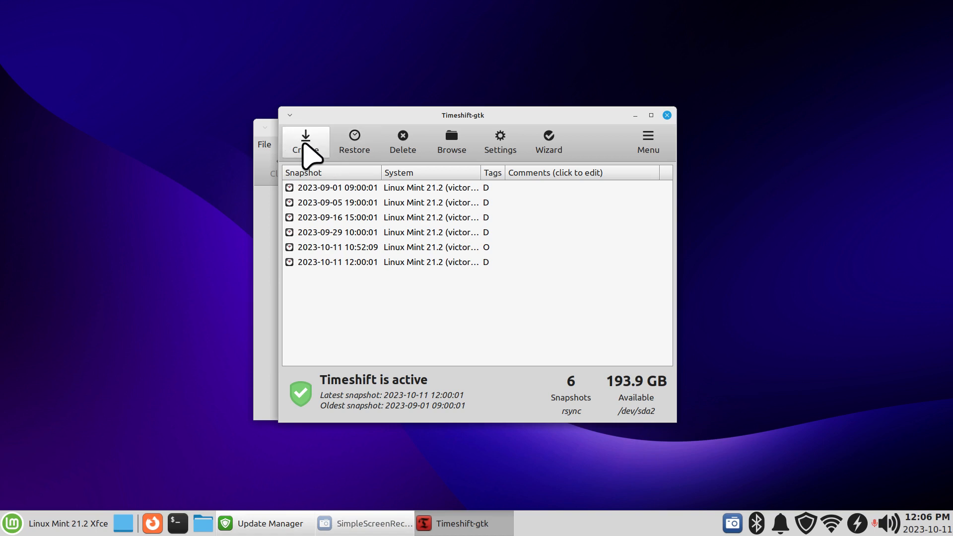
mouse_move(352, 279)
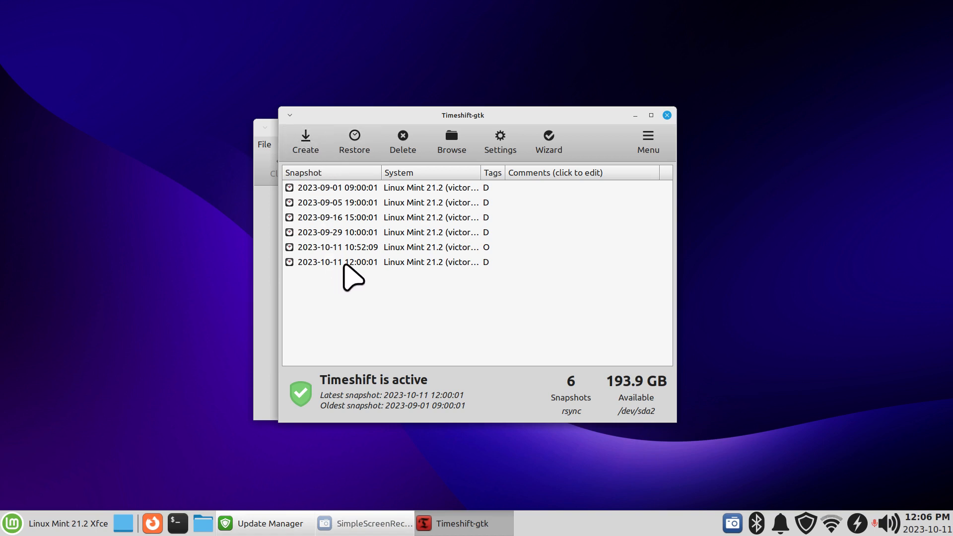
click(338, 262)
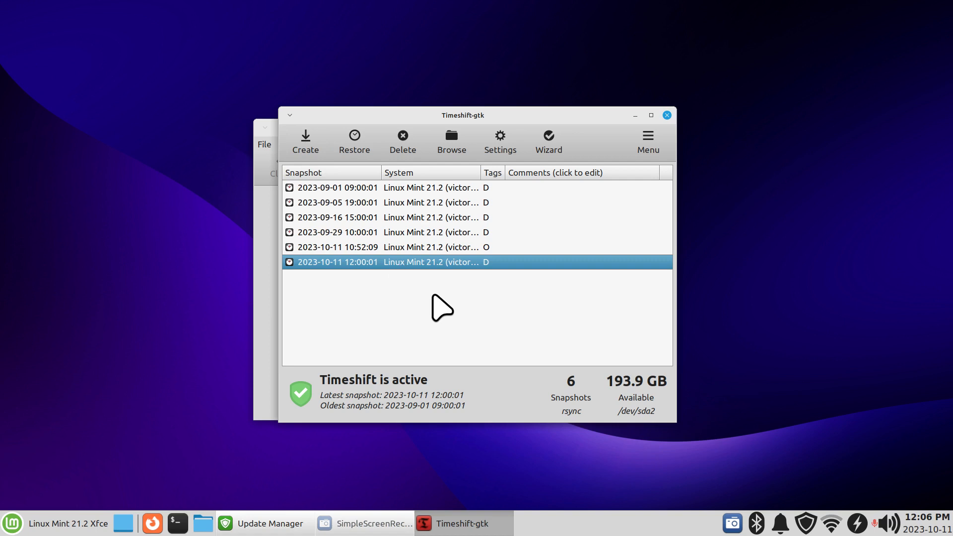
mouse_move(389, 281)
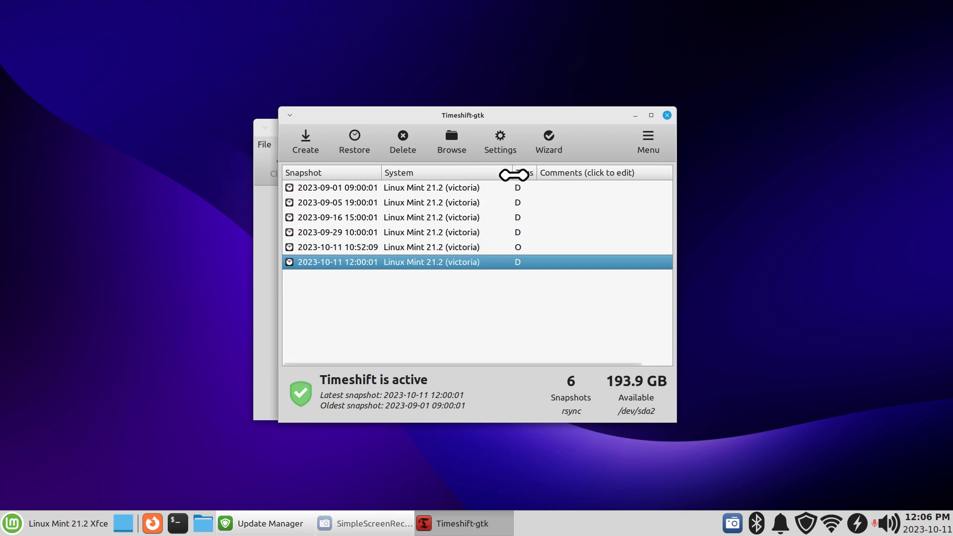
mouse_move(310, 232)
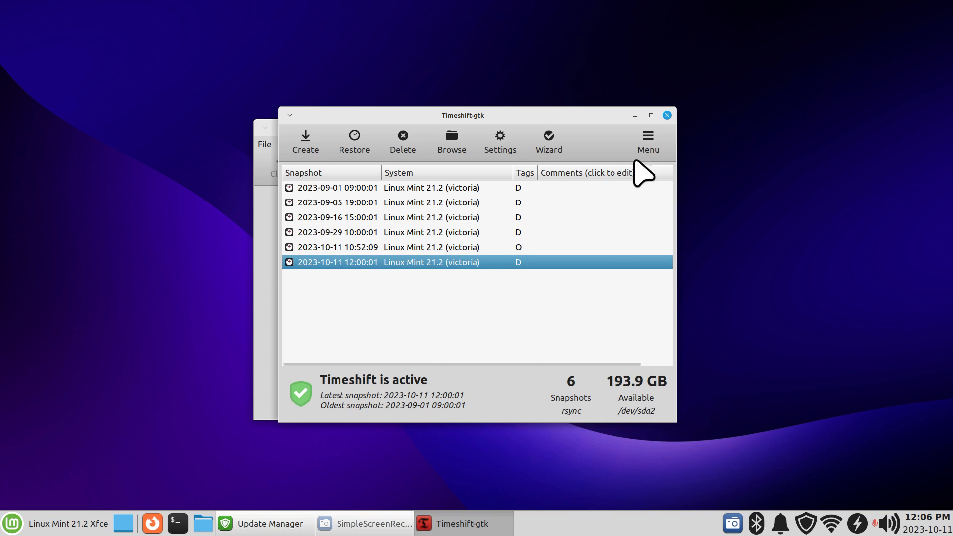
mouse_move(230, 269)
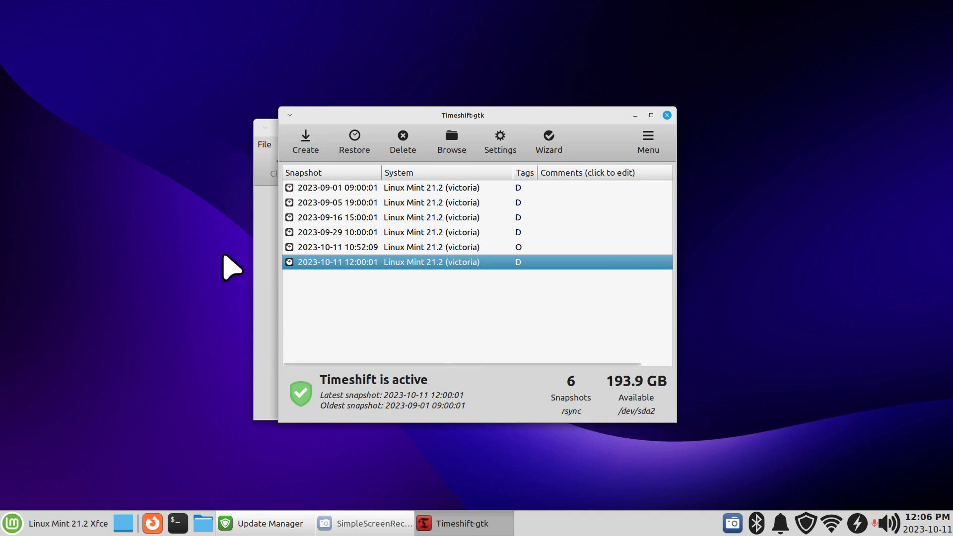
mouse_move(547, 324)
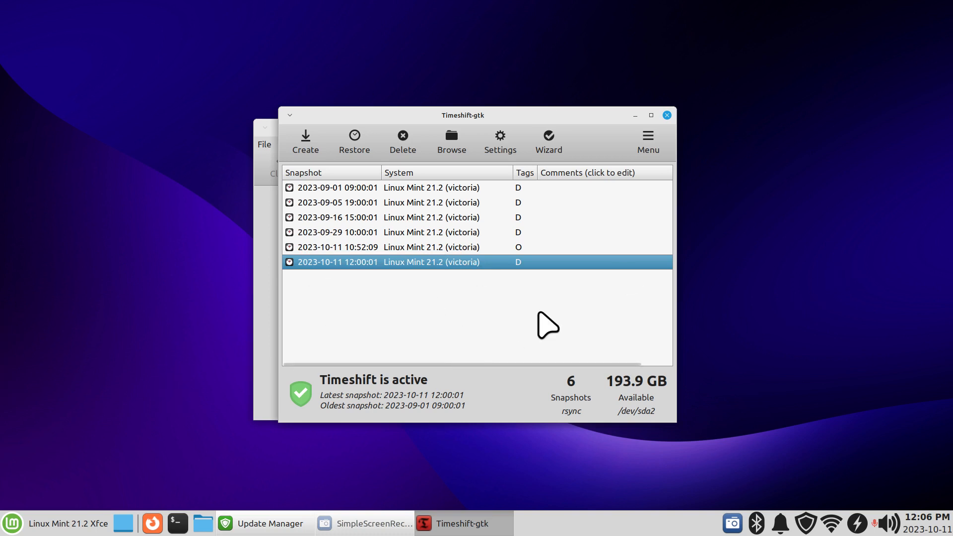
mouse_move(366, 350)
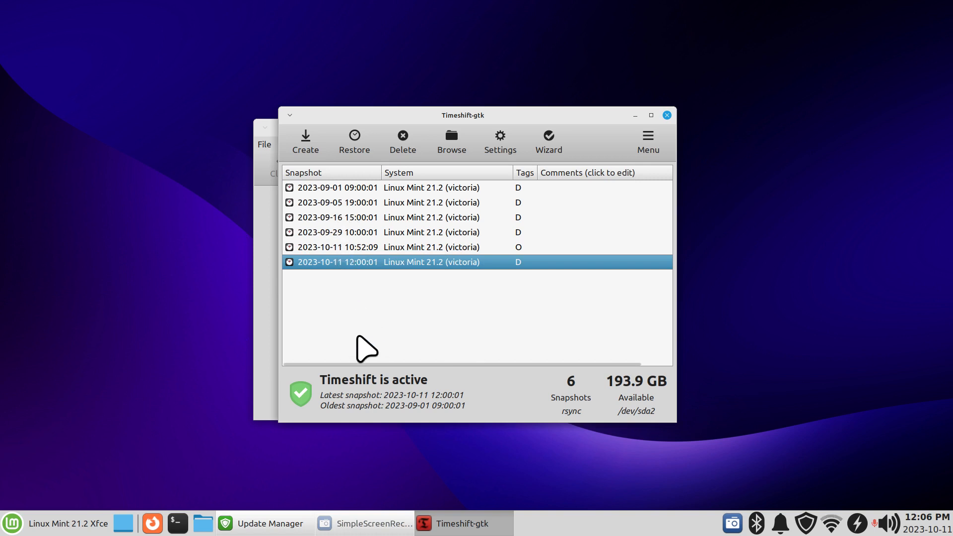
mouse_move(313, 146)
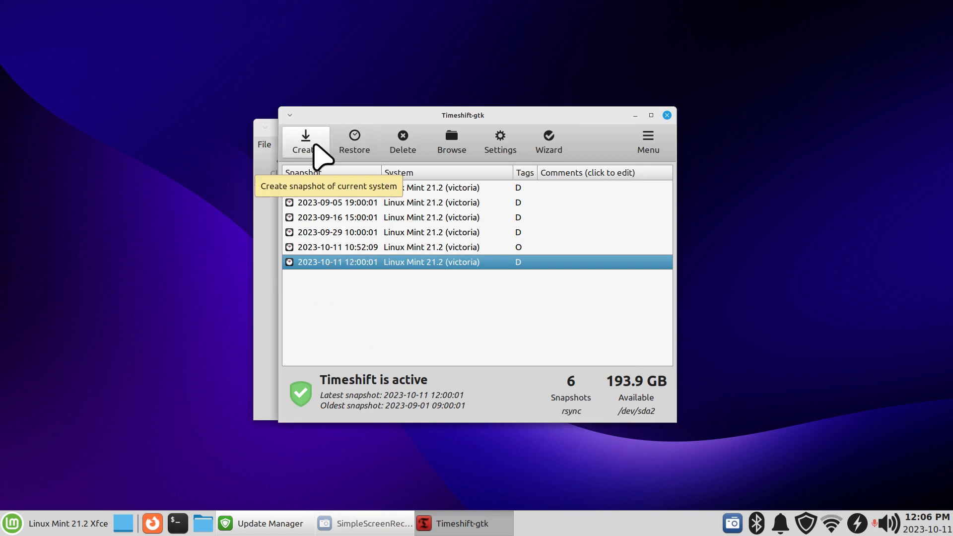
Open Timeshift Settings, move the window right, and view the Users page.
click(499, 141)
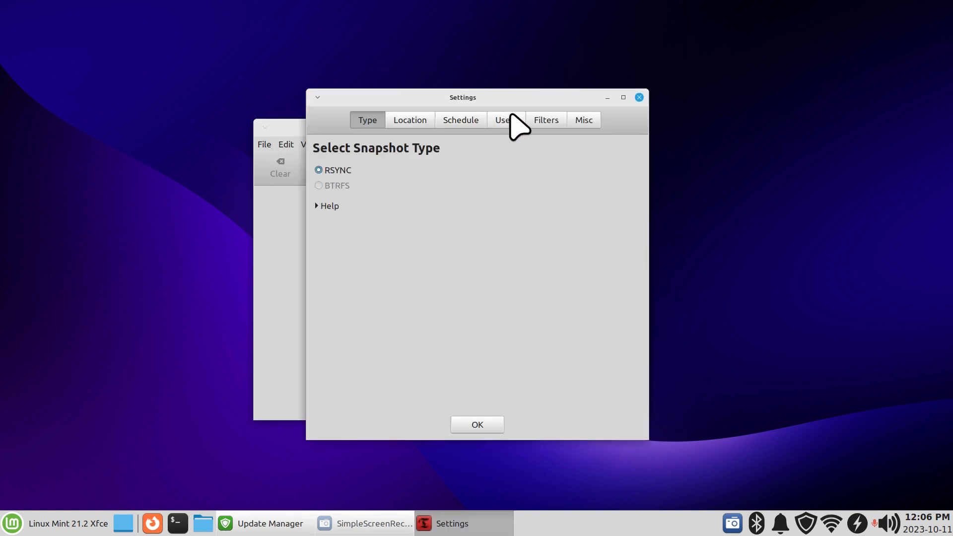
drag(462, 98, 632, 81)
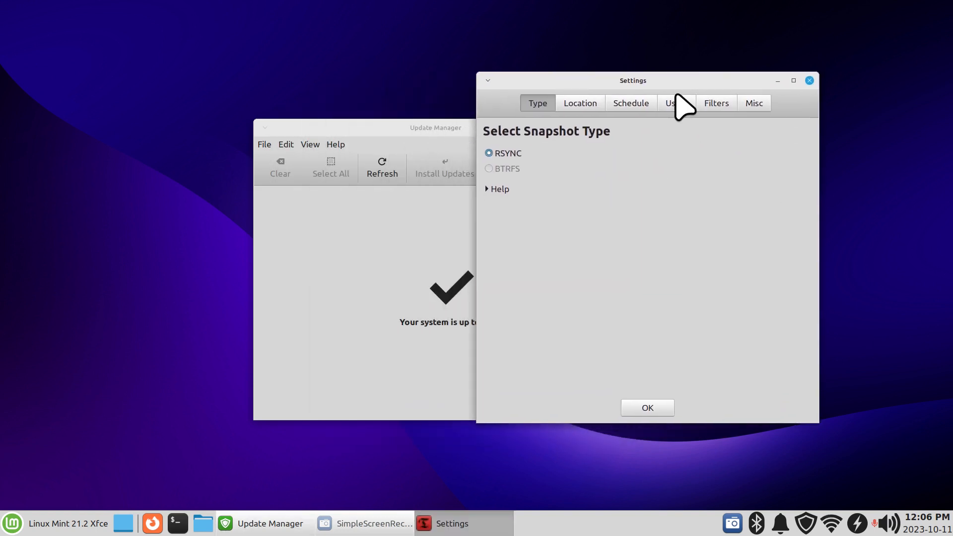
click(676, 103)
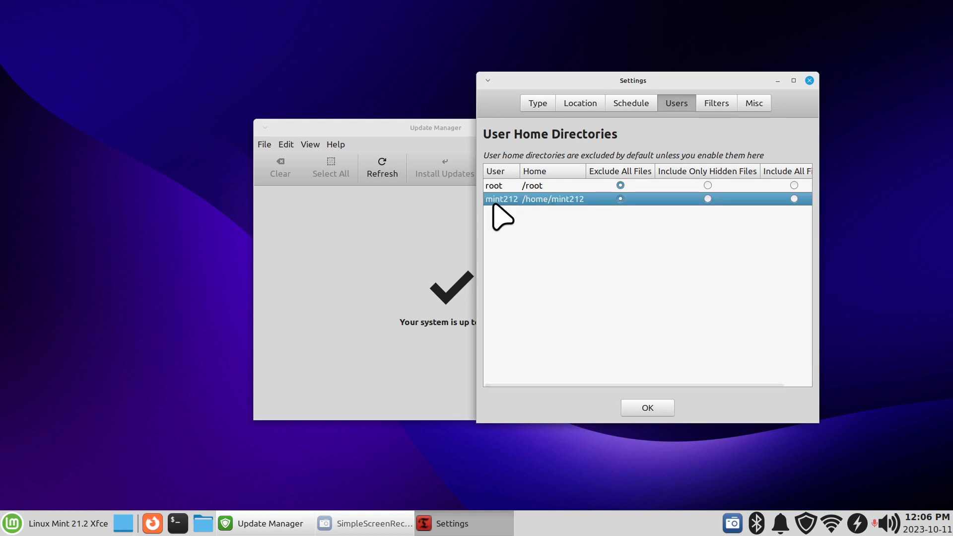
mouse_move(932, 434)
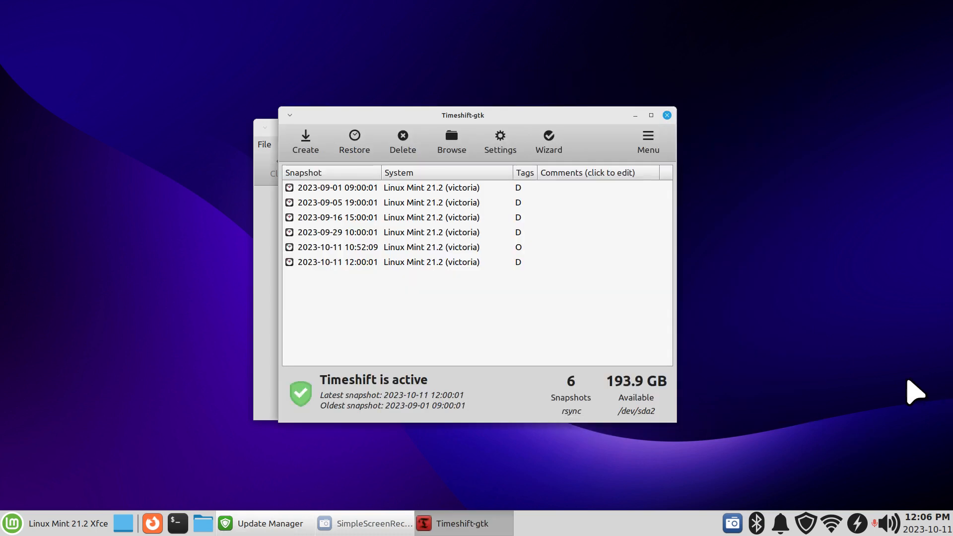
mouse_move(473, 321)
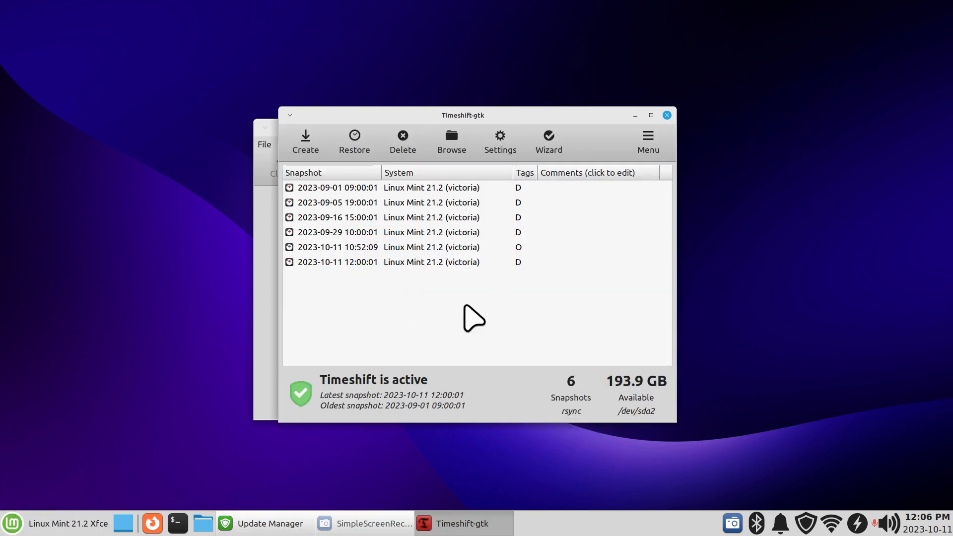
mouse_move(734, 403)
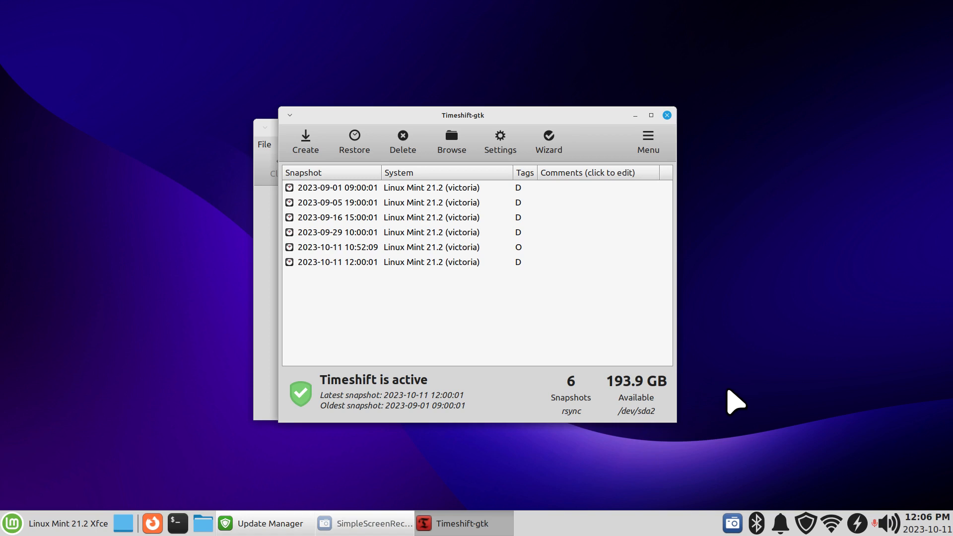
mouse_move(785, 358)
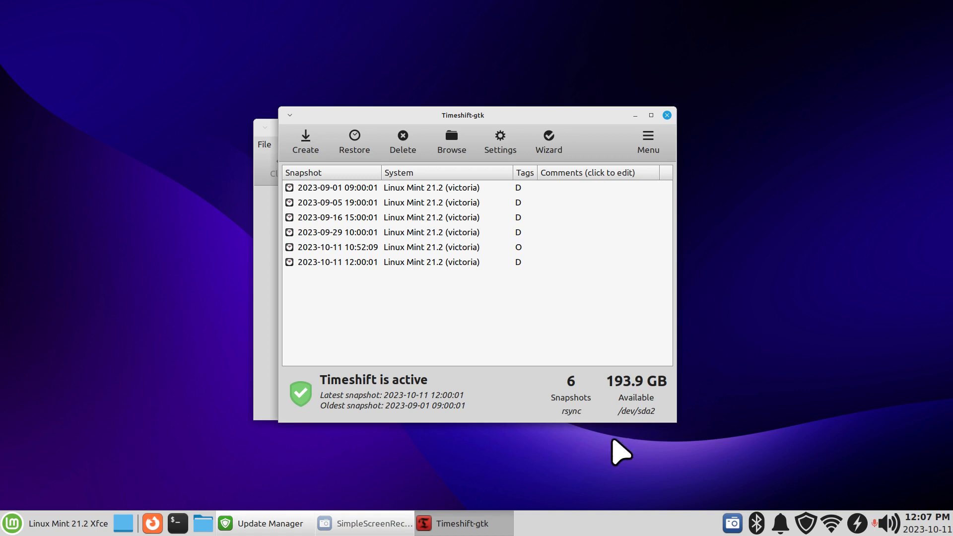
mouse_move(450, 374)
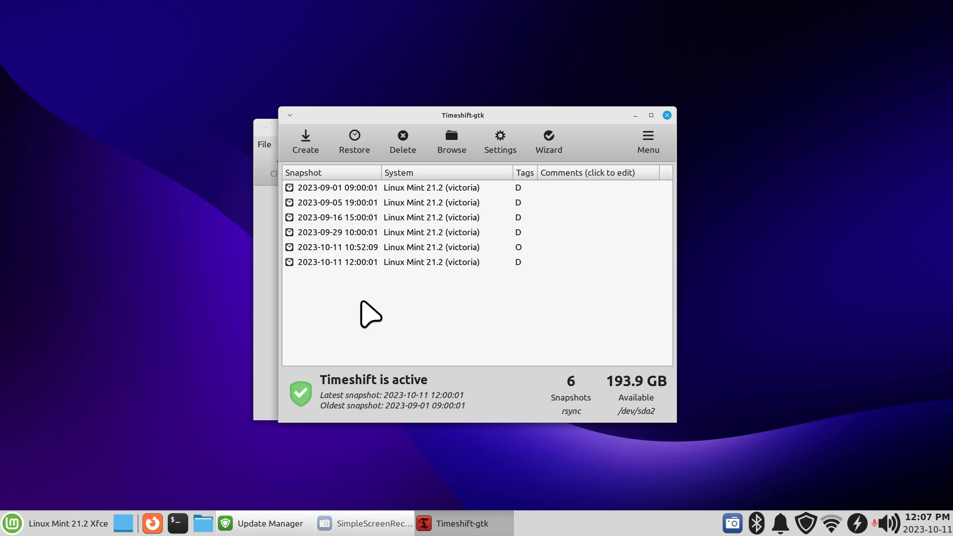
mouse_move(365, 400)
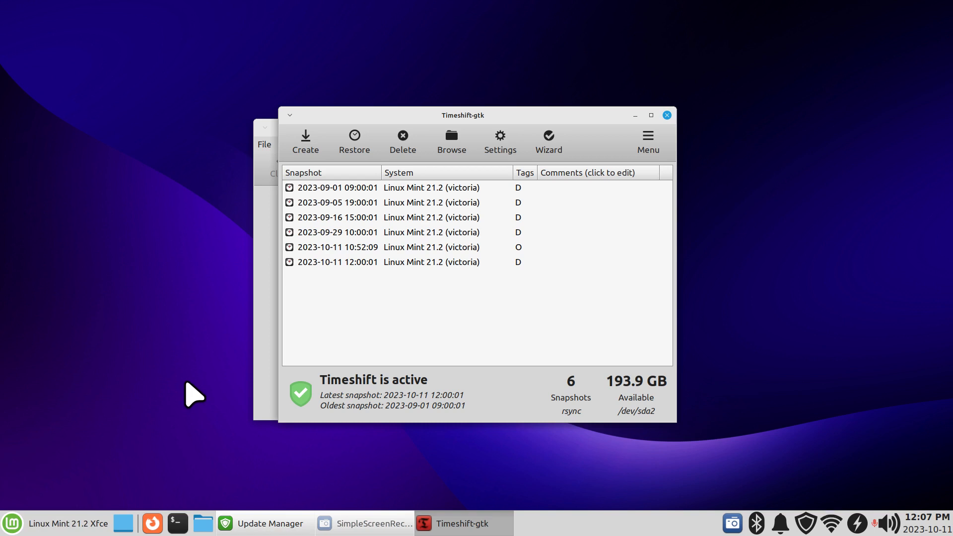
mouse_move(396, 400)
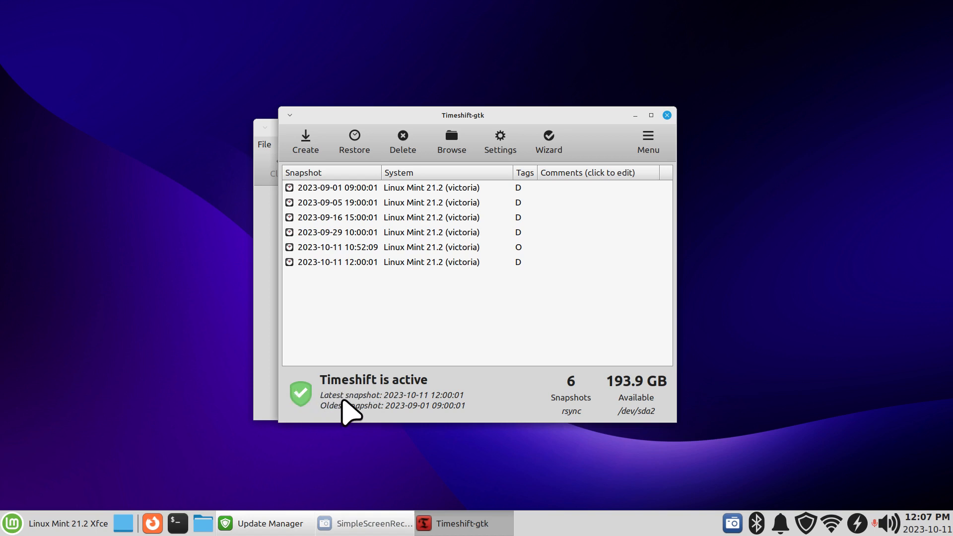
mouse_move(241, 386)
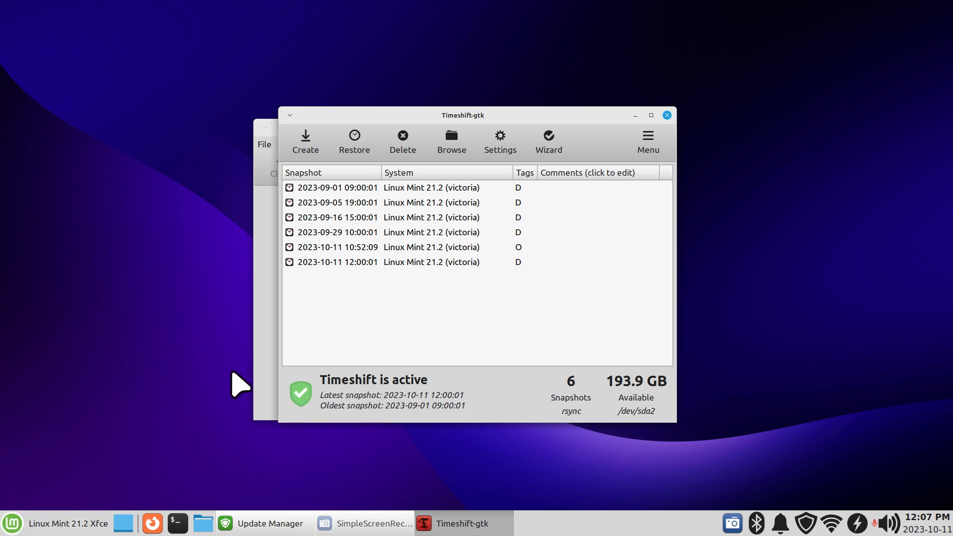
Close Timeshift, nudge Update Manager left, and open its View menu.
click(365, 262)
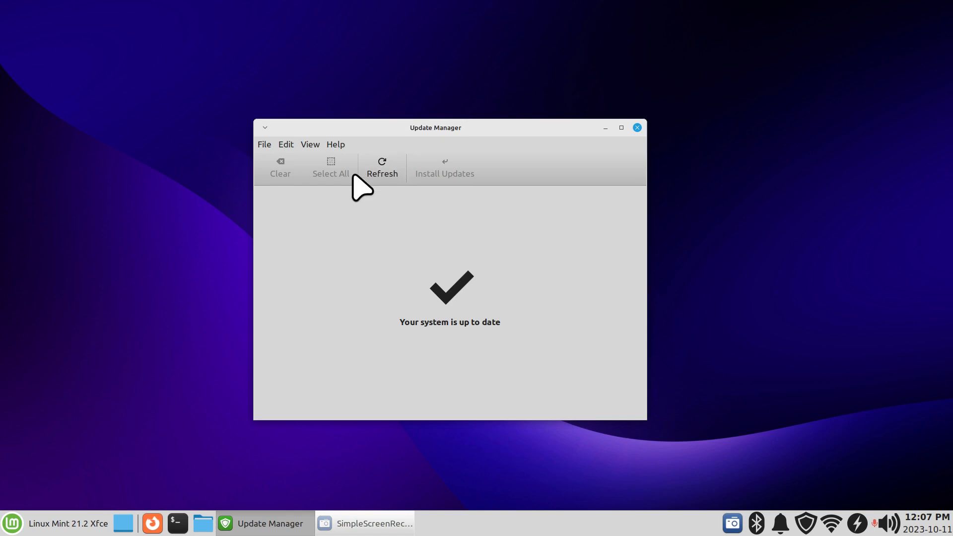
drag(436, 127, 395, 133)
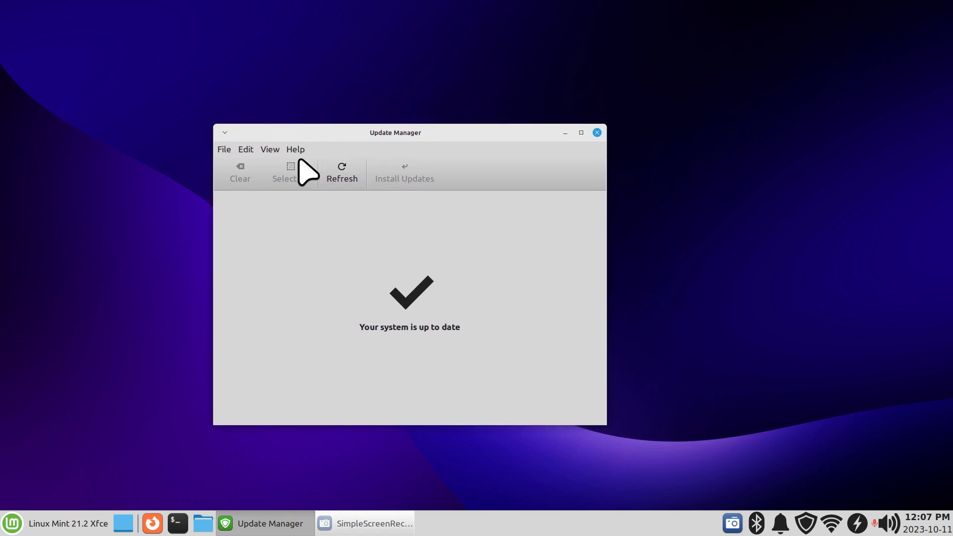
mouse_move(269, 188)
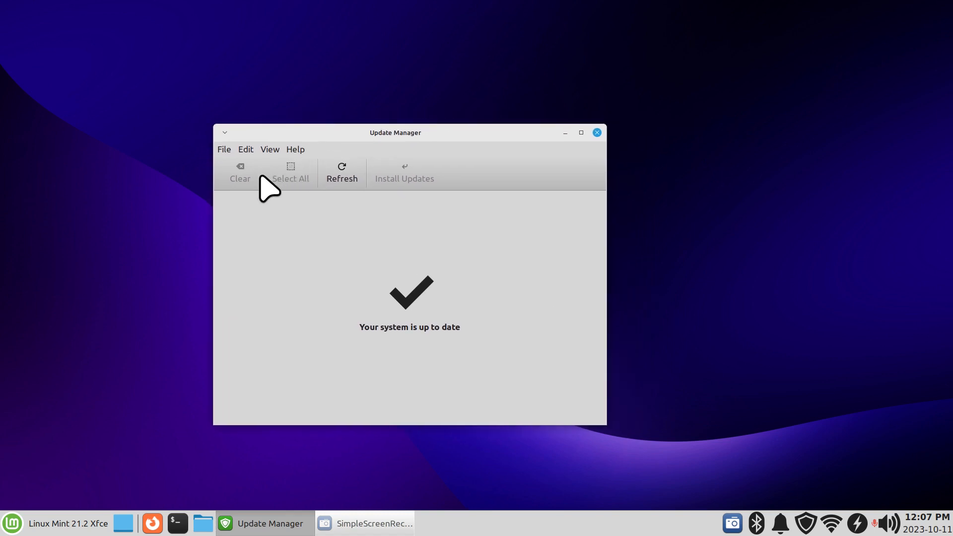
click(269, 149)
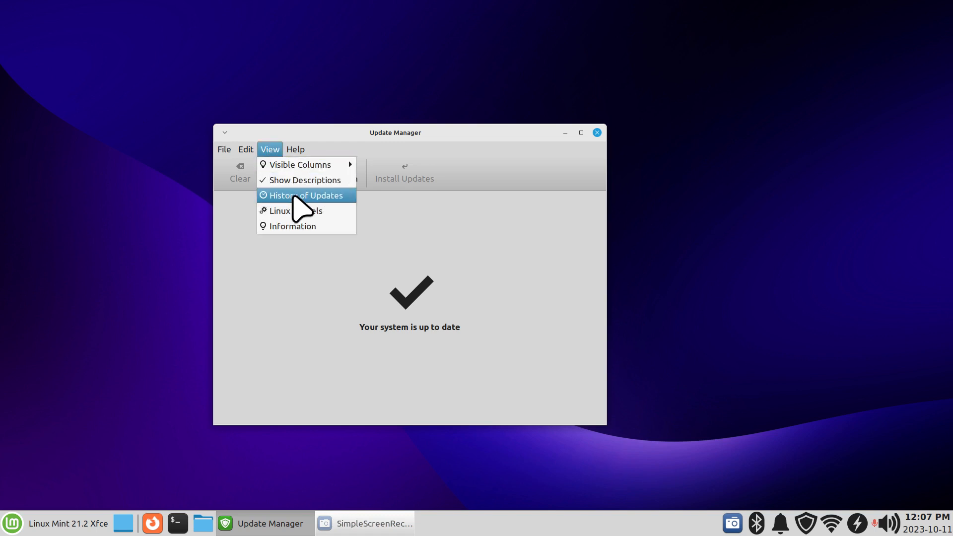
click(285, 211)
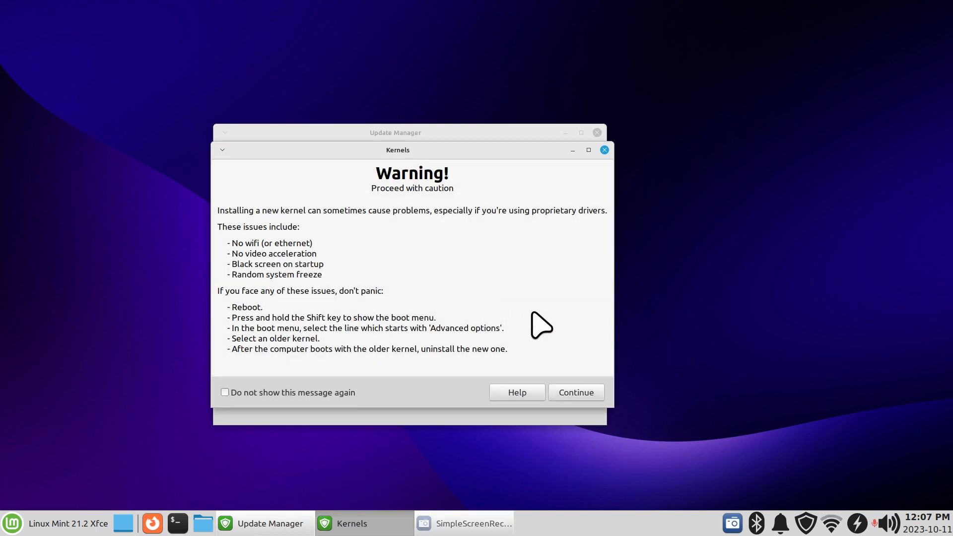
mouse_move(150, 233)
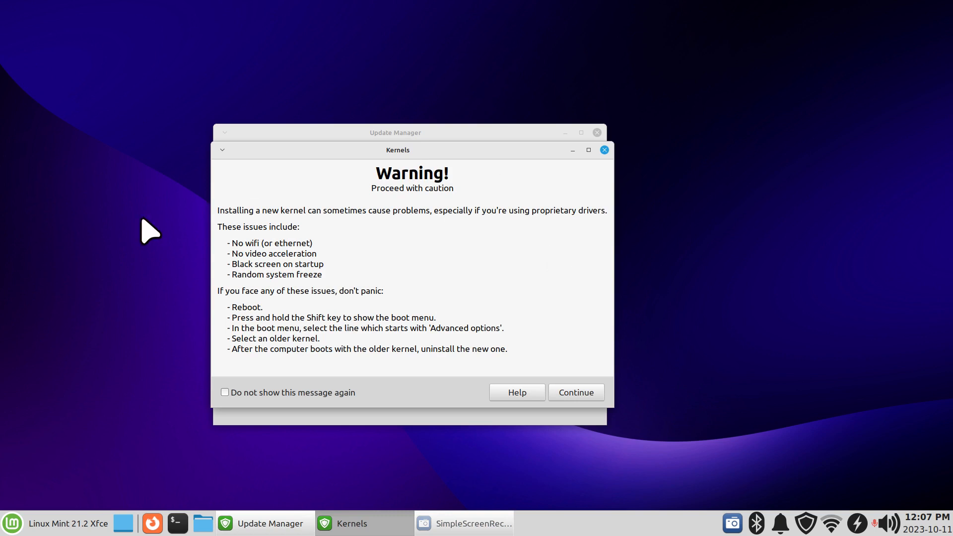
mouse_move(431, 317)
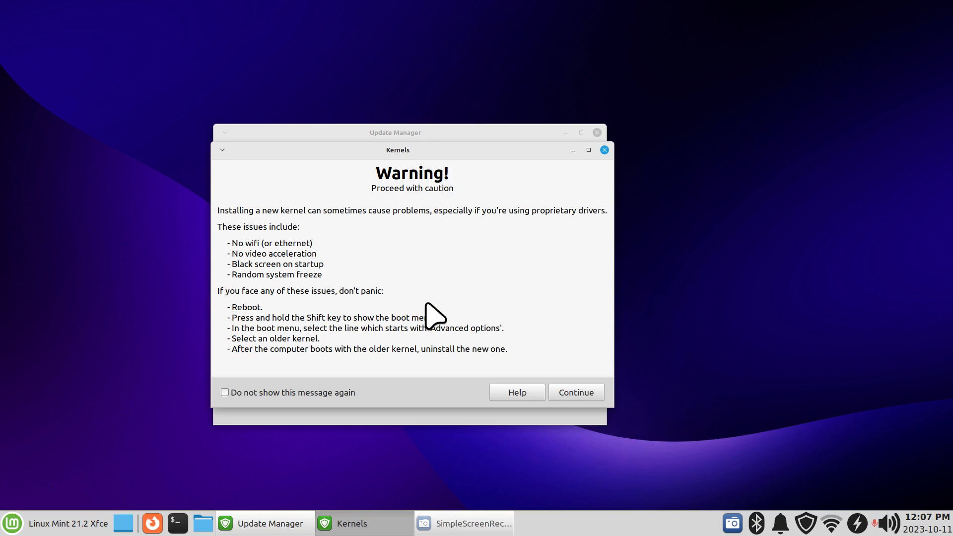
mouse_move(434, 383)
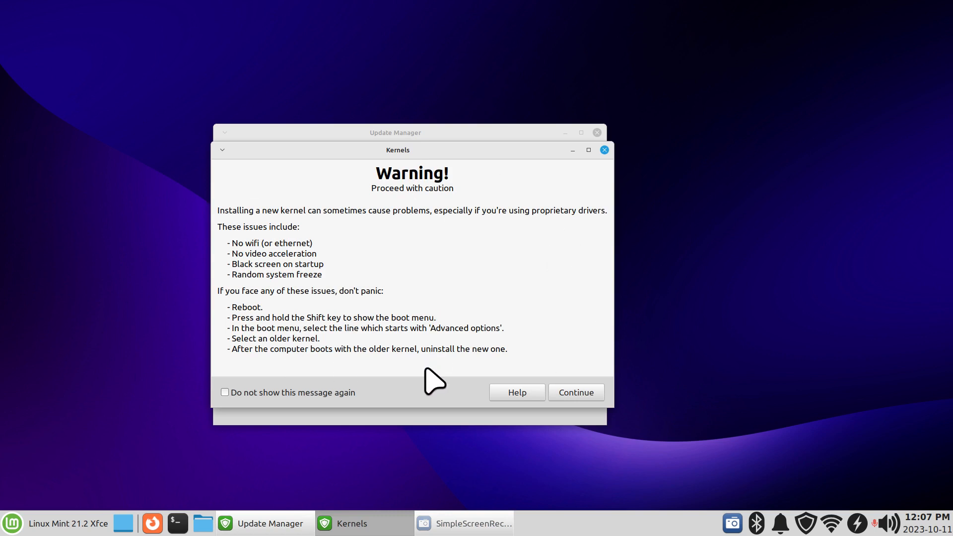
mouse_move(433, 455)
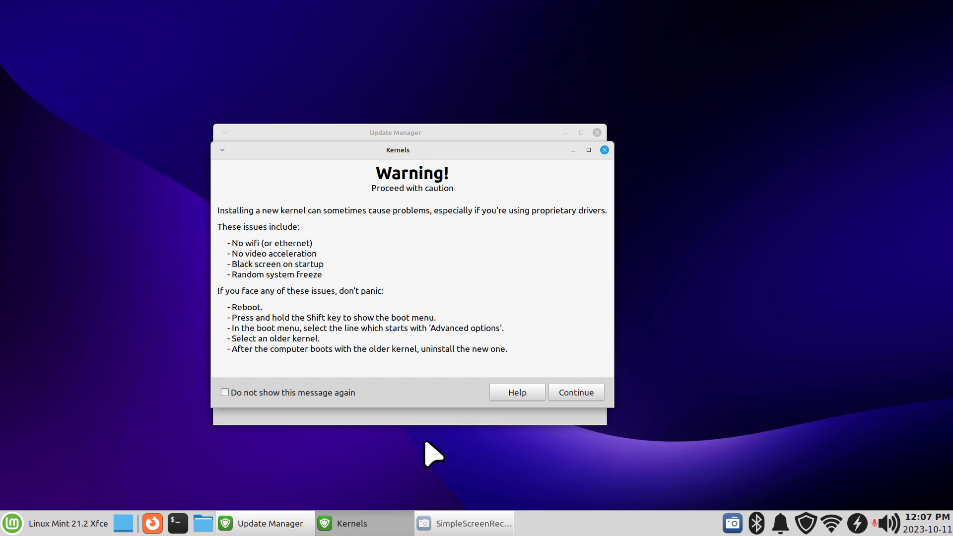
mouse_move(425, 453)
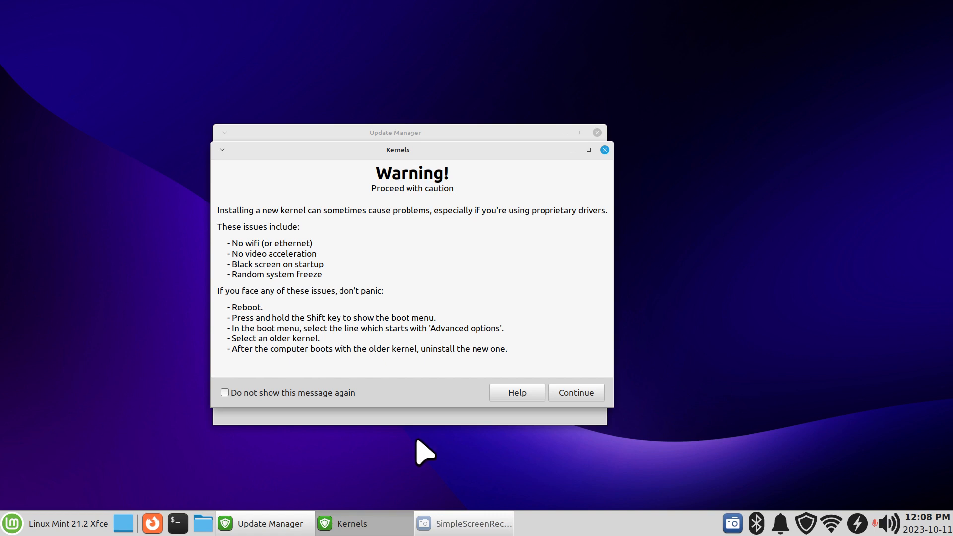
mouse_move(242, 333)
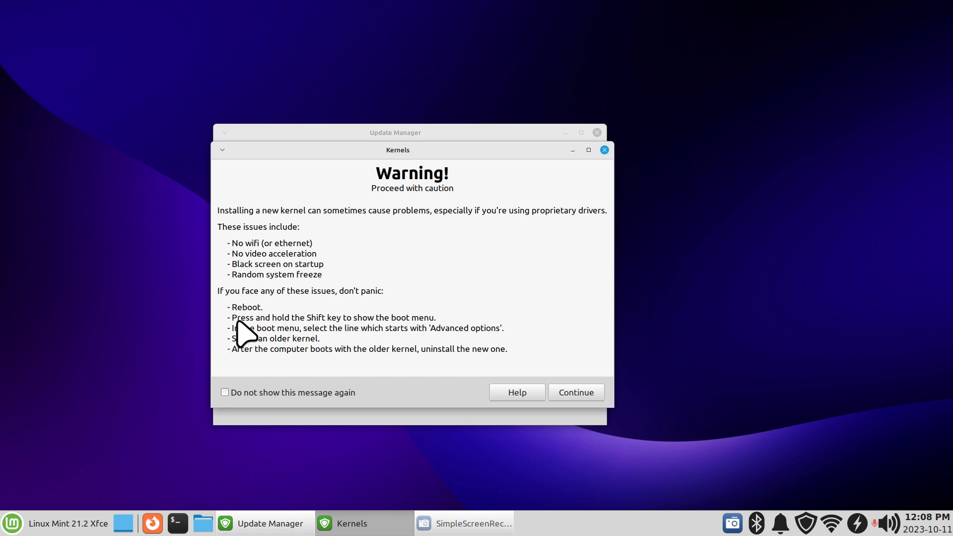
mouse_move(331, 336)
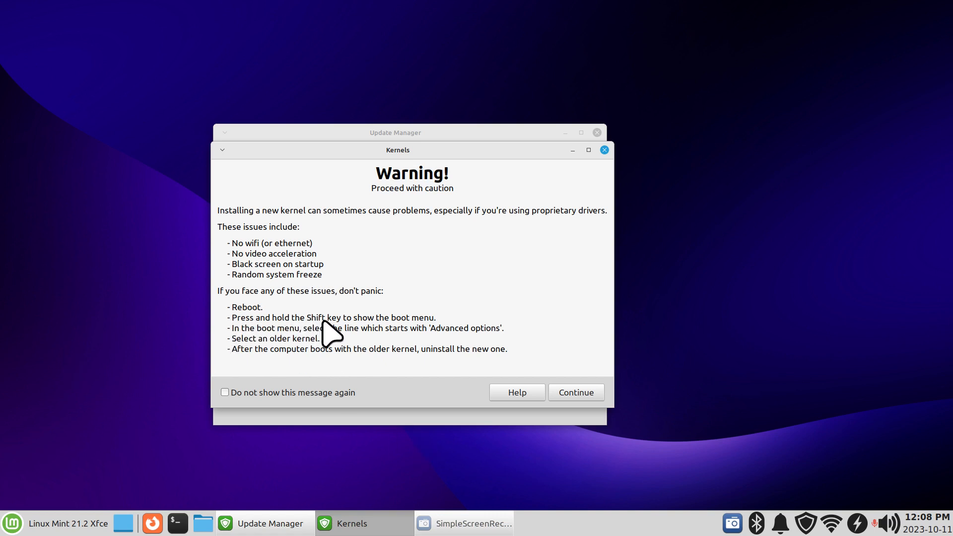
mouse_move(365, 325)
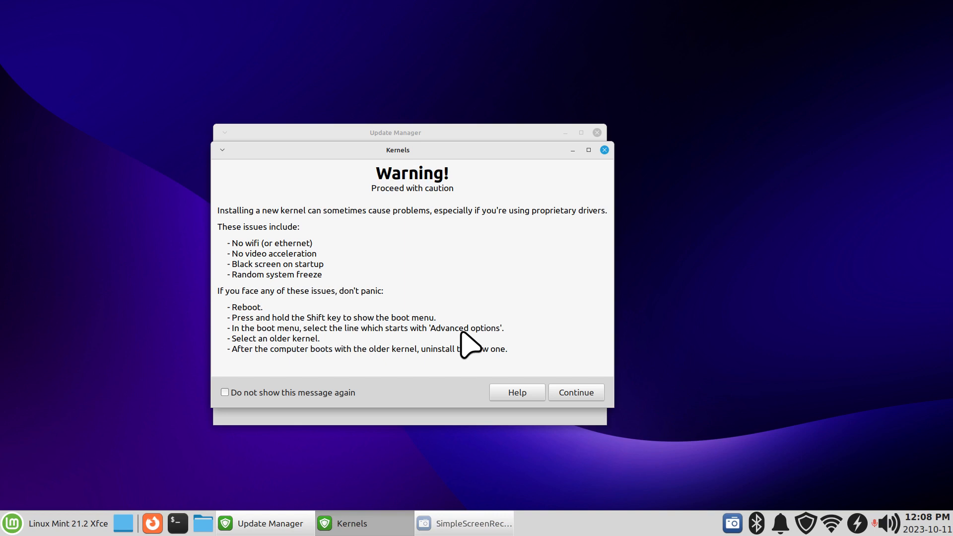
mouse_move(143, 119)
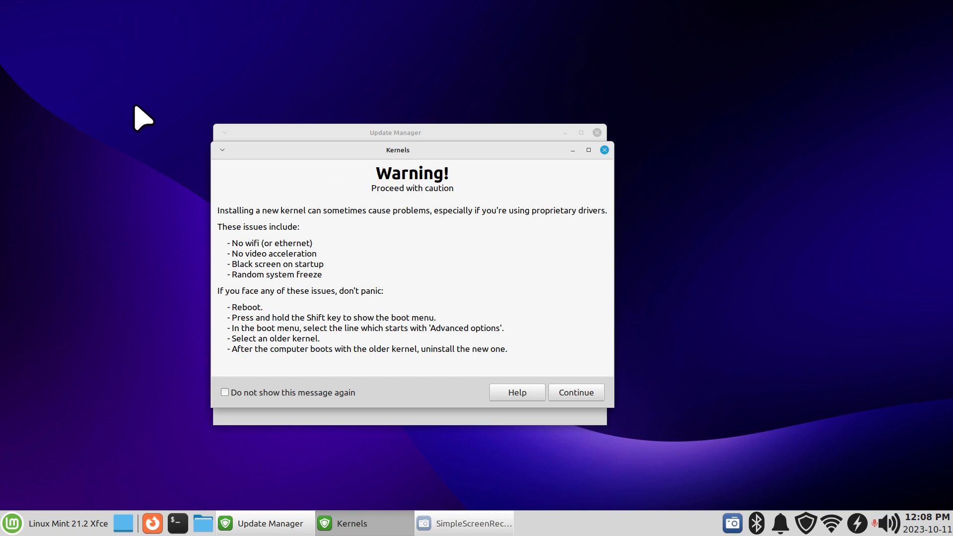
mouse_move(550, 176)
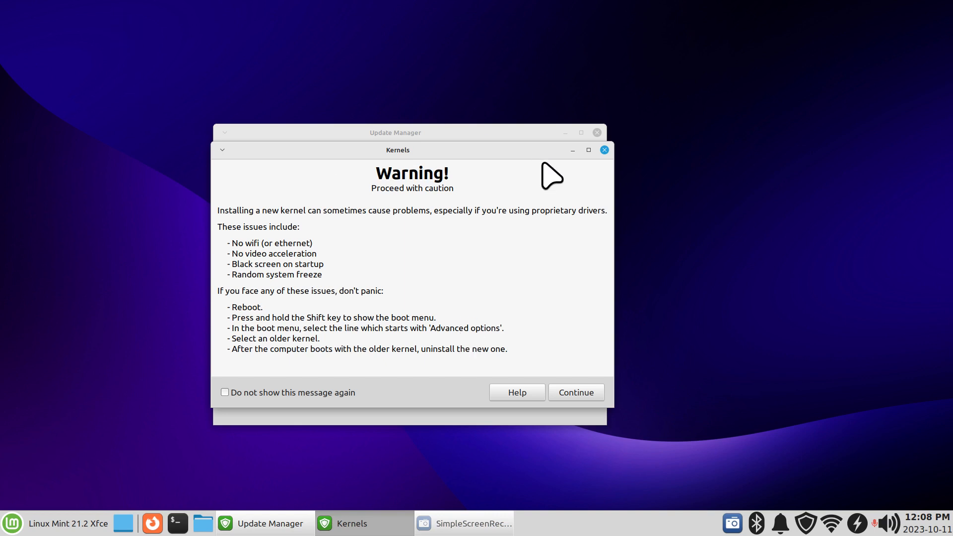
mouse_move(90, 130)
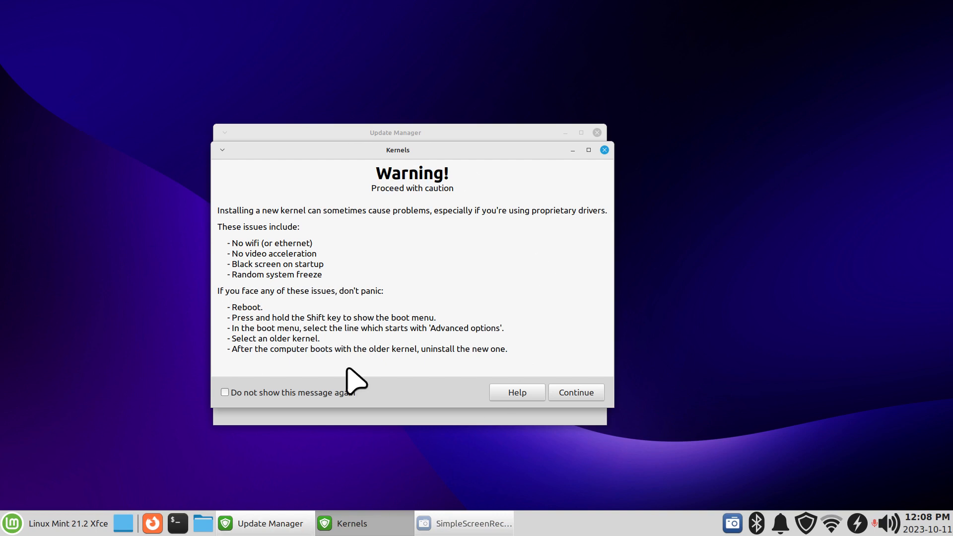
mouse_move(307, 333)
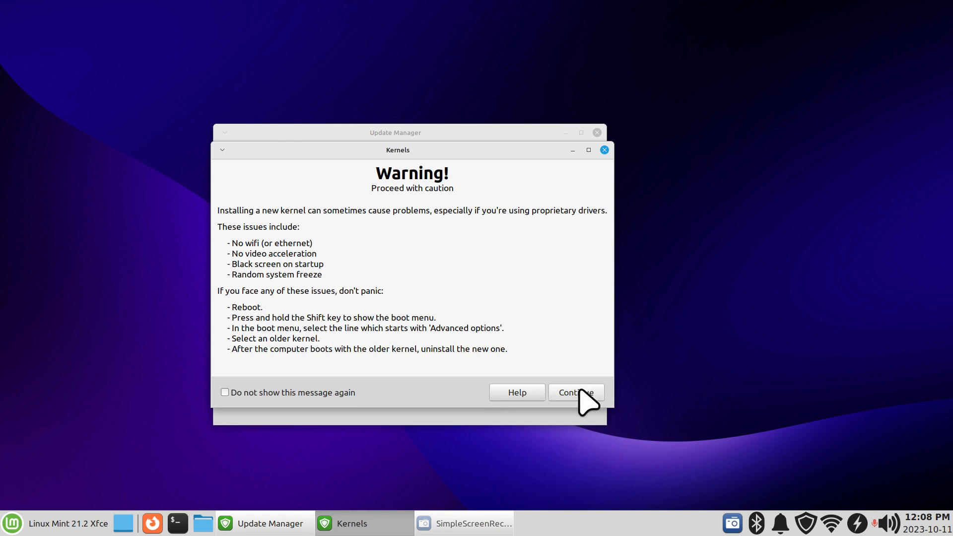
mouse_move(474, 417)
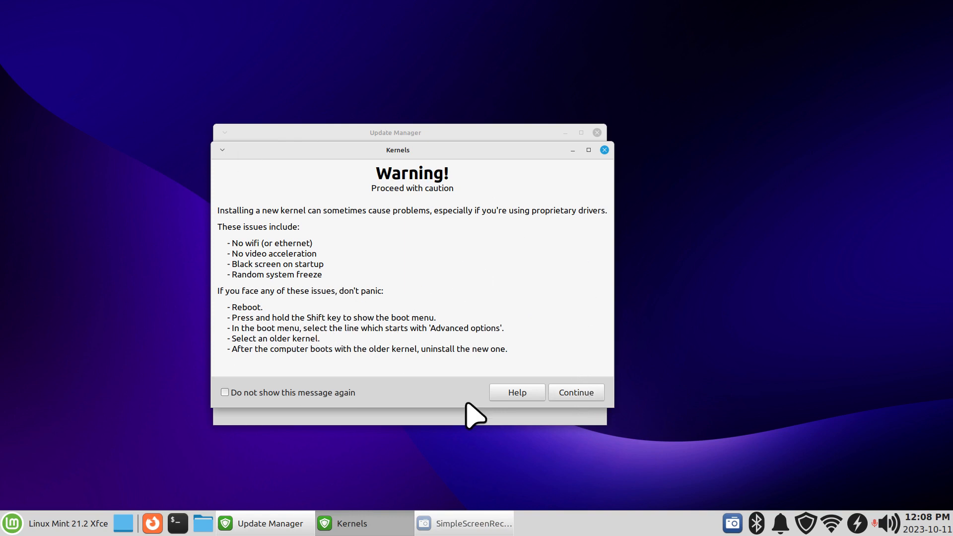
click(575, 392)
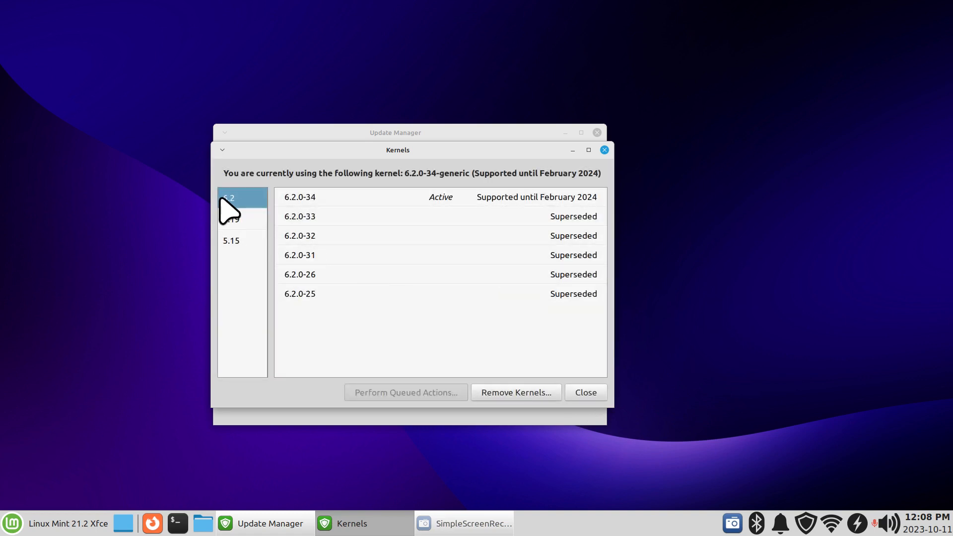
mouse_move(243, 214)
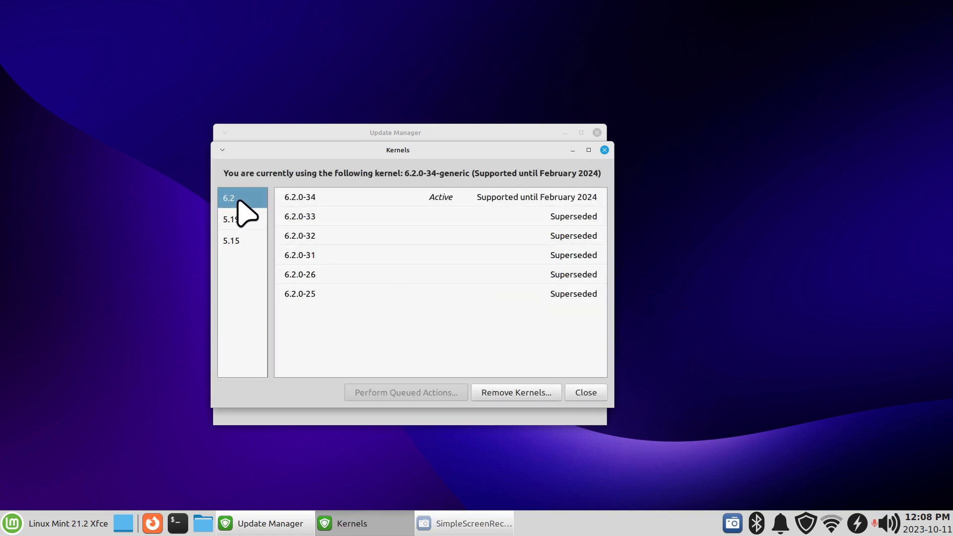
mouse_move(316, 217)
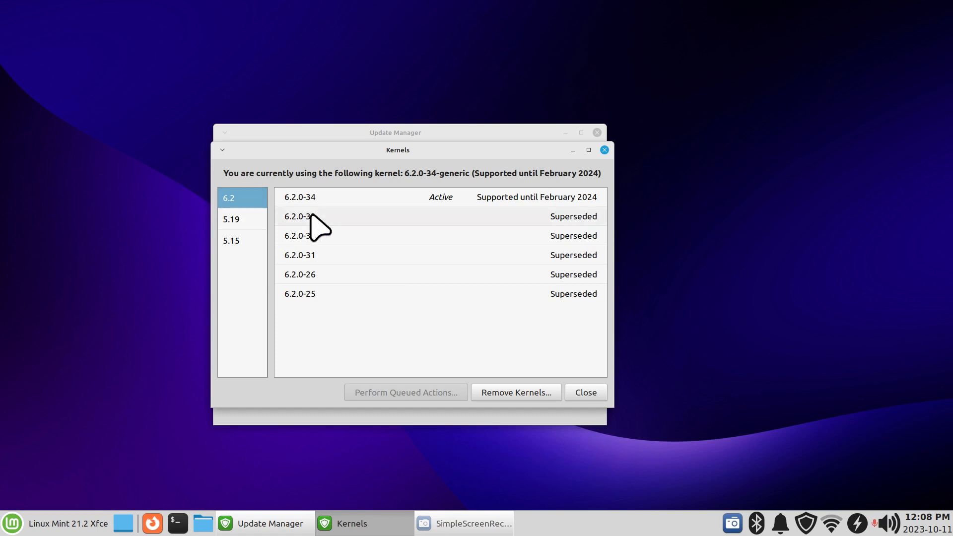
mouse_move(332, 223)
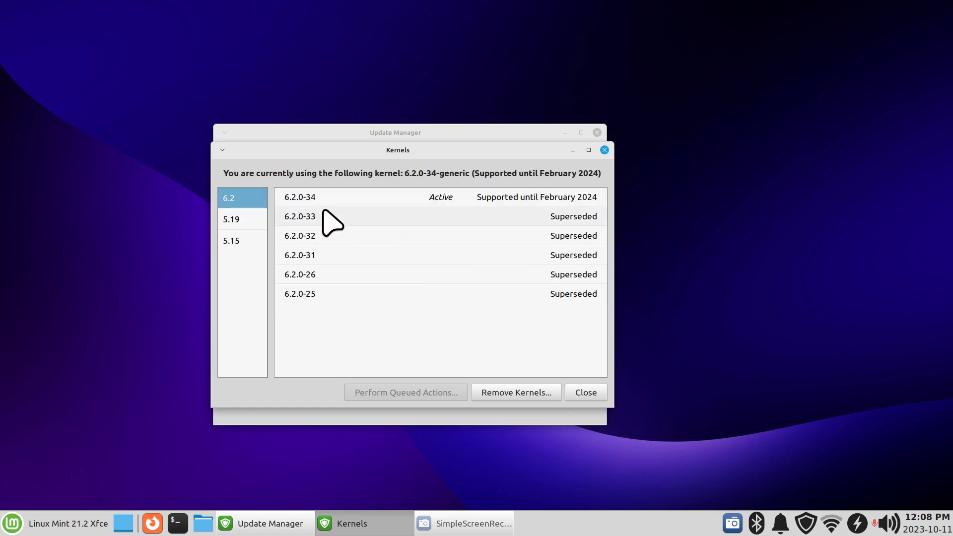
mouse_move(241, 246)
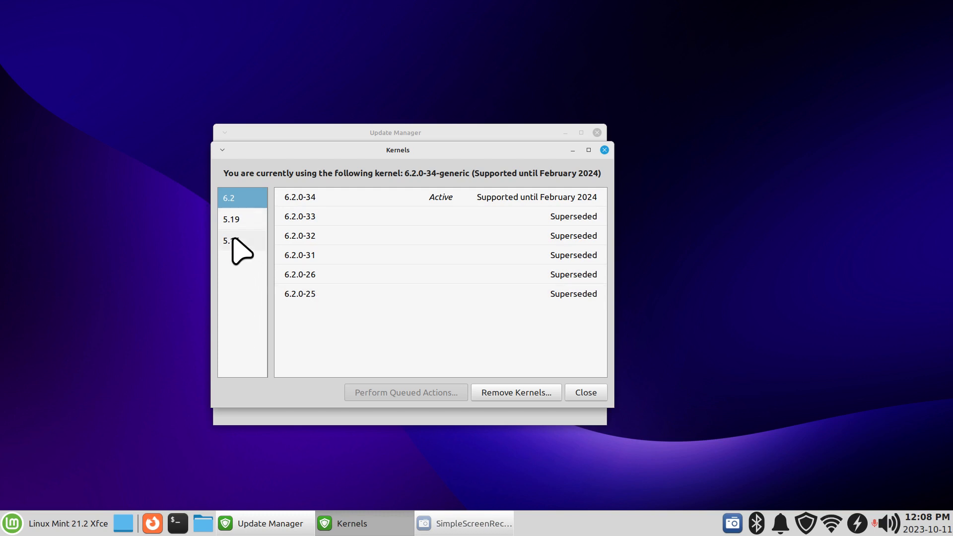
click(241, 240)
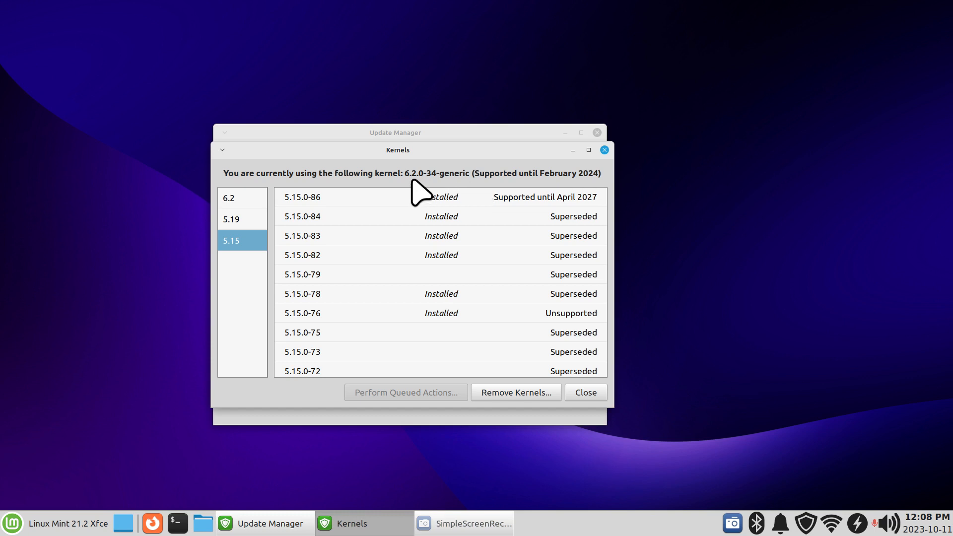
click(242, 197)
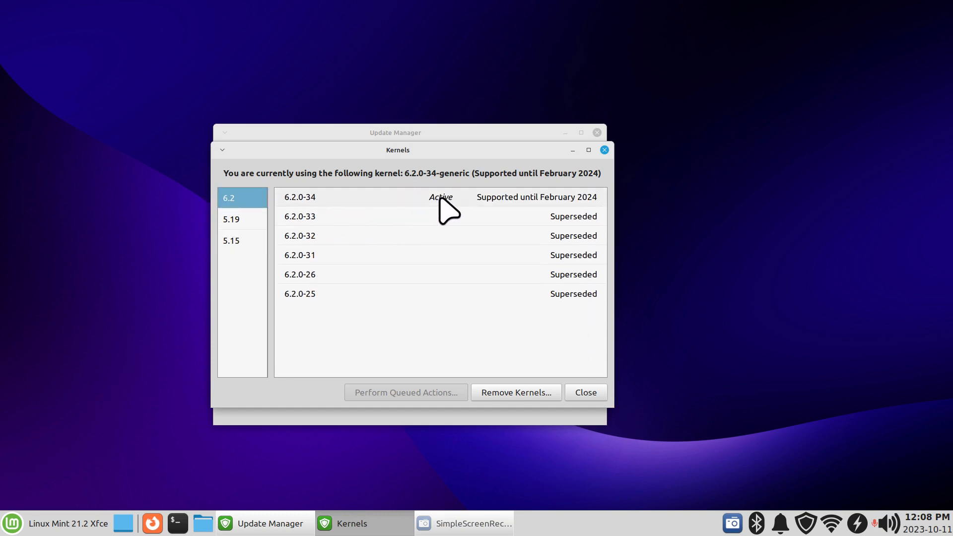
mouse_move(358, 213)
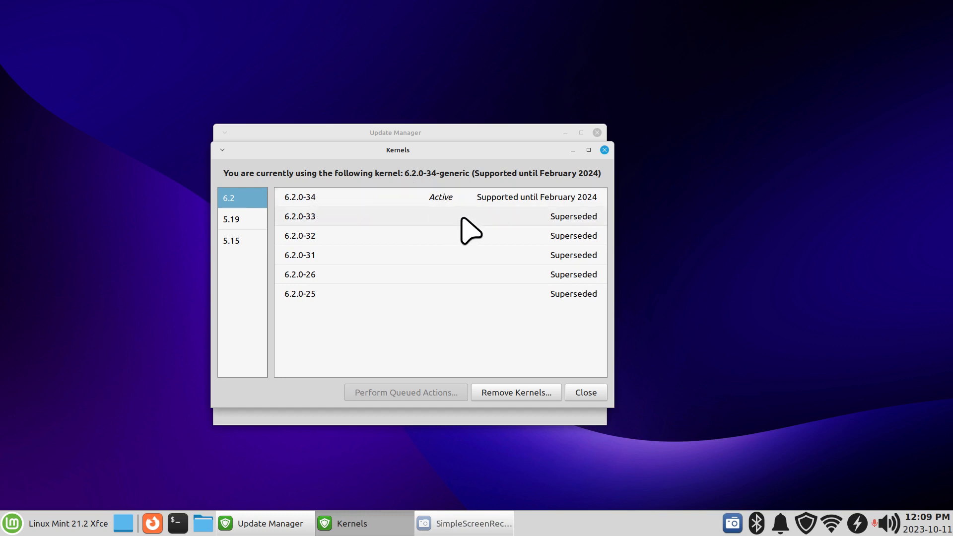
click(298, 216)
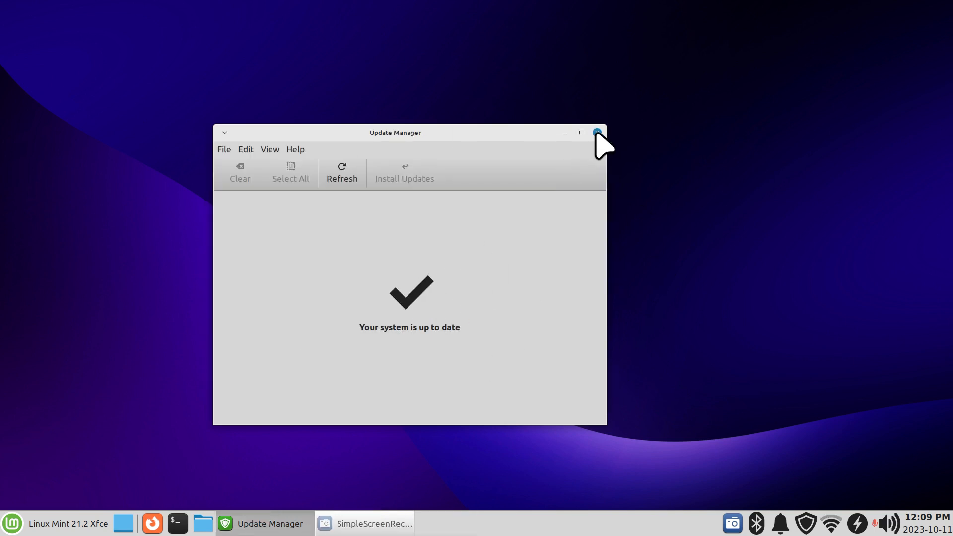
click(597, 133)
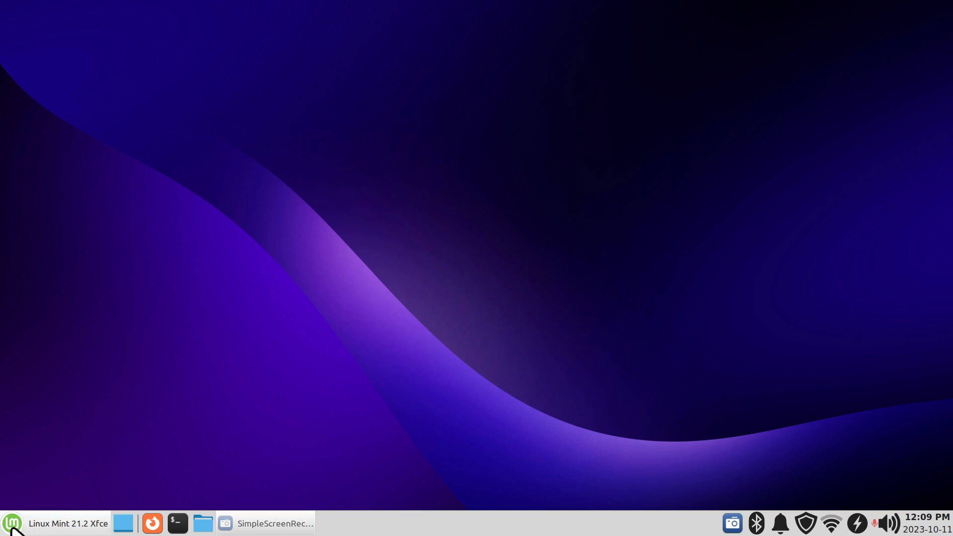
click(11, 523)
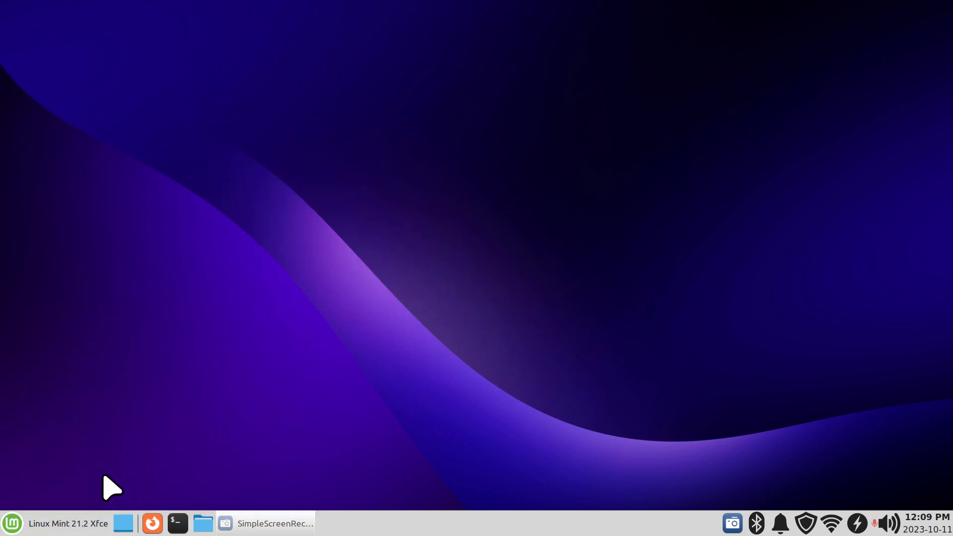
click(11, 524)
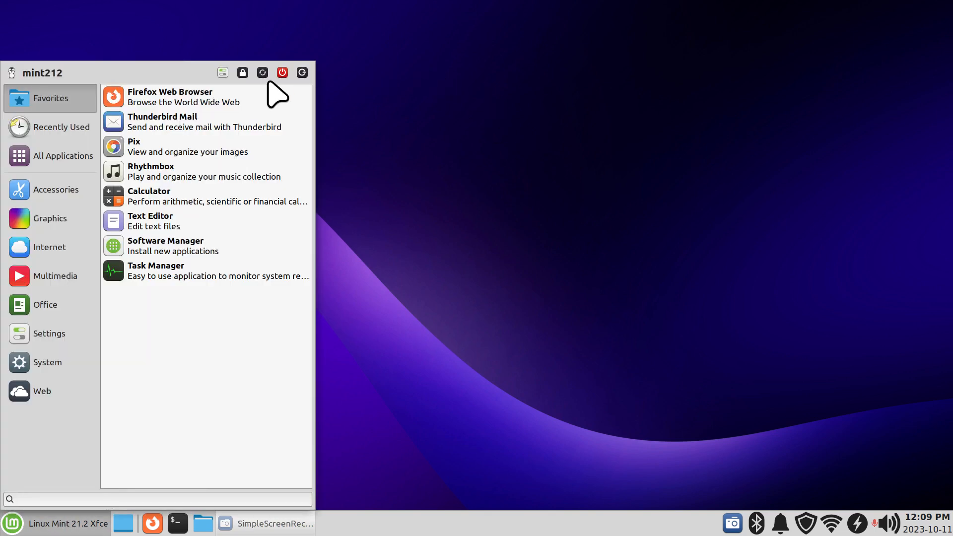
click(282, 72)
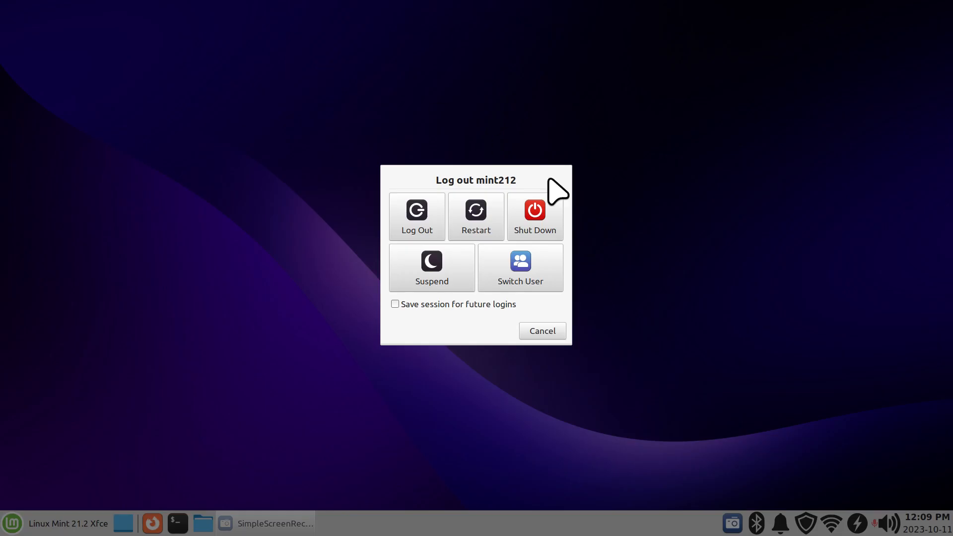
mouse_move(476, 210)
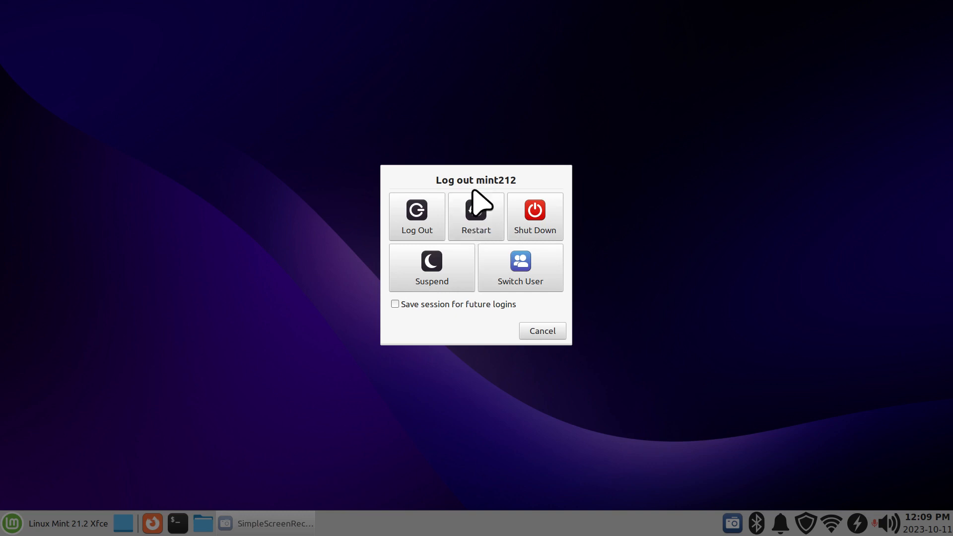
click(541, 331)
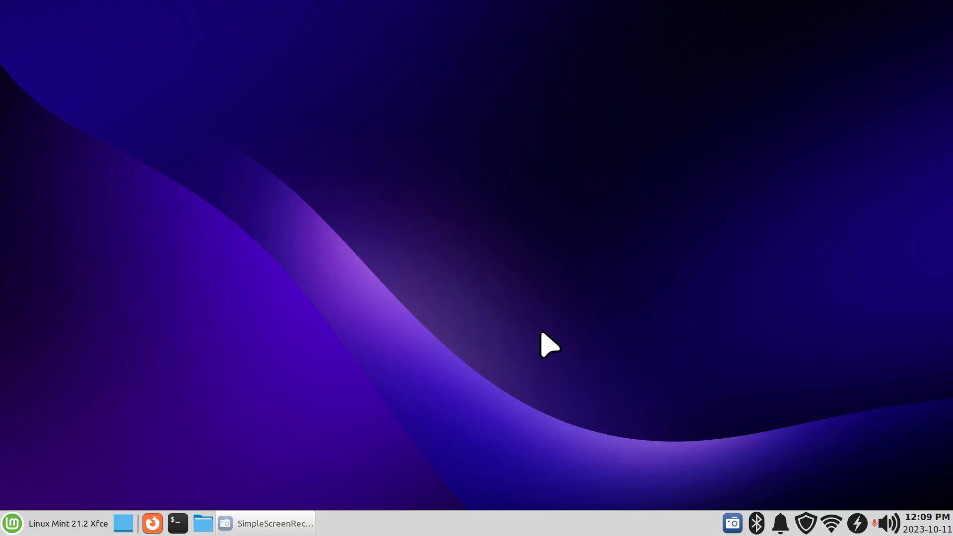
mouse_move(12, 524)
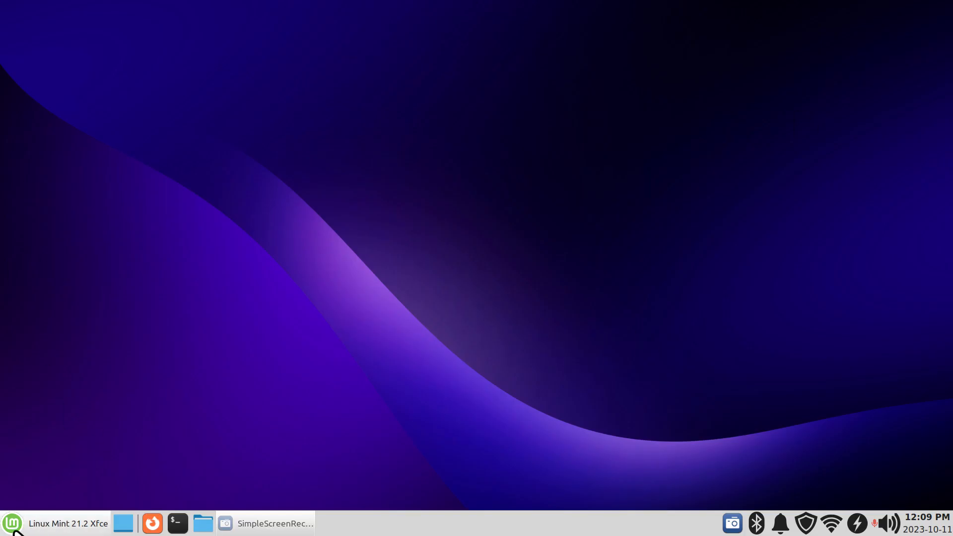
click(11, 523)
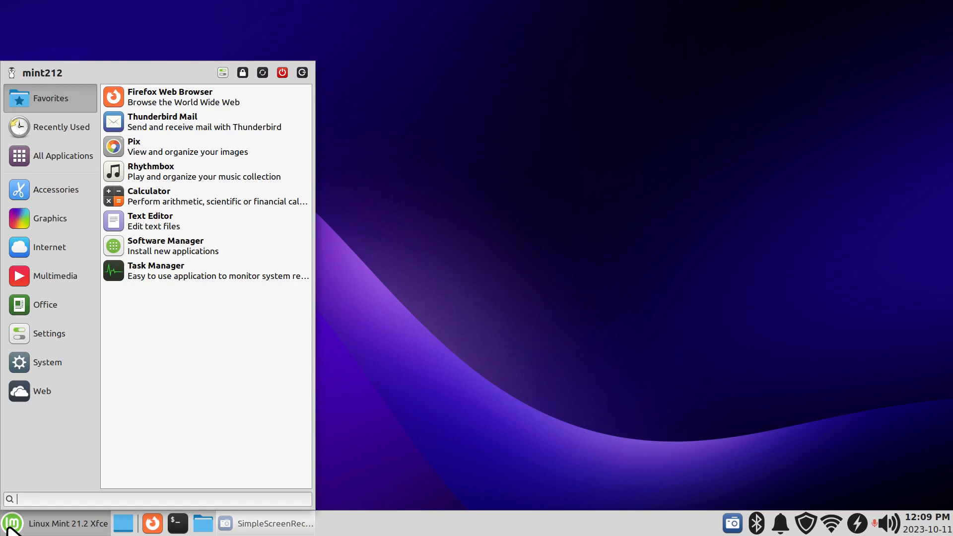
text(sy)
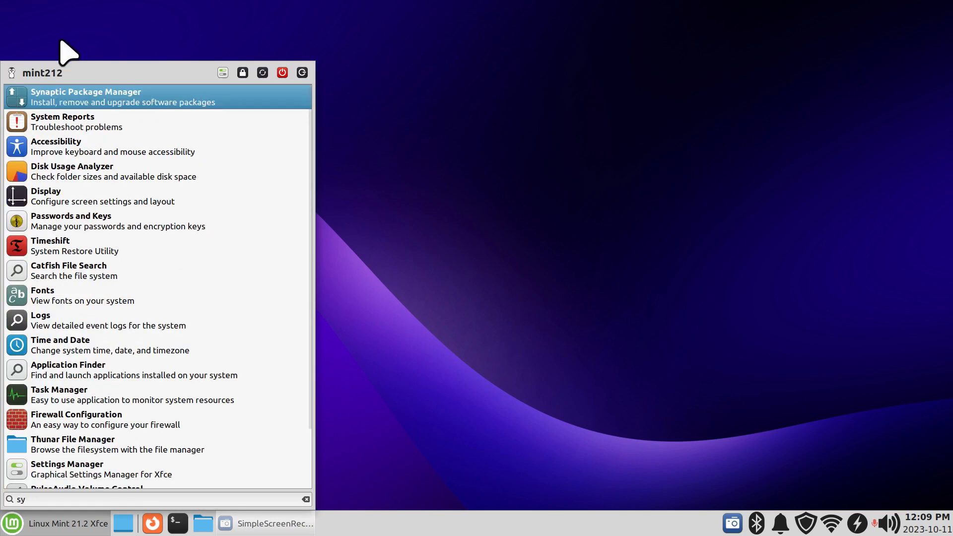
click(62, 121)
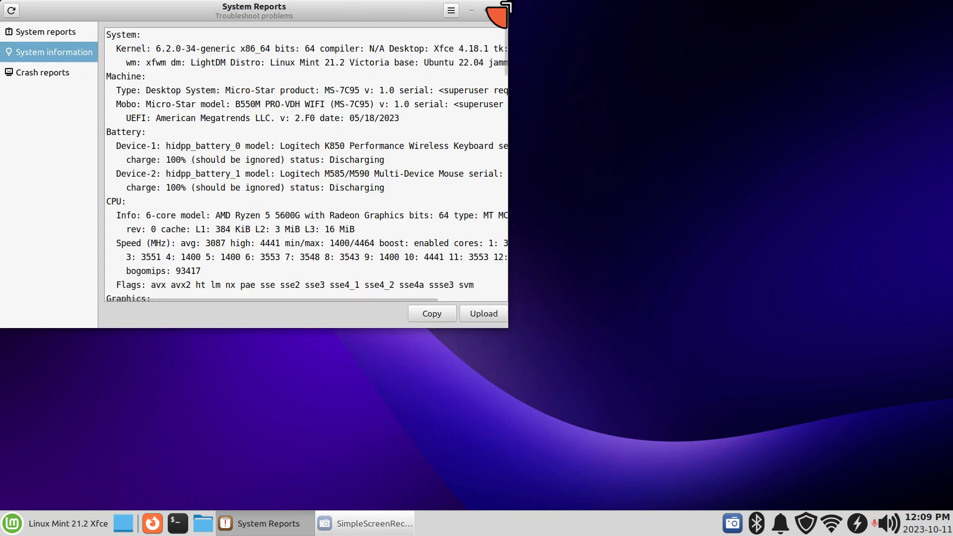
click(496, 11)
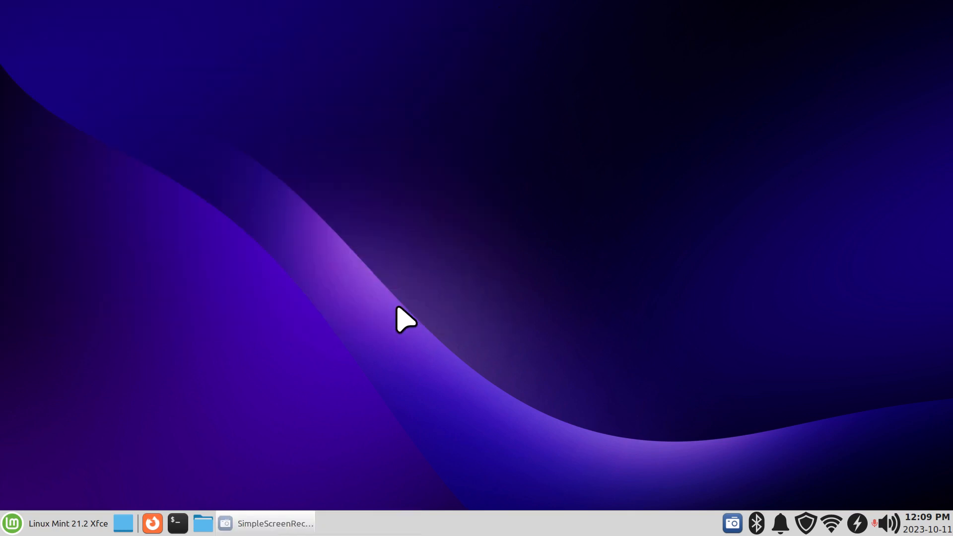
mouse_move(807, 525)
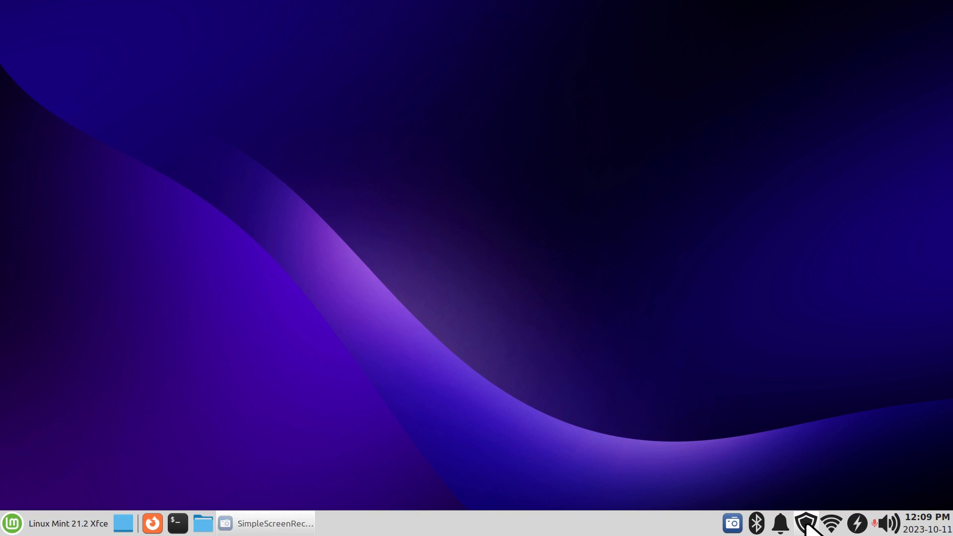
Reopen Update Manager from the tray and open the View menu with Linux Kernels.
click(806, 522)
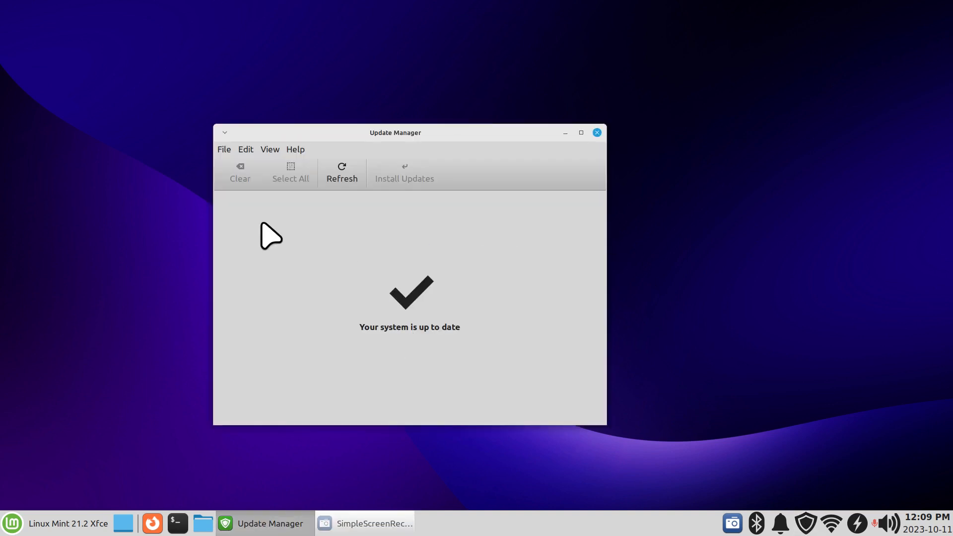
mouse_move(531, 239)
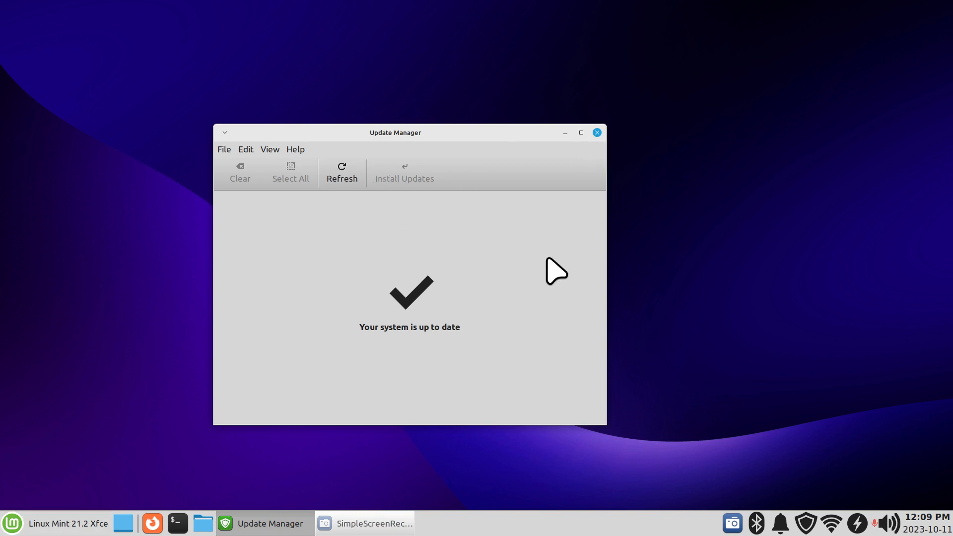
mouse_move(276, 161)
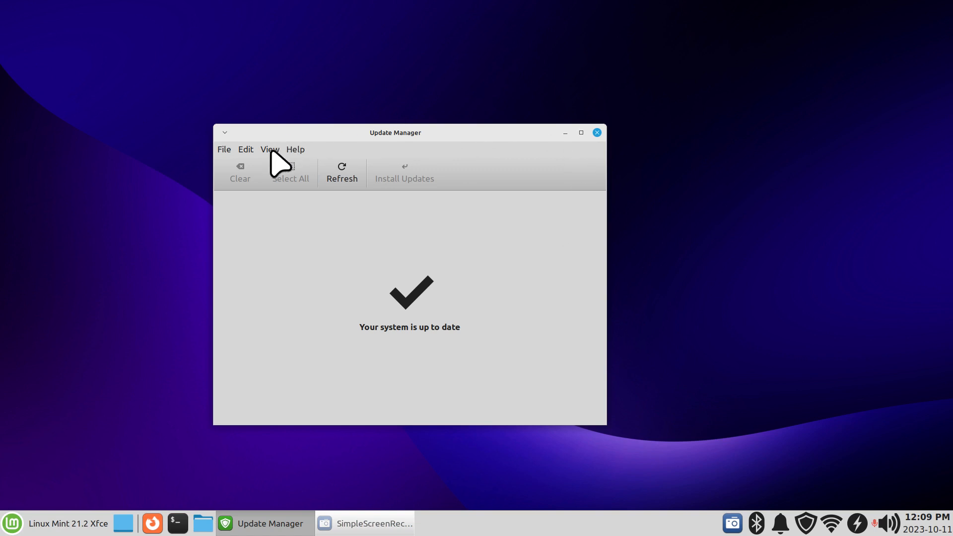
click(269, 149)
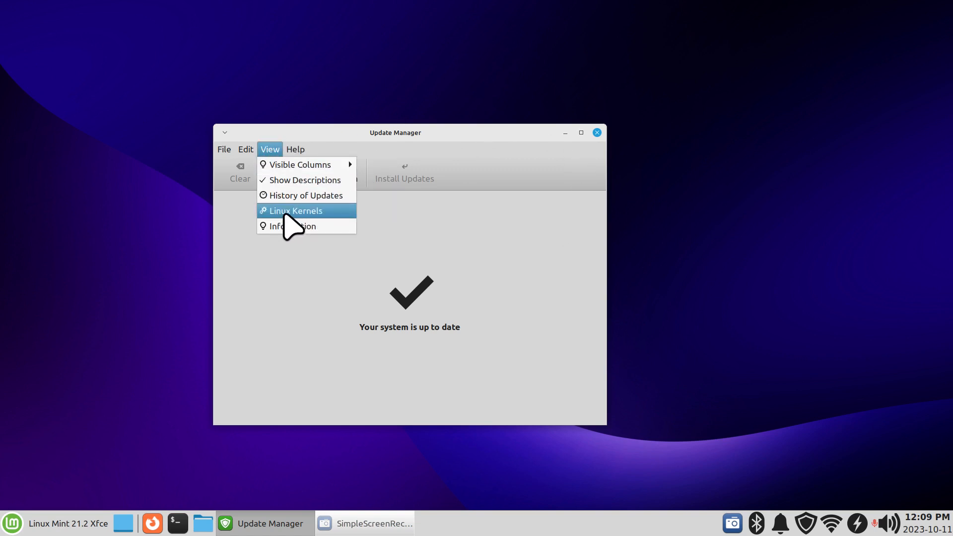
Open View > Linux Kernels and accept the new-kernel risk warning.
click(296, 211)
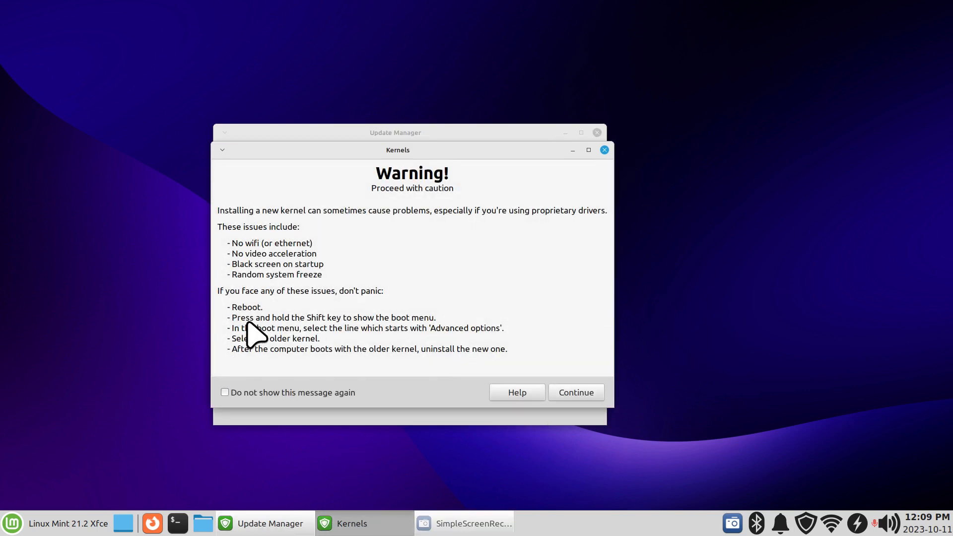
mouse_move(6, 289)
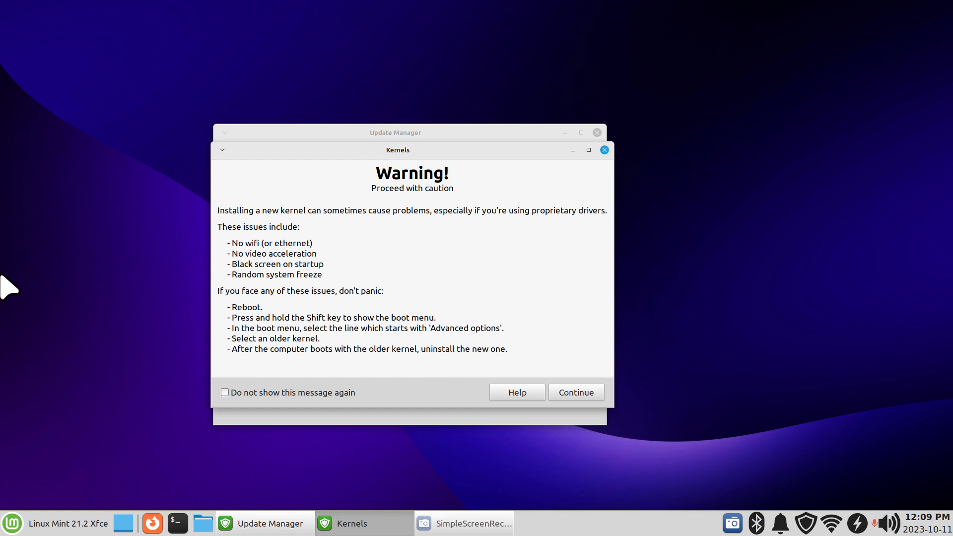
mouse_move(388, 336)
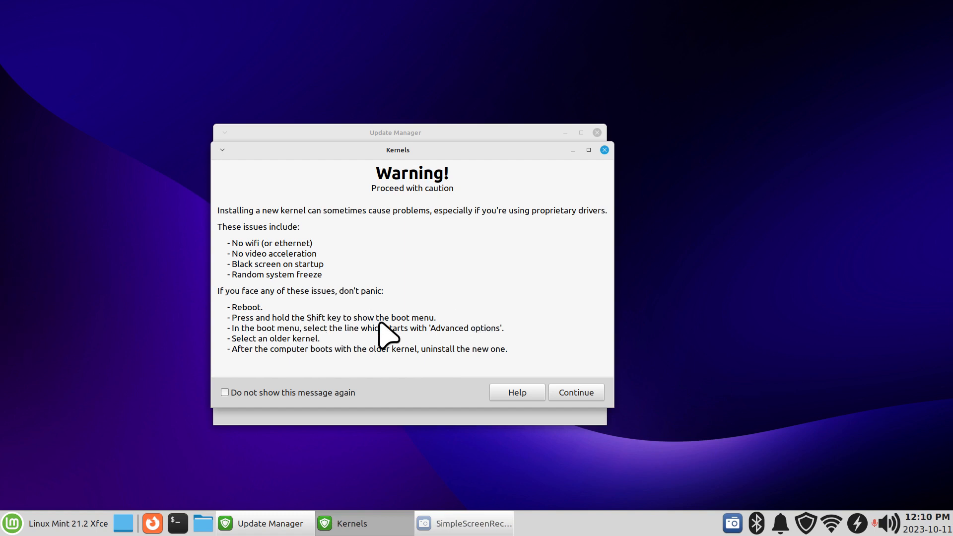
mouse_move(489, 127)
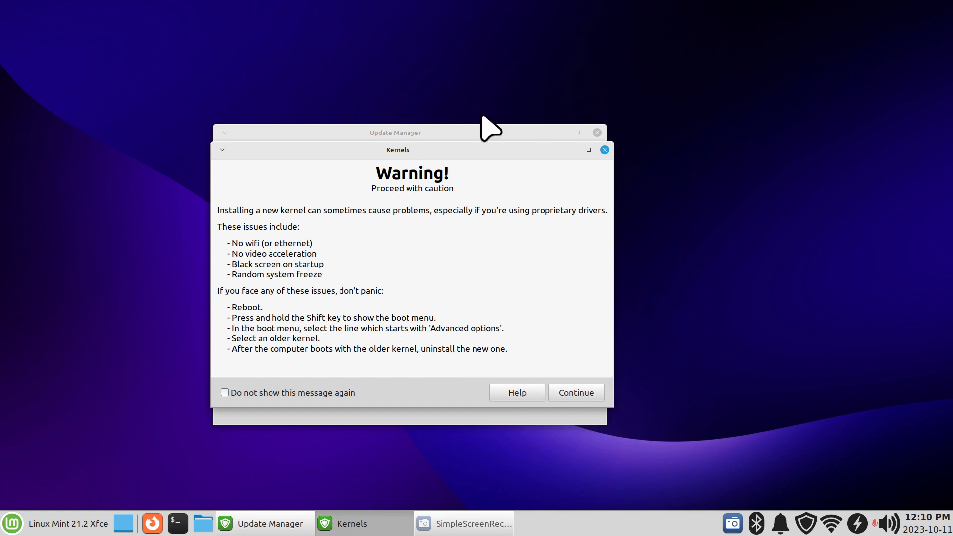
mouse_move(593, 420)
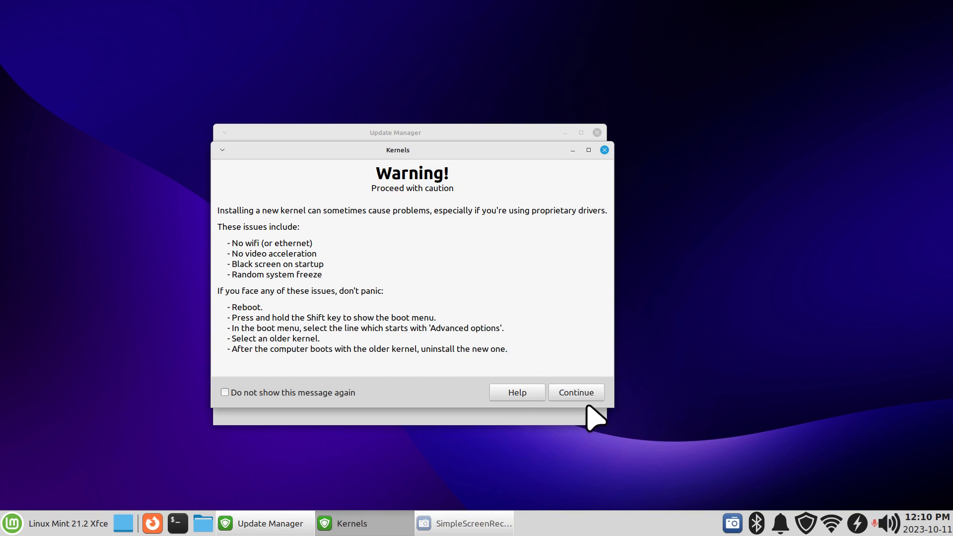
click(574, 392)
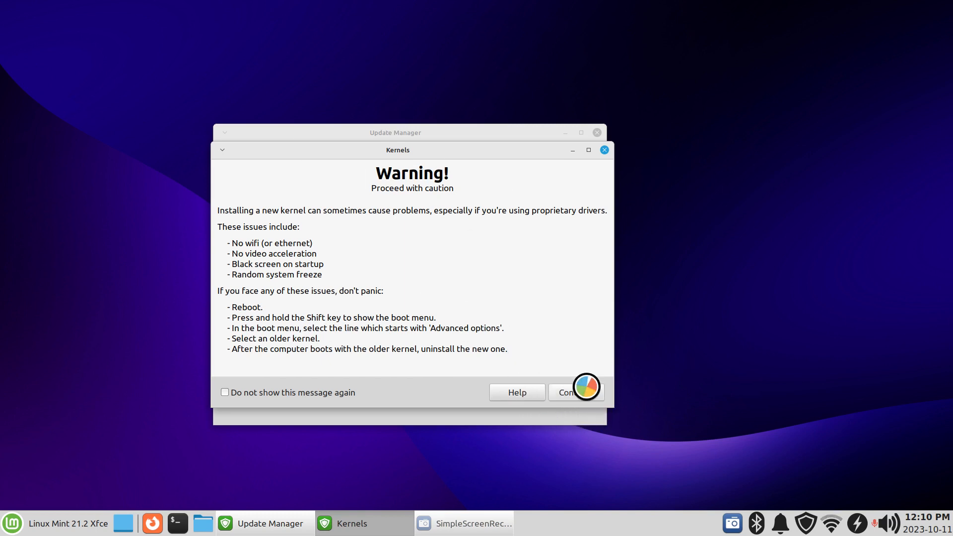
Browse the 5.15 and end-of-life 5.19 kernel series, then close and re-accept the warning.
click(567, 392)
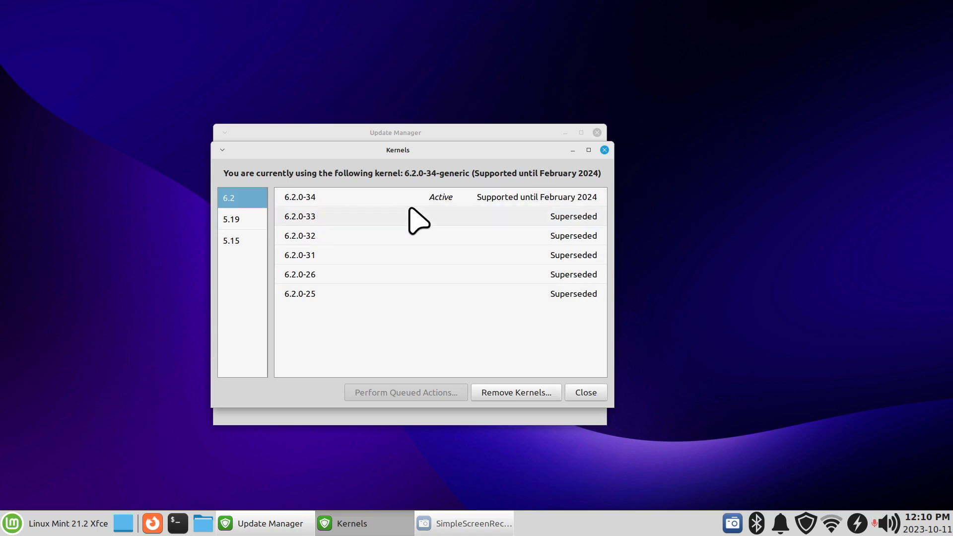
click(231, 240)
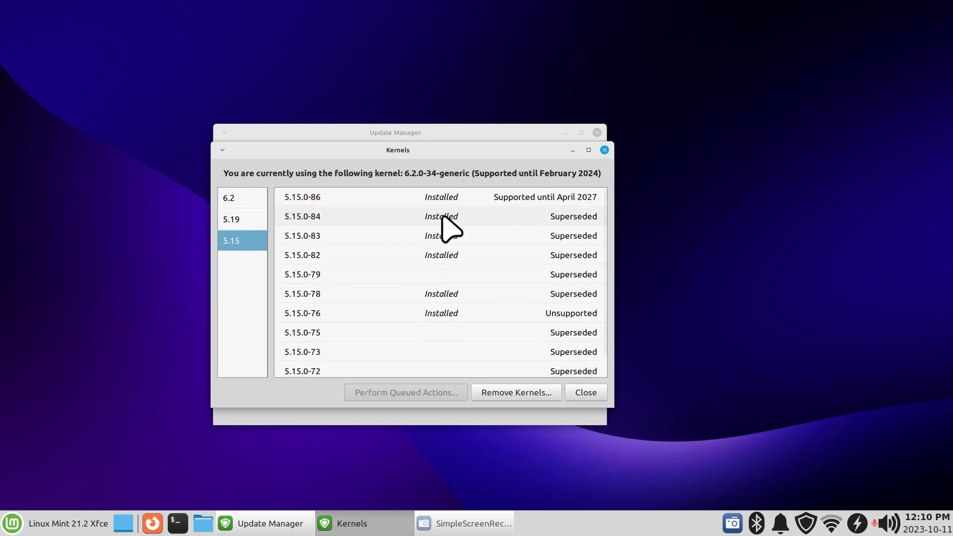
mouse_move(478, 279)
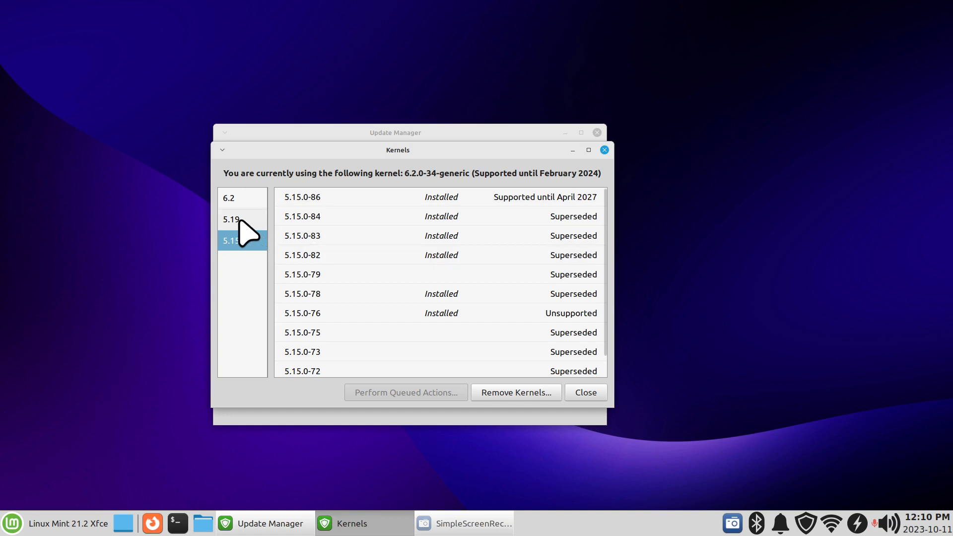
click(230, 219)
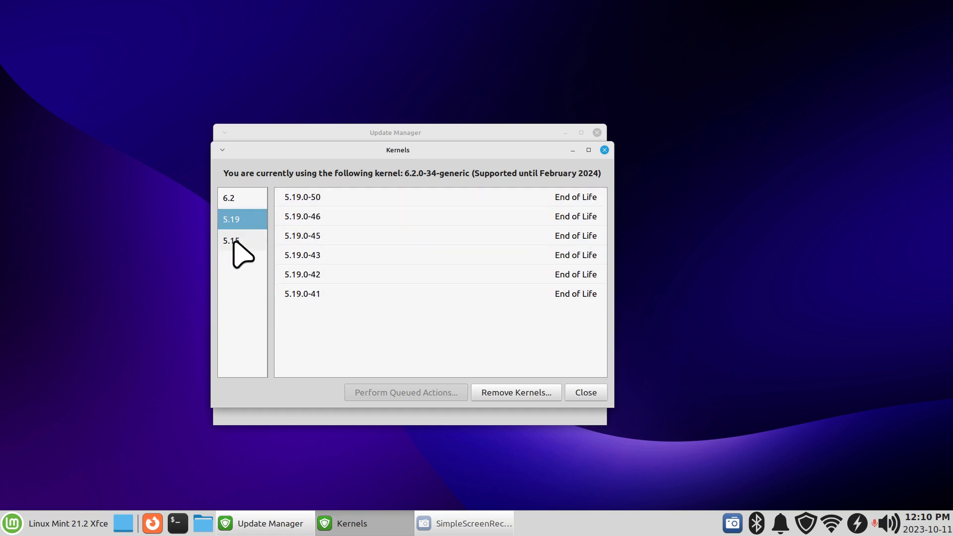
mouse_move(241, 219)
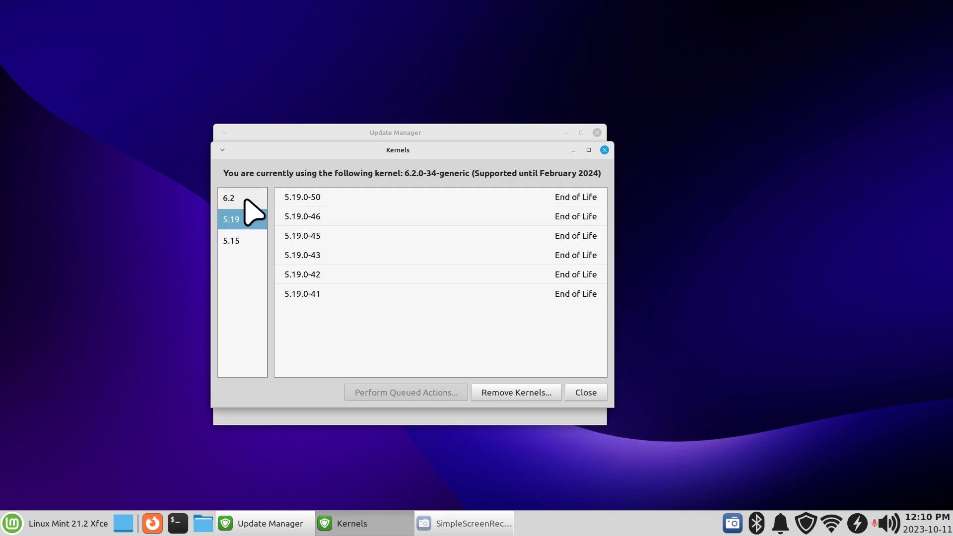
click(231, 240)
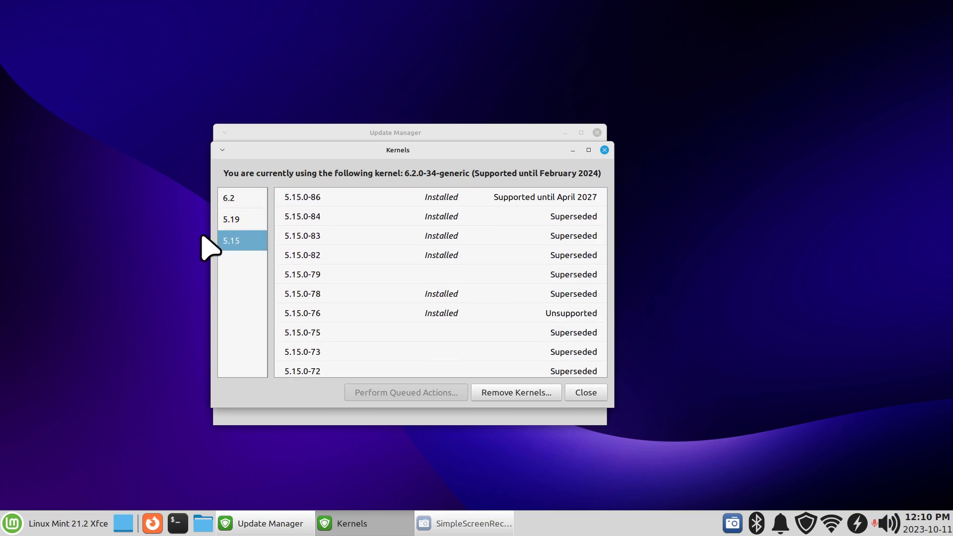
mouse_move(249, 252)
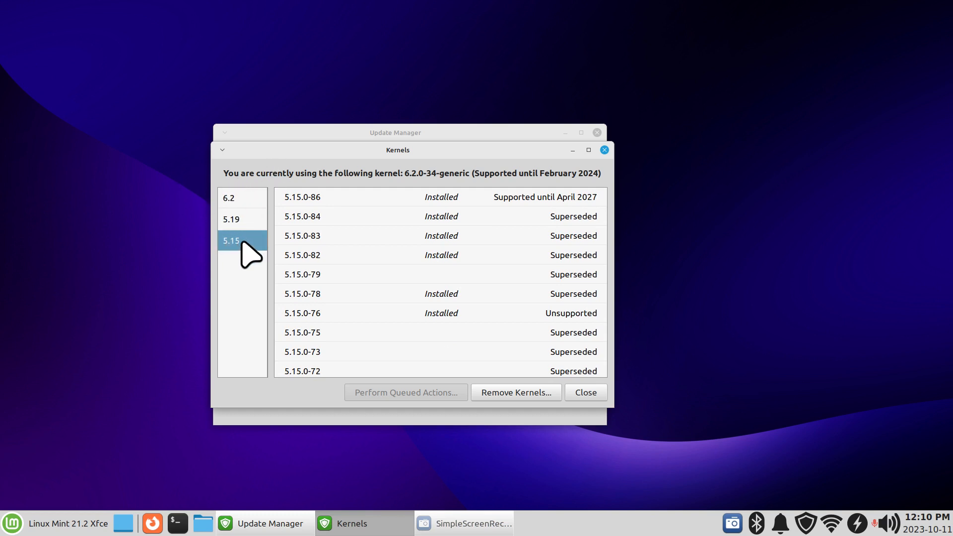
mouse_move(229, 199)
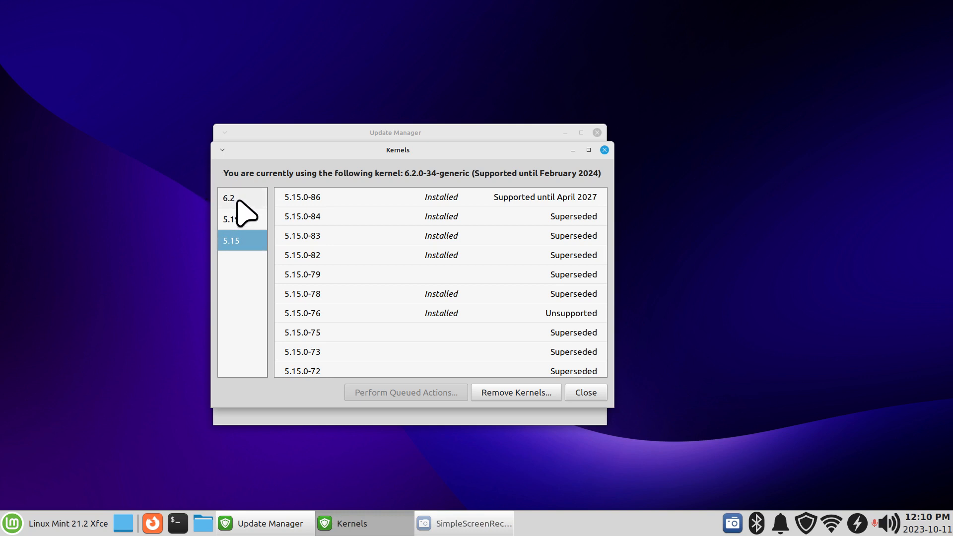
mouse_move(258, 216)
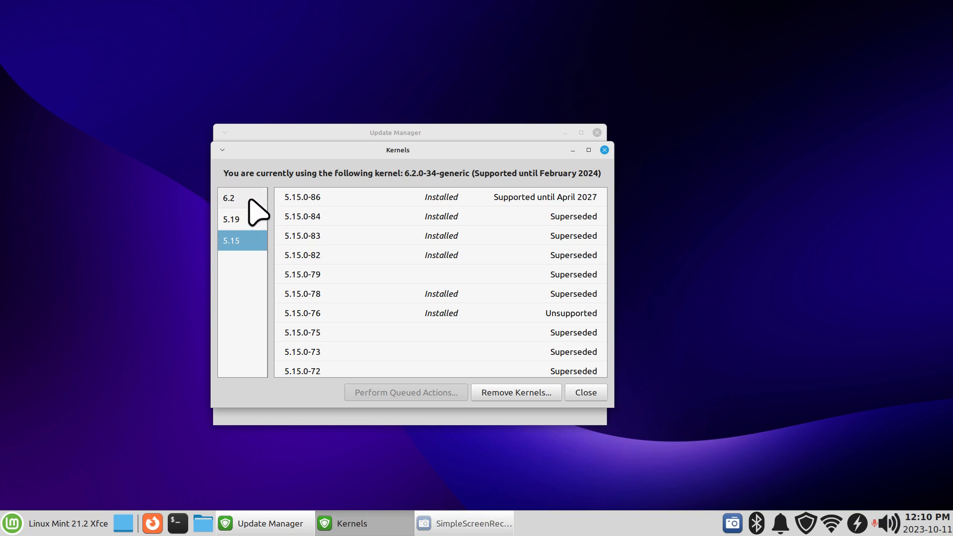
mouse_move(249, 209)
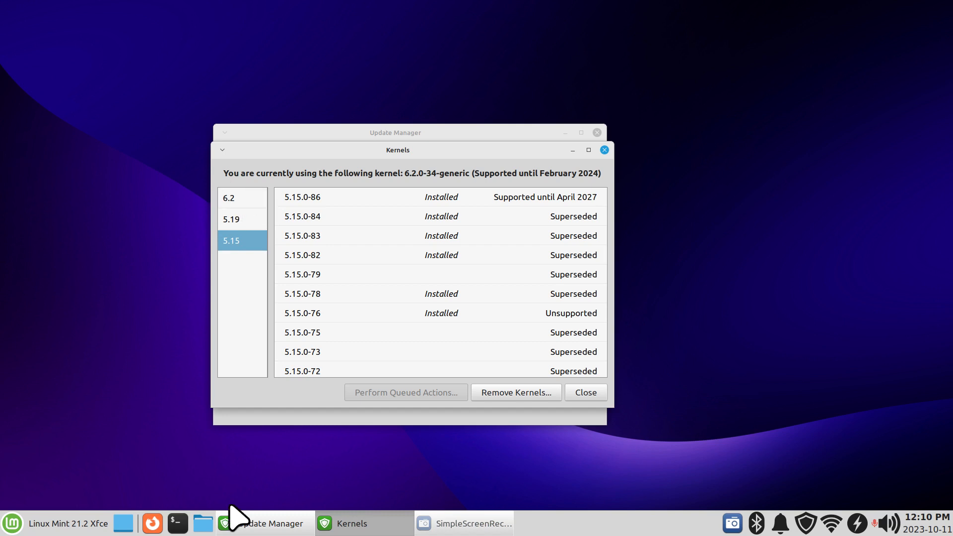
mouse_move(890, 313)
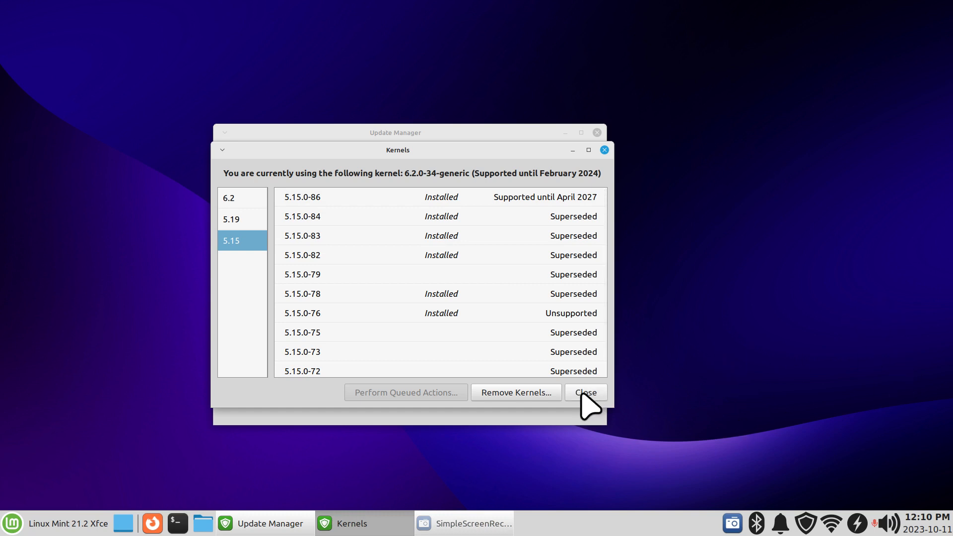
click(584, 392)
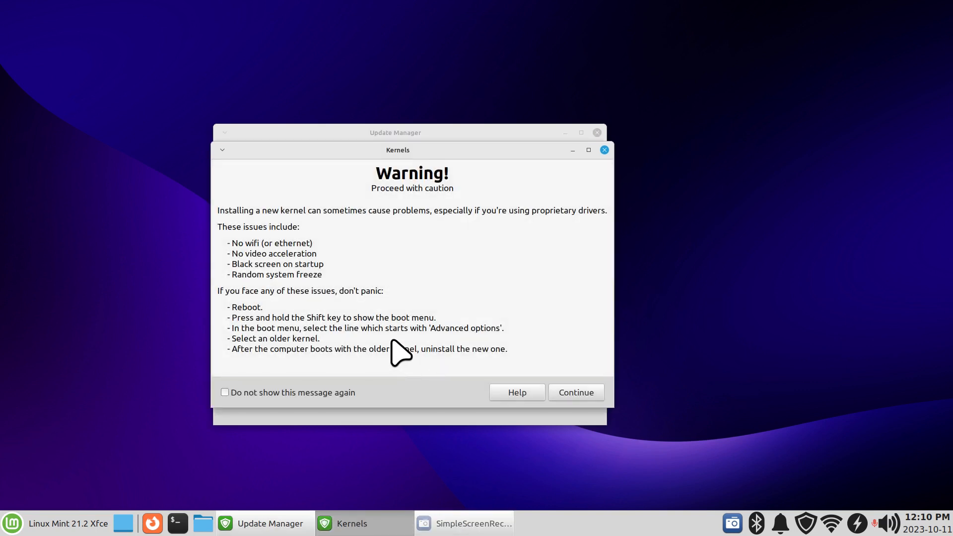
mouse_move(450, 339)
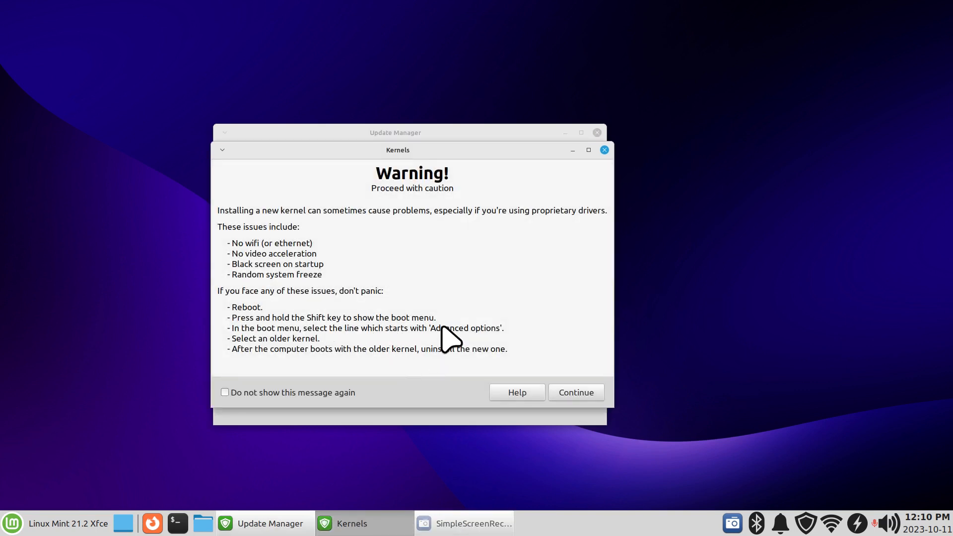
click(574, 392)
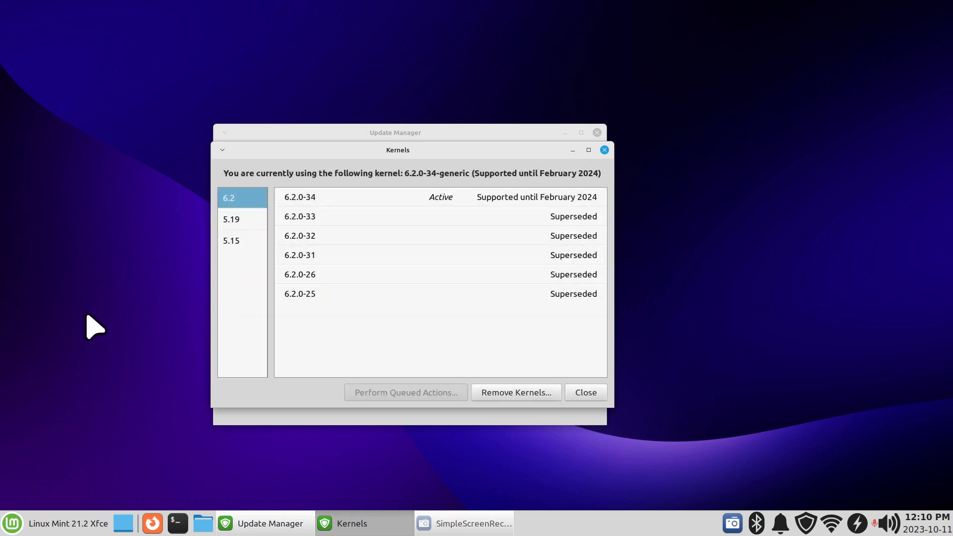
mouse_move(487, 175)
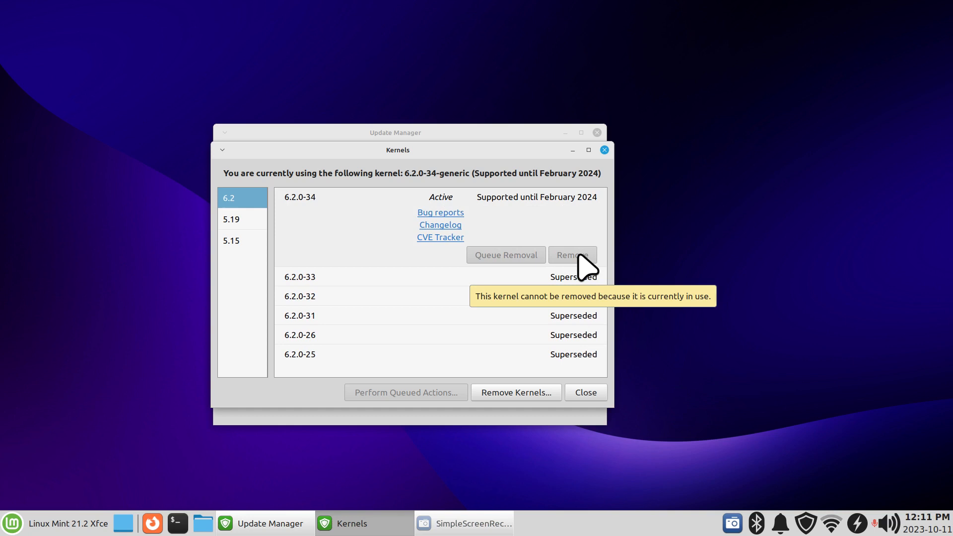
mouse_move(590, 244)
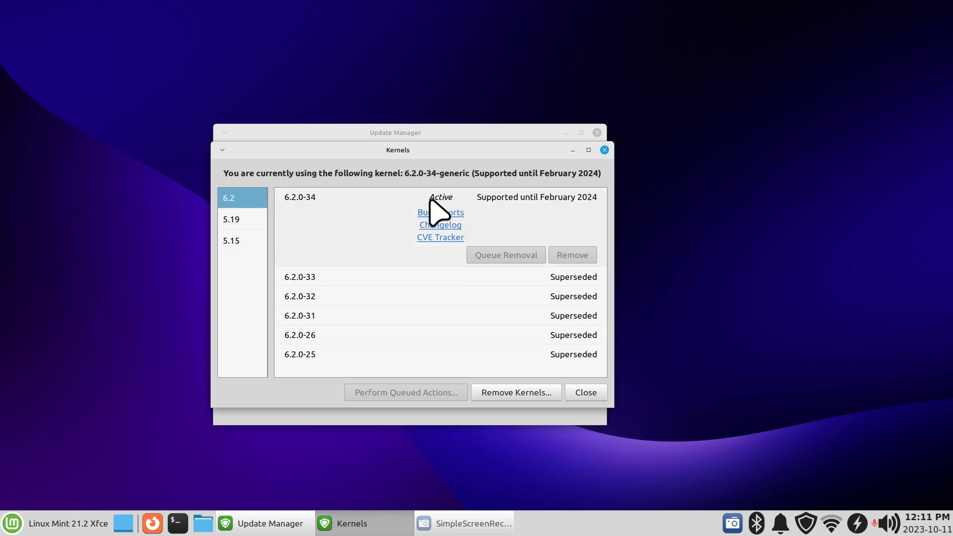
Show the kernels in the 5.15 series.
click(231, 240)
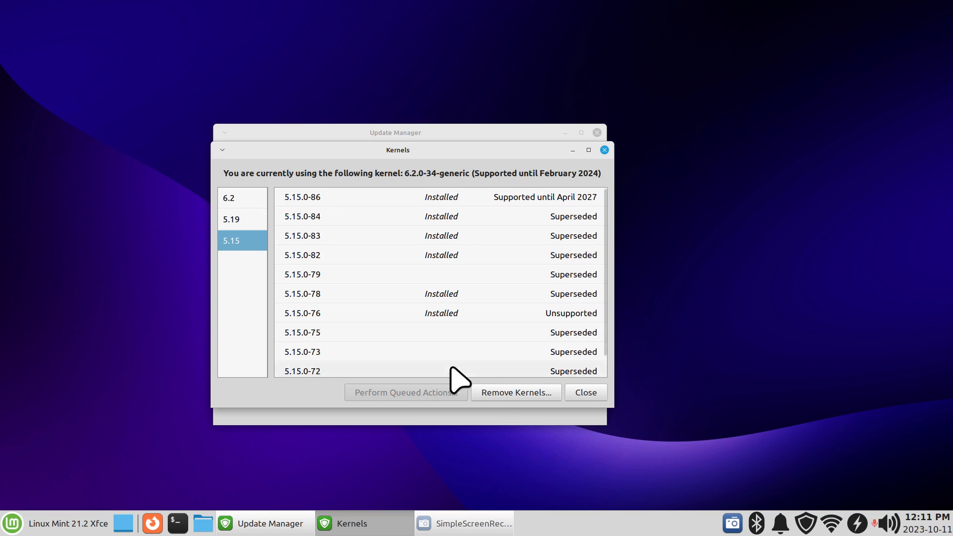
mouse_move(456, 315)
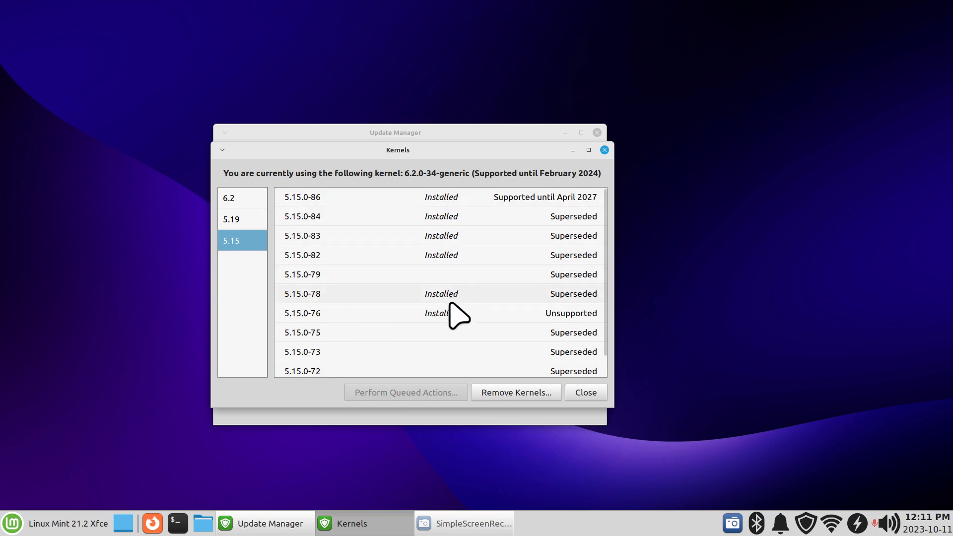
mouse_move(463, 228)
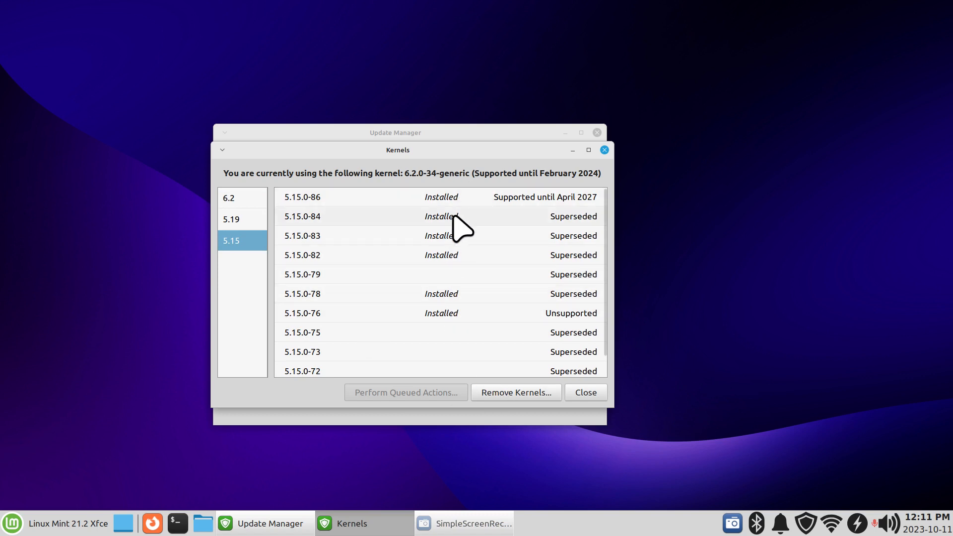
mouse_move(469, 327)
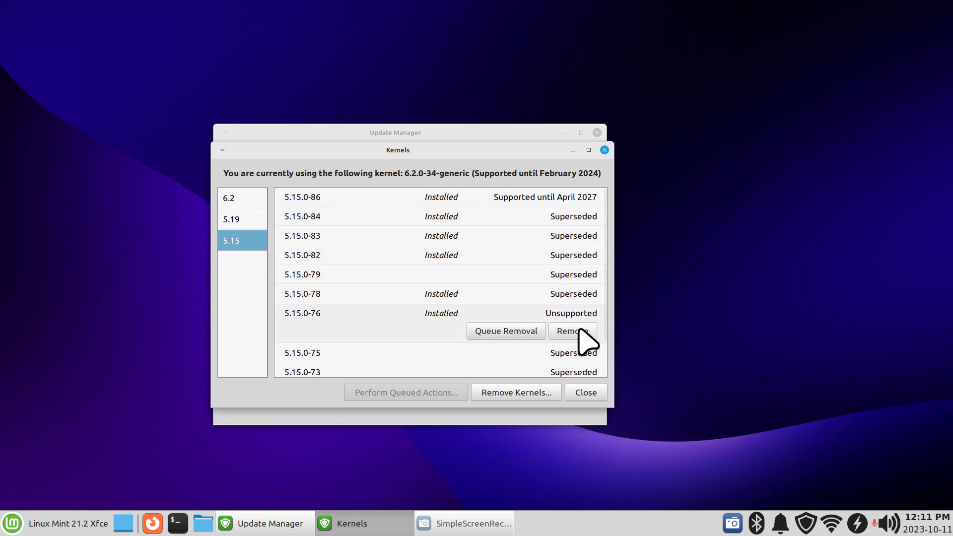
mouse_move(462, 209)
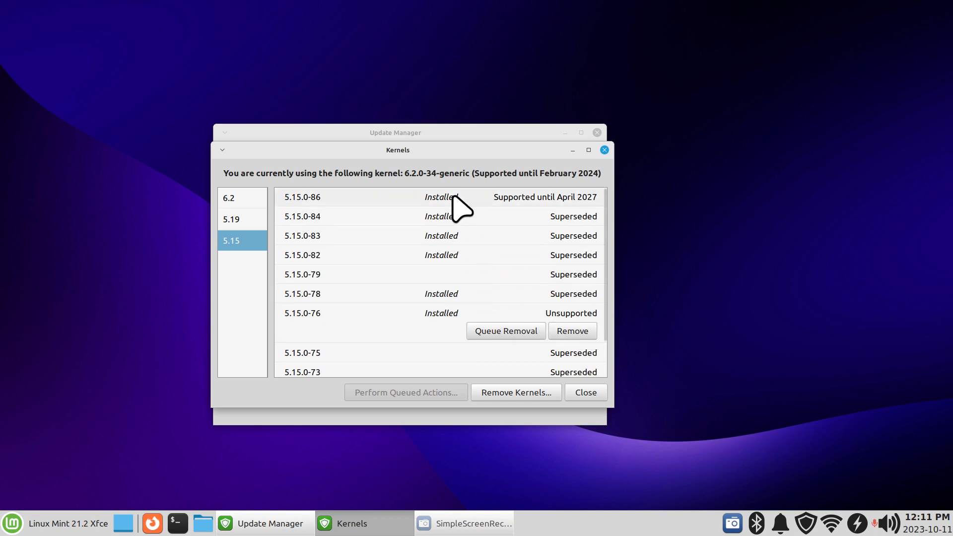
mouse_move(462, 214)
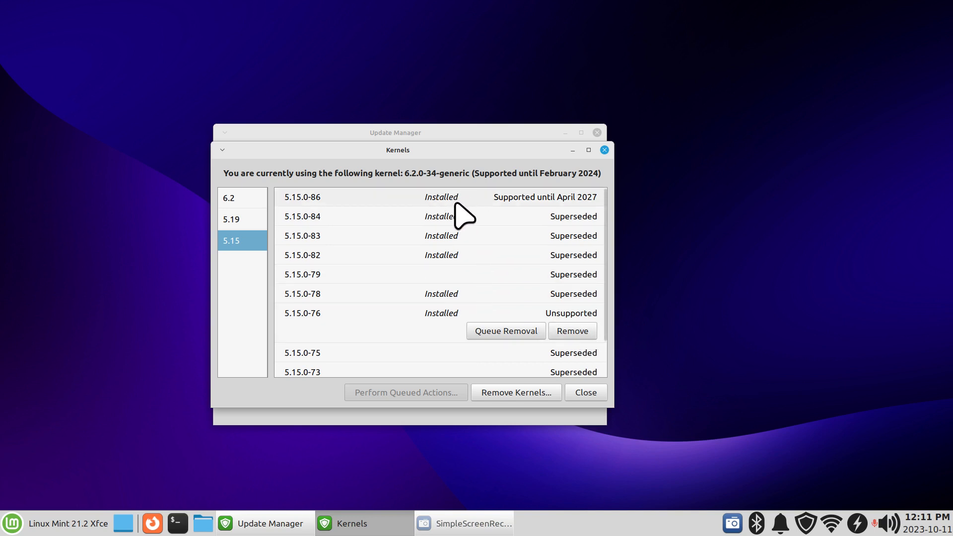
mouse_move(463, 216)
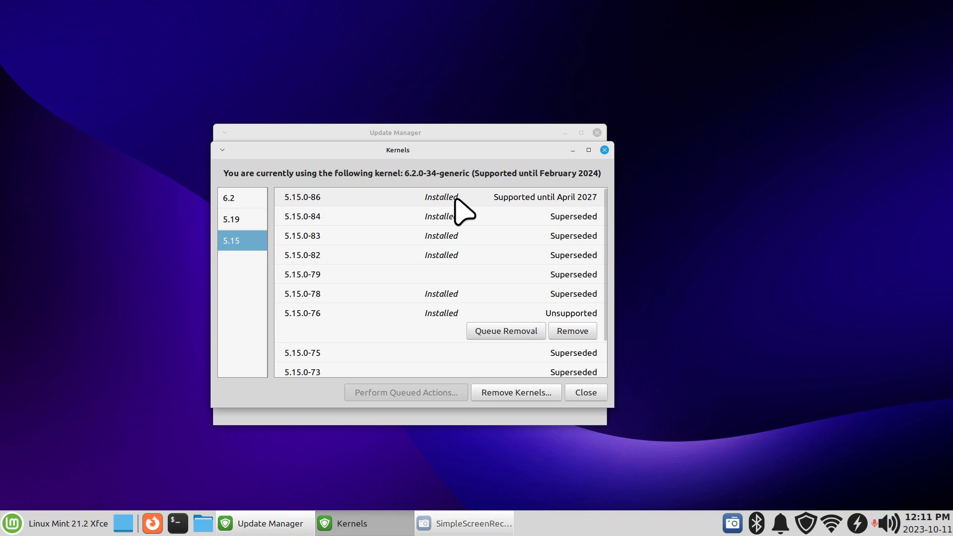
mouse_move(464, 234)
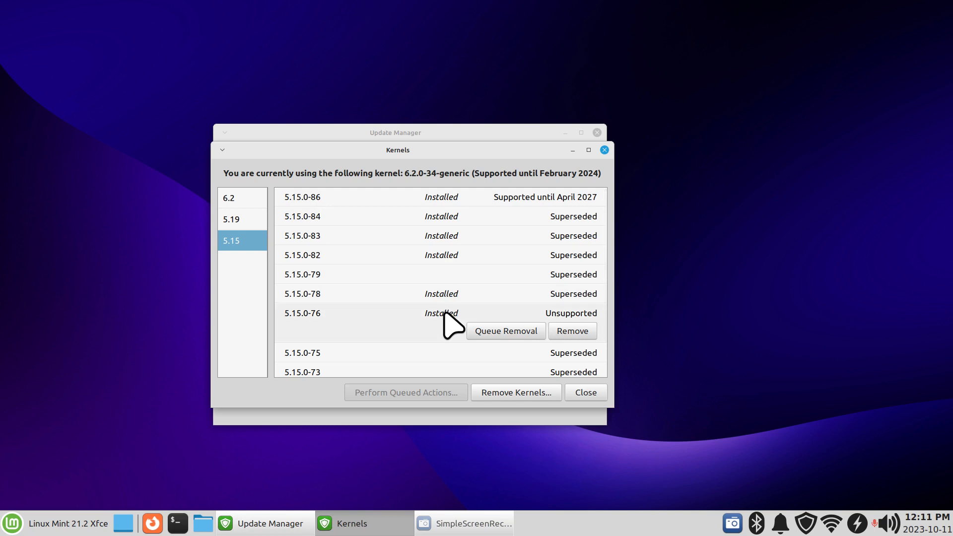
mouse_move(599, 407)
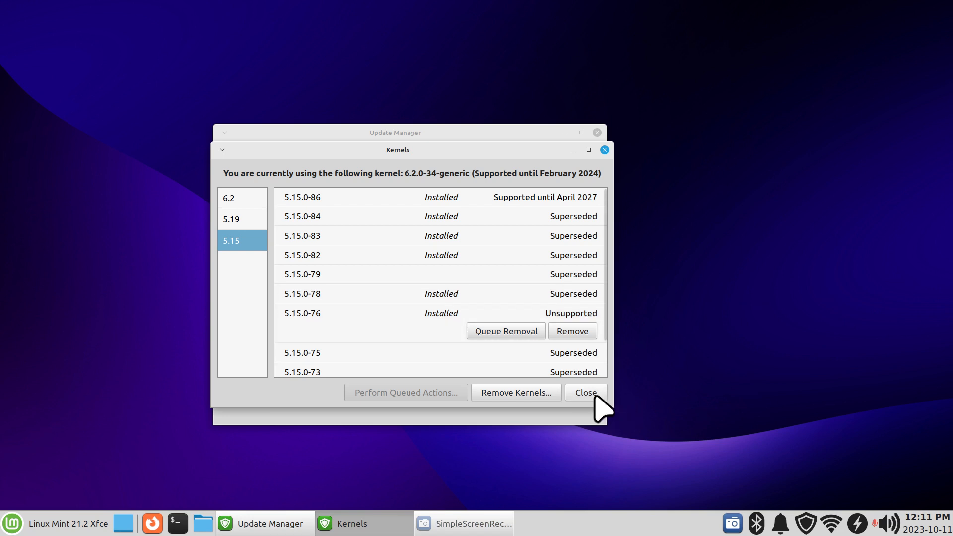
Close the kernel list and open Edit > Preferences.
click(584, 392)
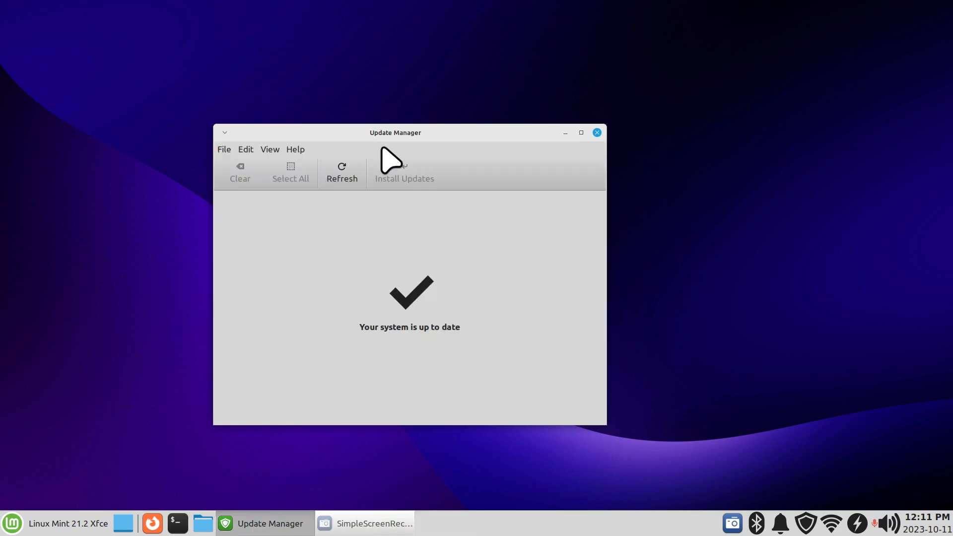
click(246, 149)
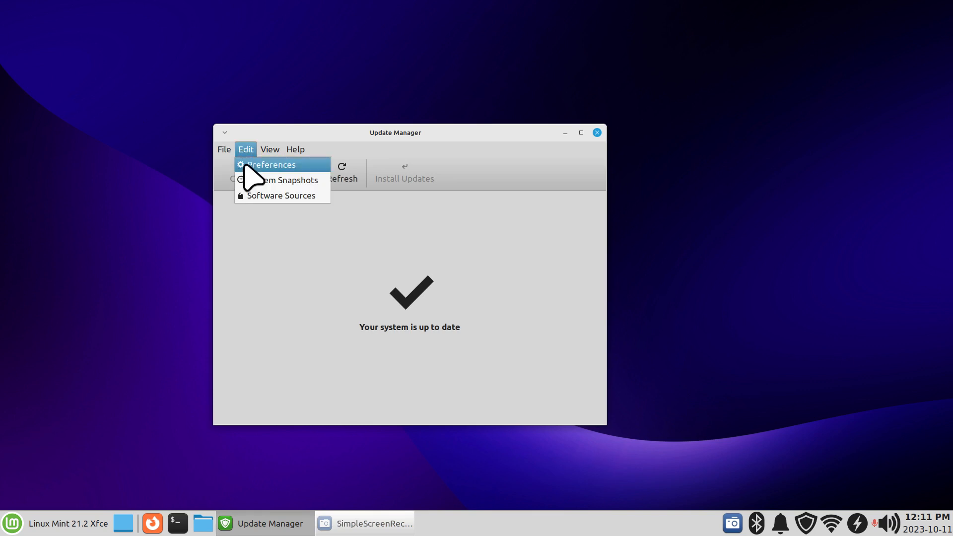
click(271, 165)
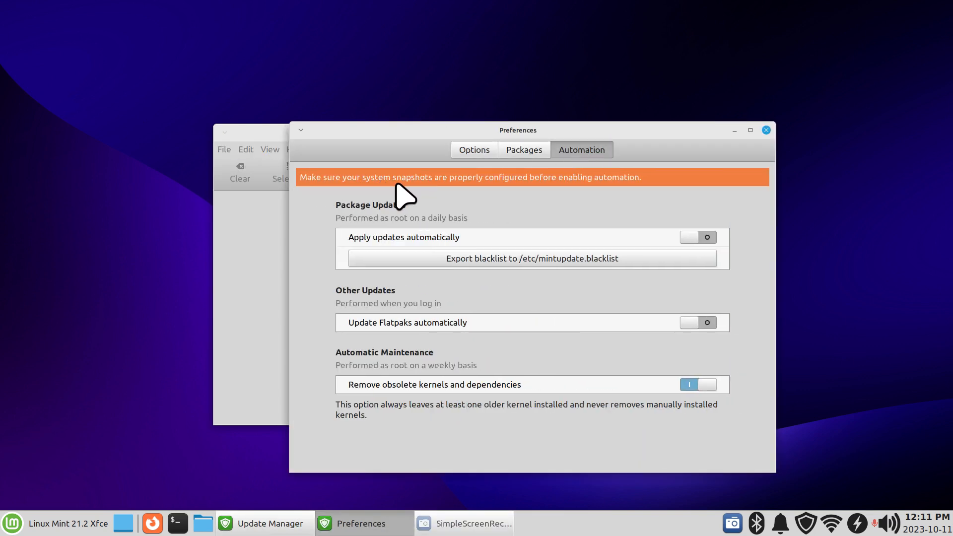
mouse_move(431, 198)
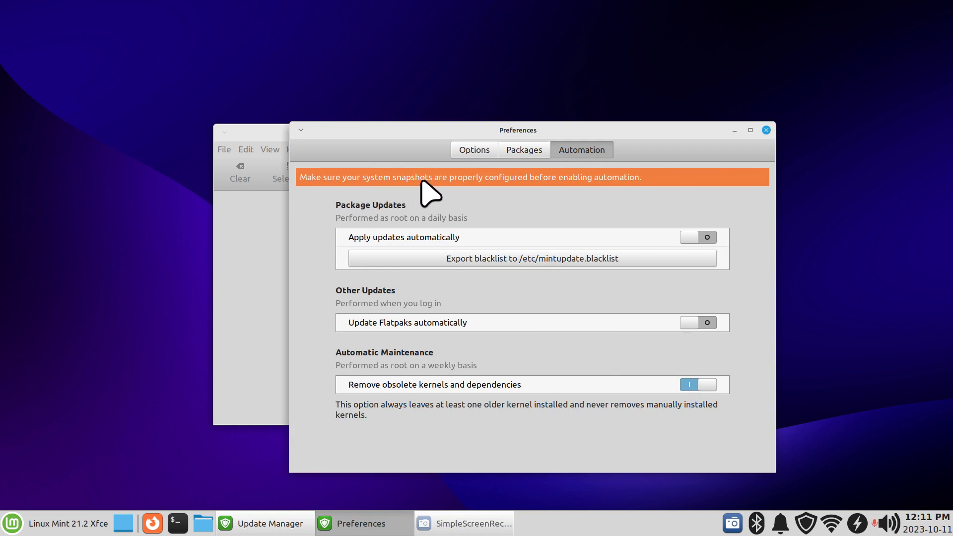
mouse_move(613, 209)
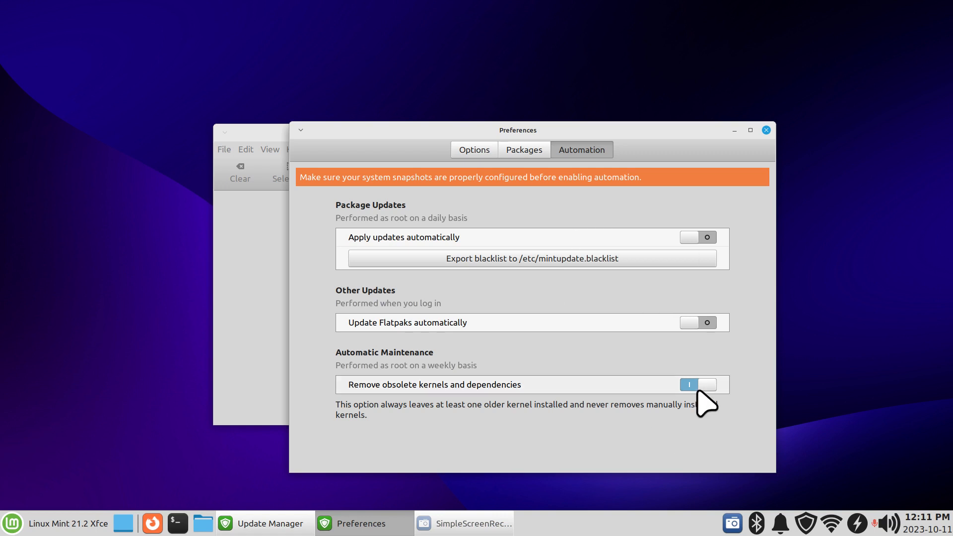
mouse_move(703, 406)
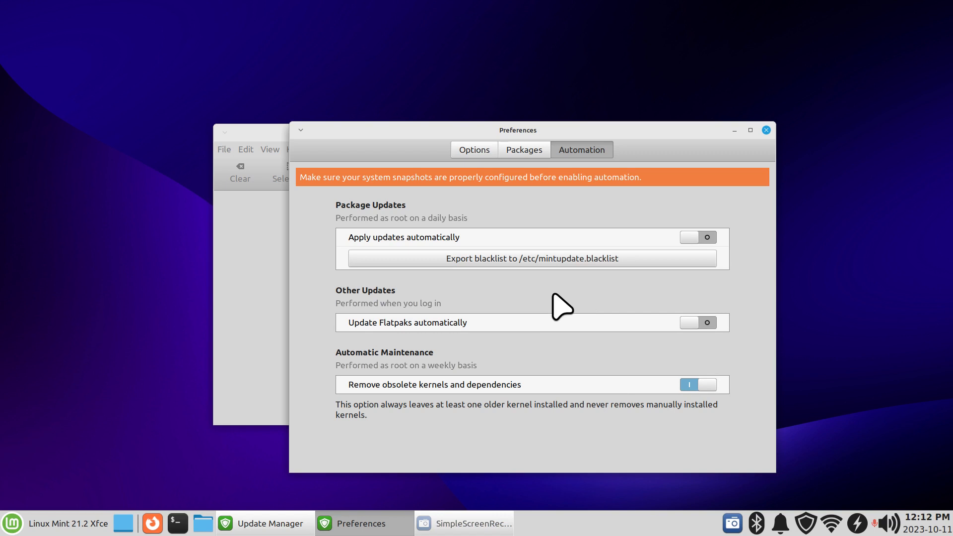
mouse_move(350, 389)
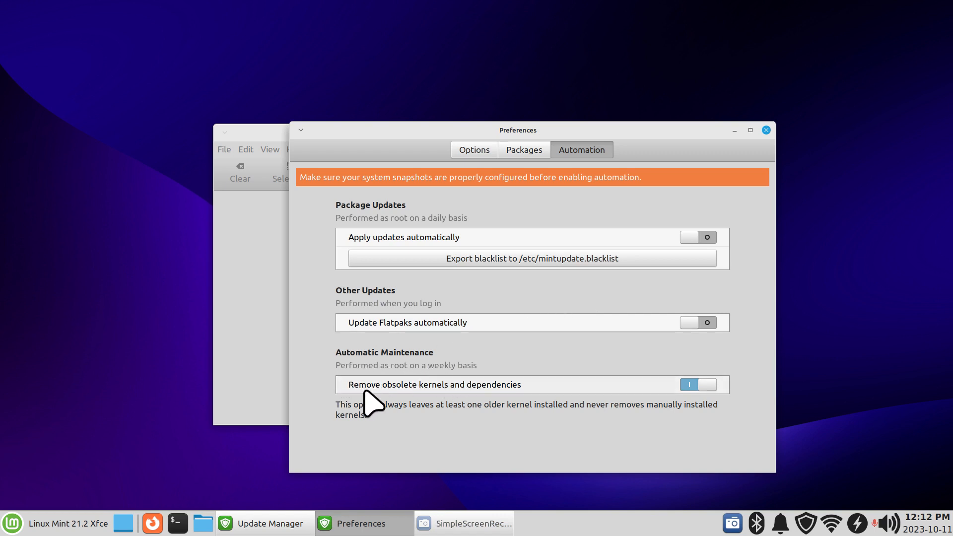
mouse_move(459, 404)
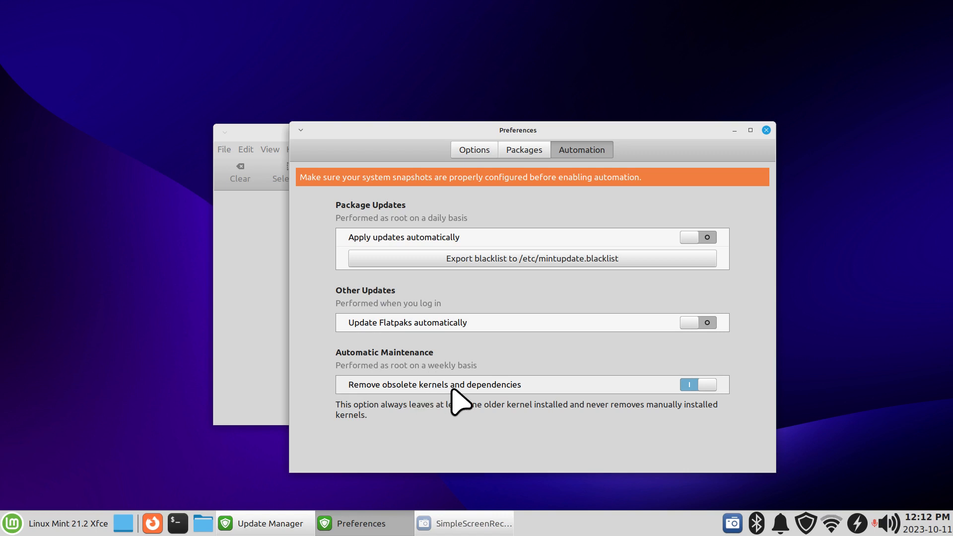
mouse_move(492, 409)
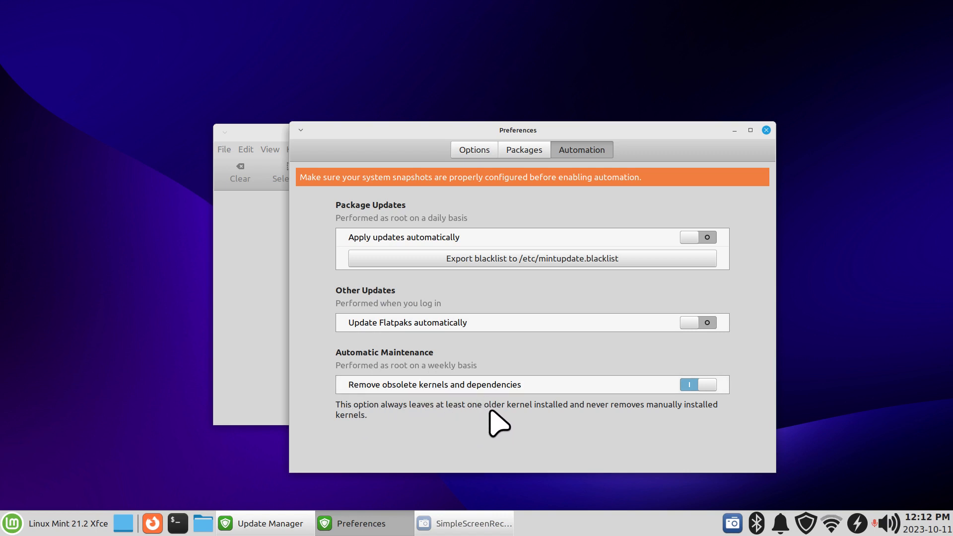
mouse_move(572, 424)
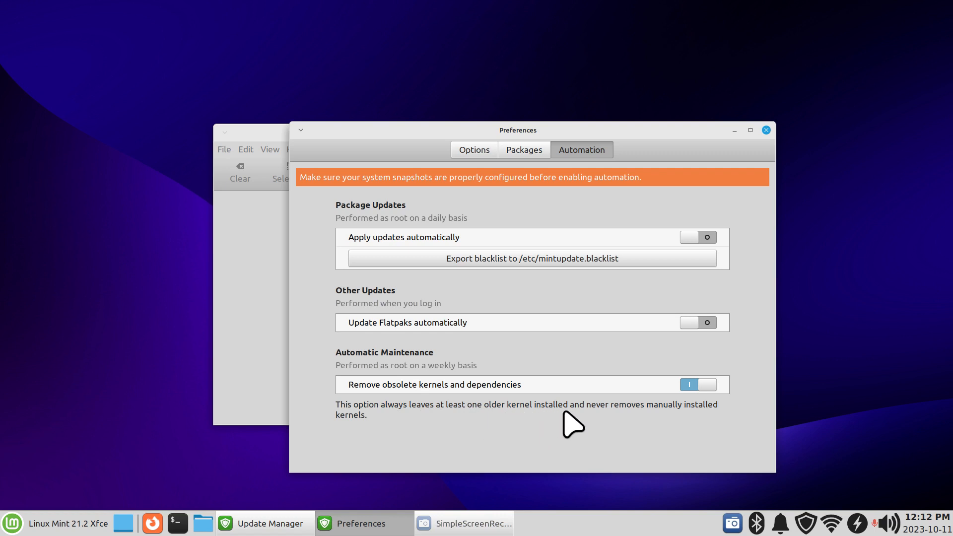
mouse_move(710, 428)
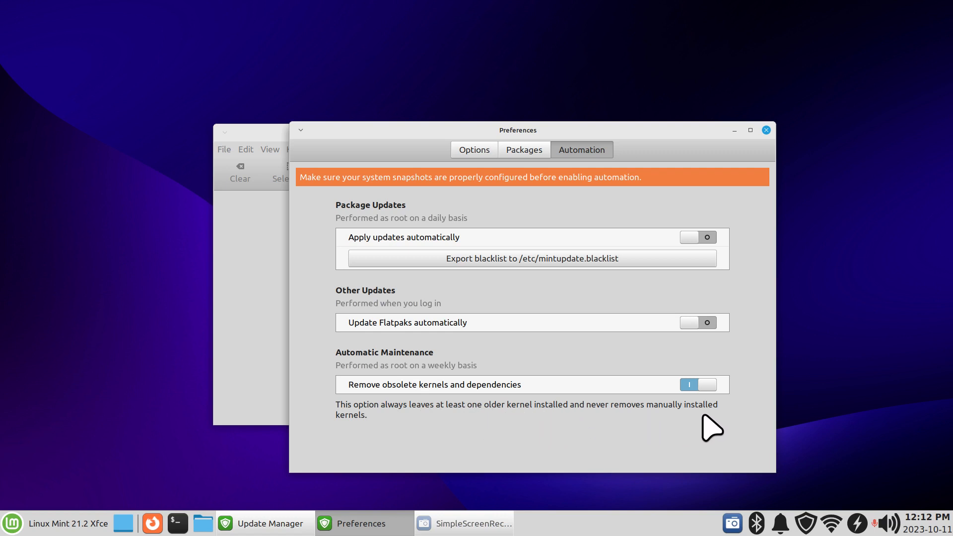
mouse_move(350, 435)
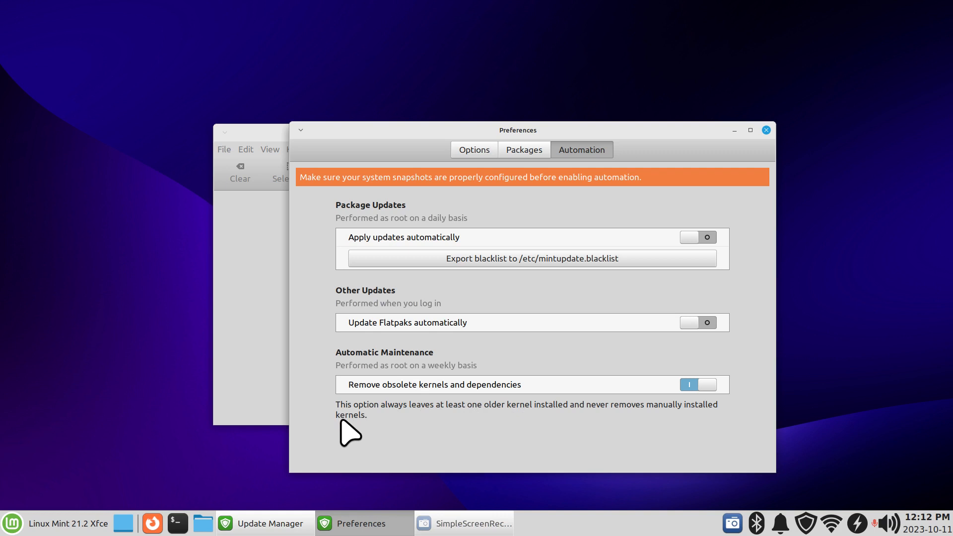
mouse_move(767, 130)
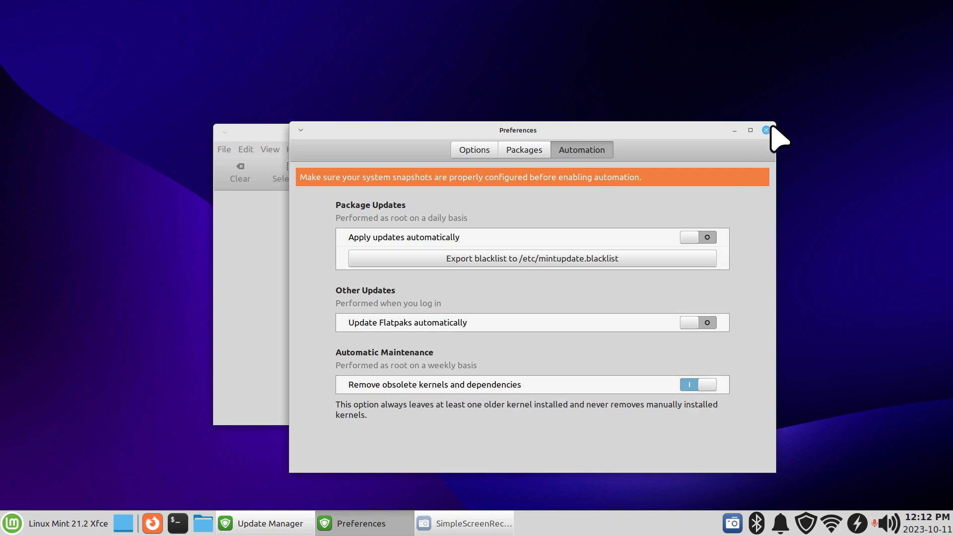
Close the Preferences window after checking weekly obsolete-kernel removal is enabled.
click(767, 130)
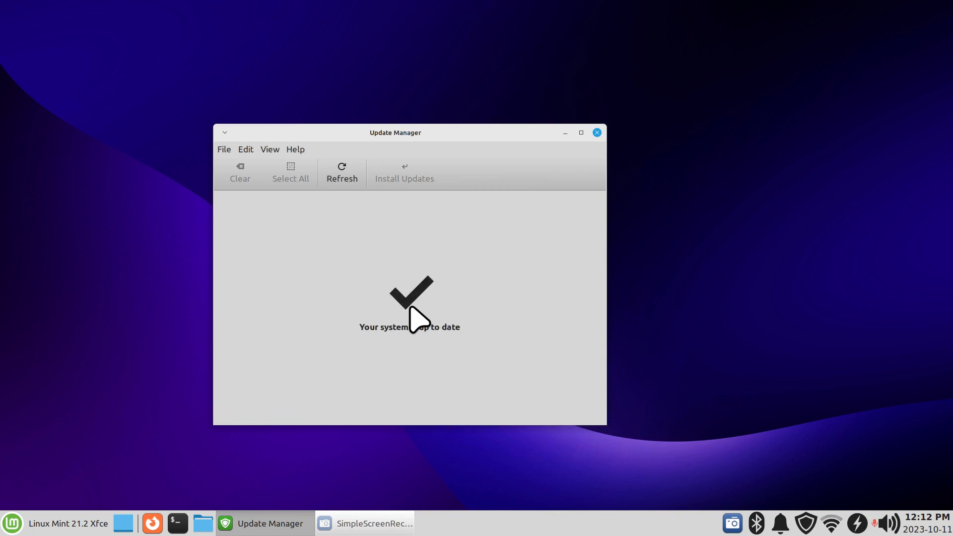
mouse_move(598, 143)
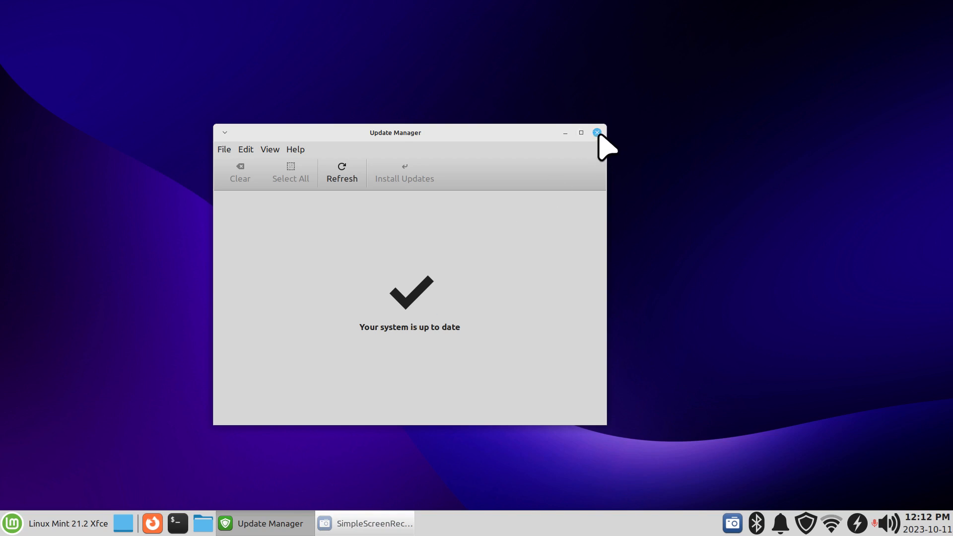
Close the Update Manager window and open its tray icon menu.
click(596, 133)
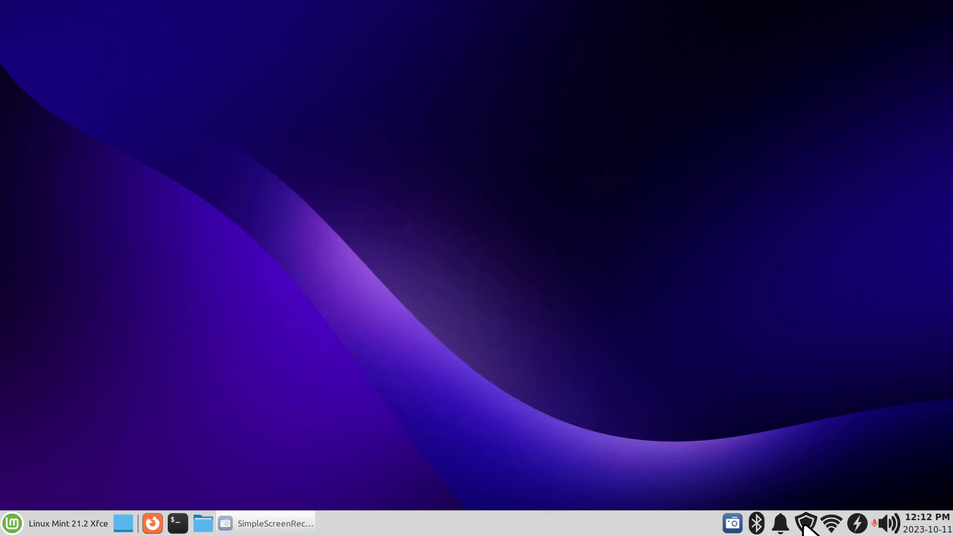
right_click(805, 523)
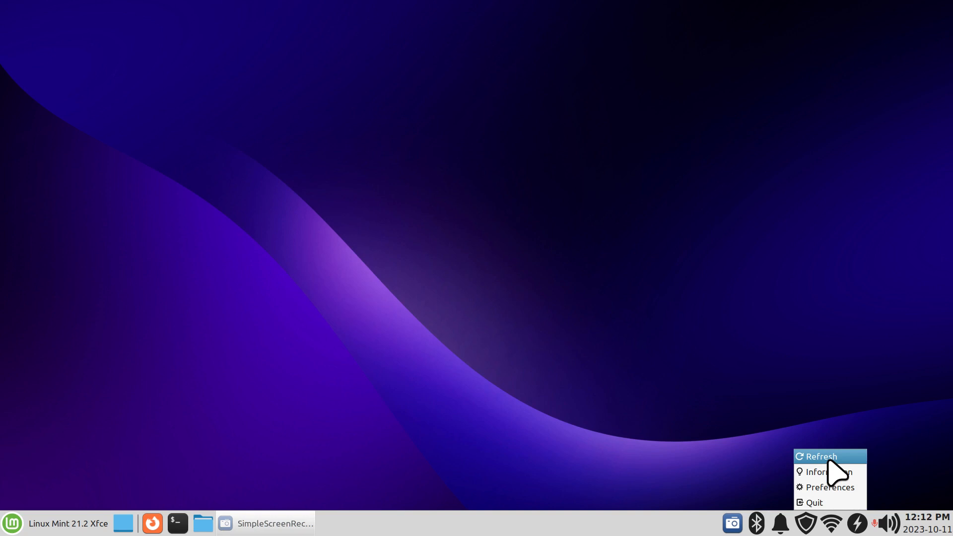